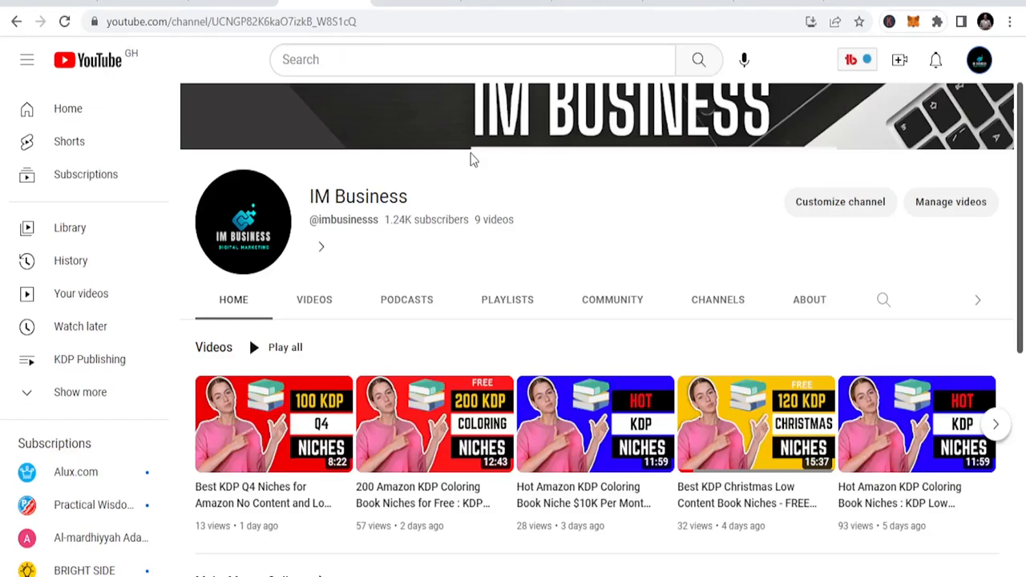
mouse_move(734, 420)
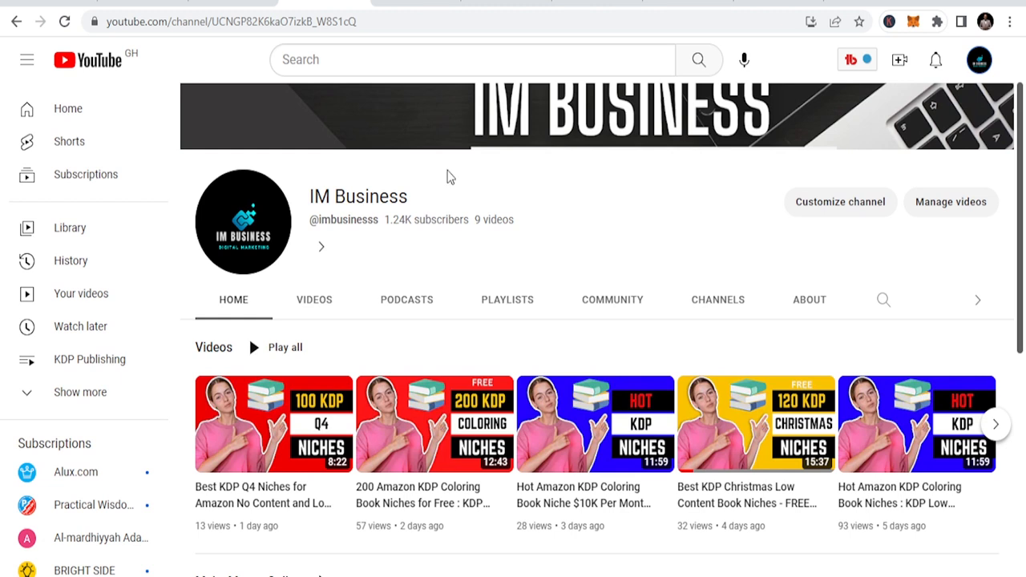
mouse_move(432, 181)
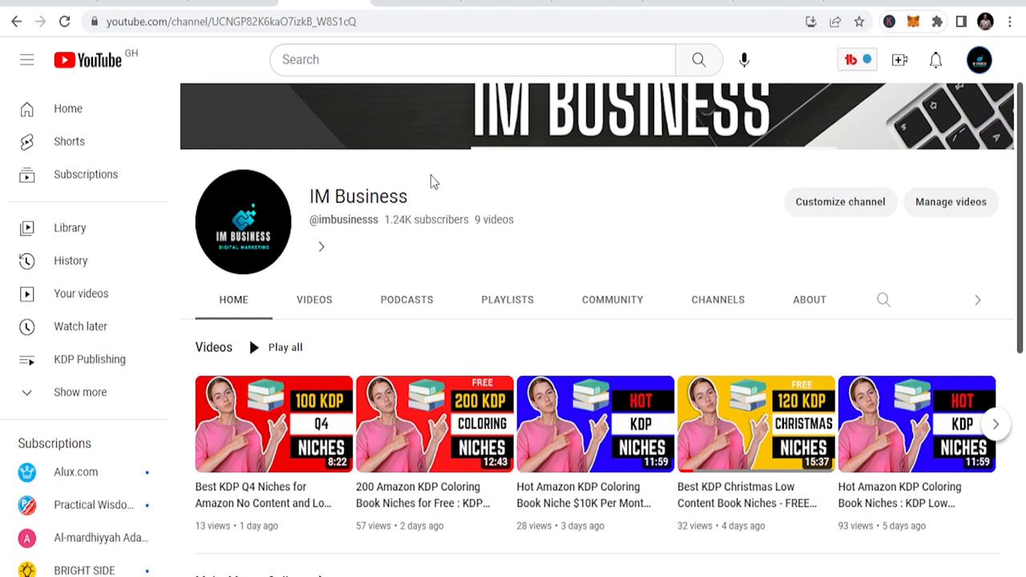
mouse_move(423, 174)
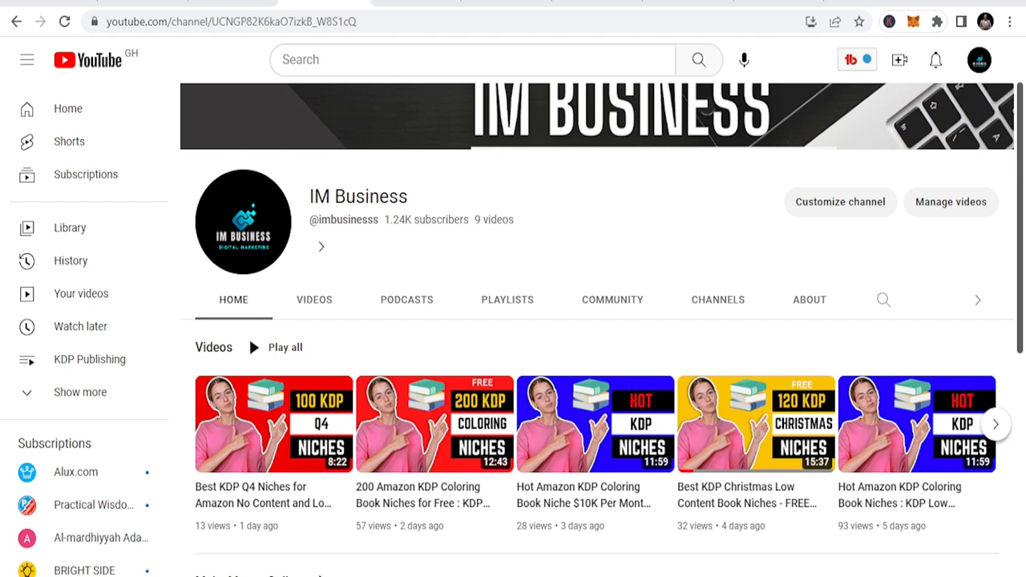
mouse_move(516, 343)
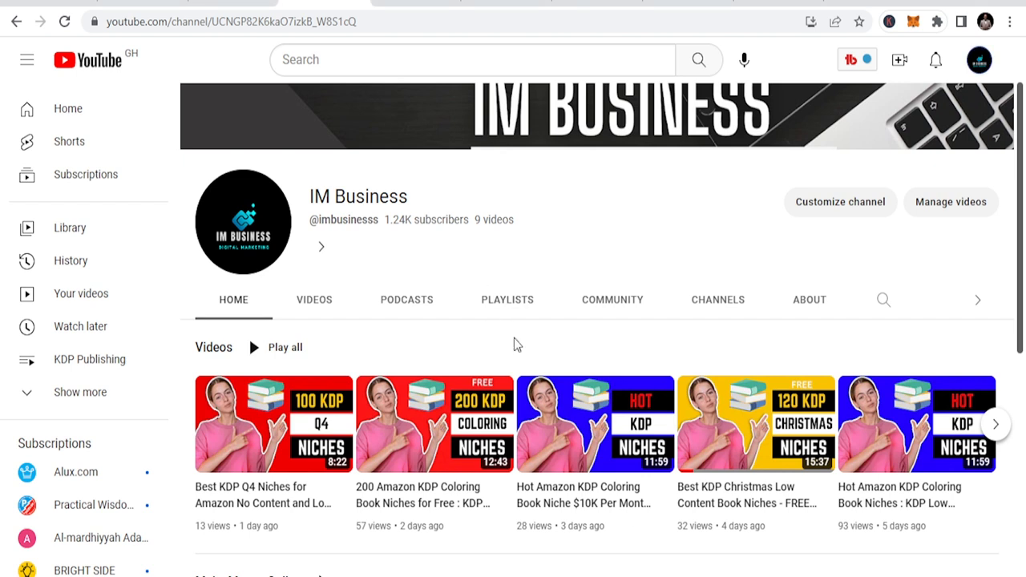
mouse_move(520, 348)
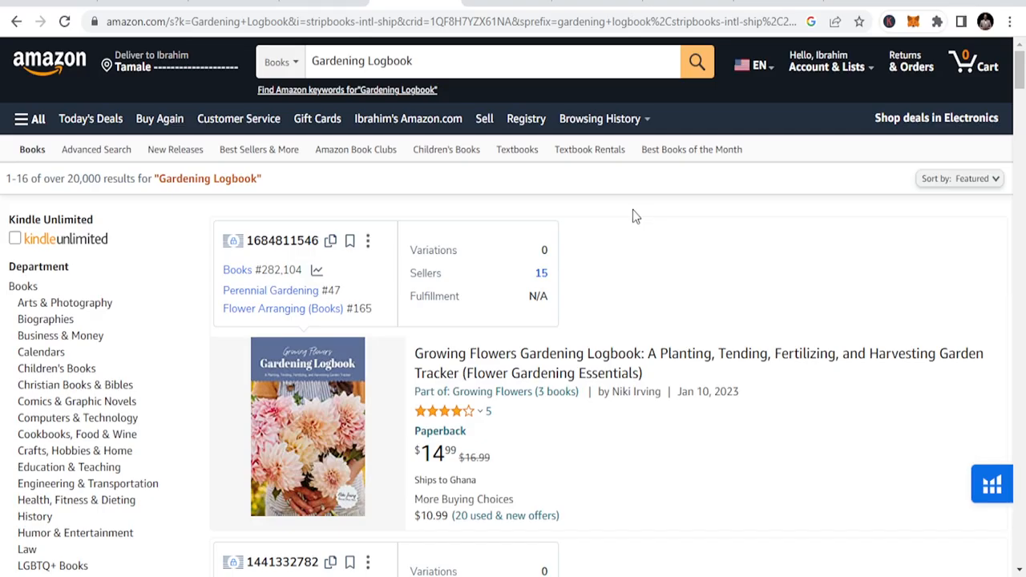
mouse_move(591, 187)
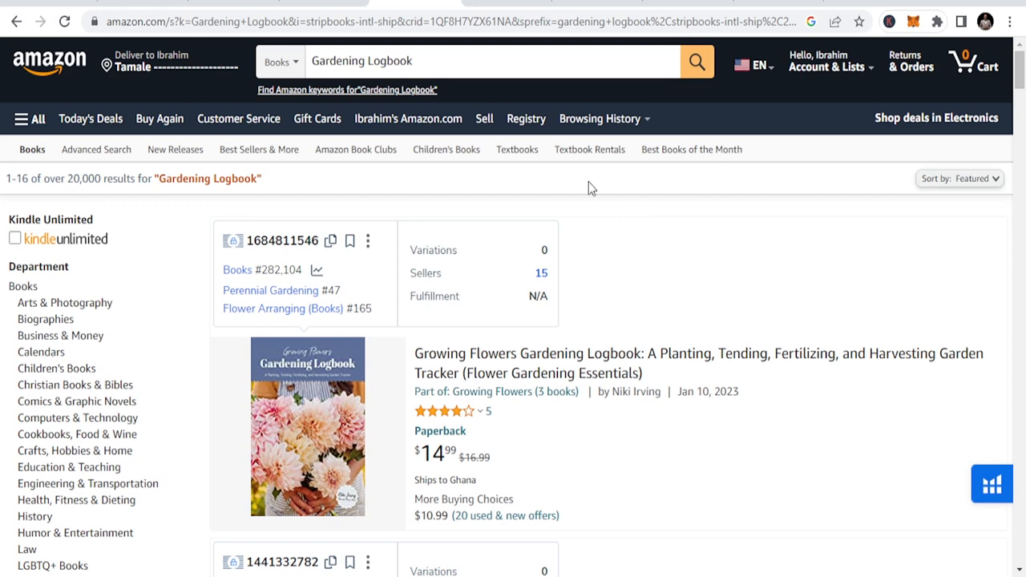
mouse_move(593, 286)
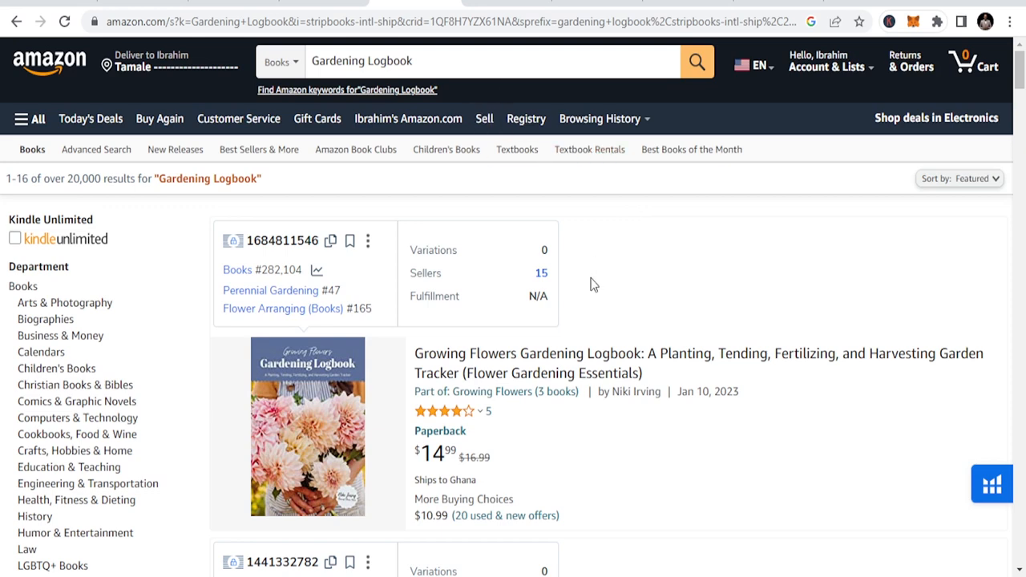
Step: Scroll through the Gardening Logbook results, reading sales ranks and seller counts down to the $7.99 Garden Planner and Log Book
scroll(down, 3)
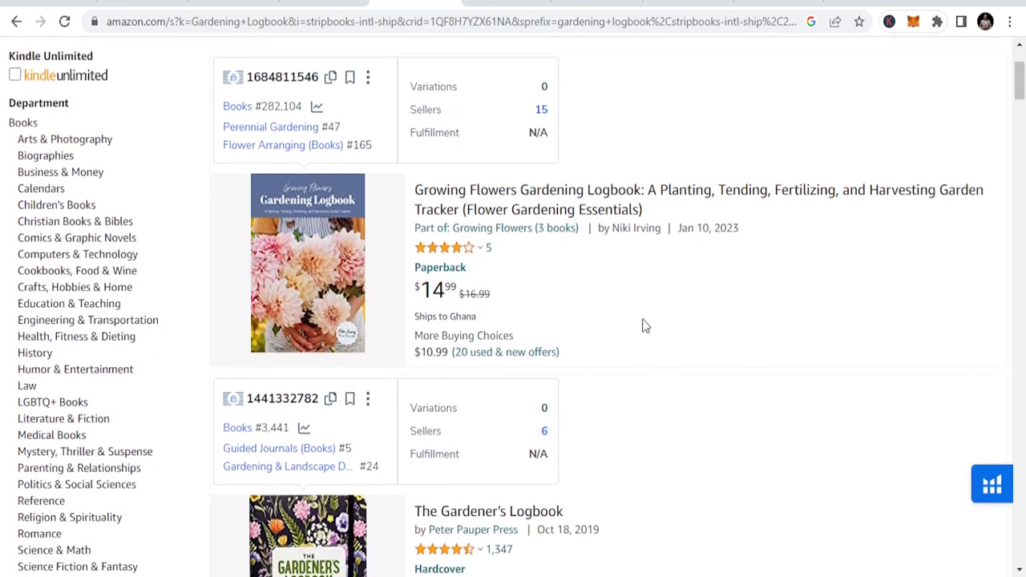
scroll(down, 3)
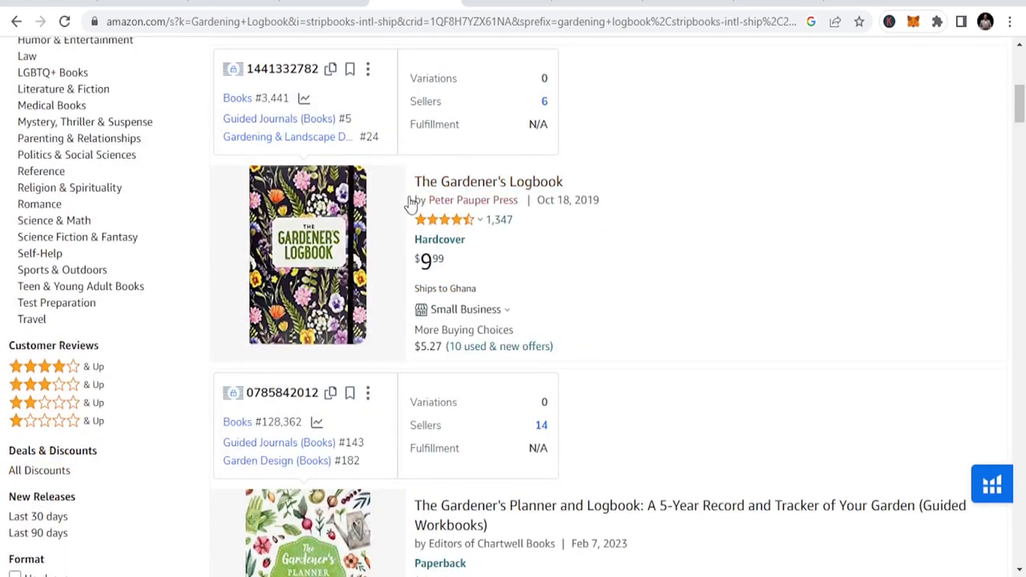
scroll(down, 3)
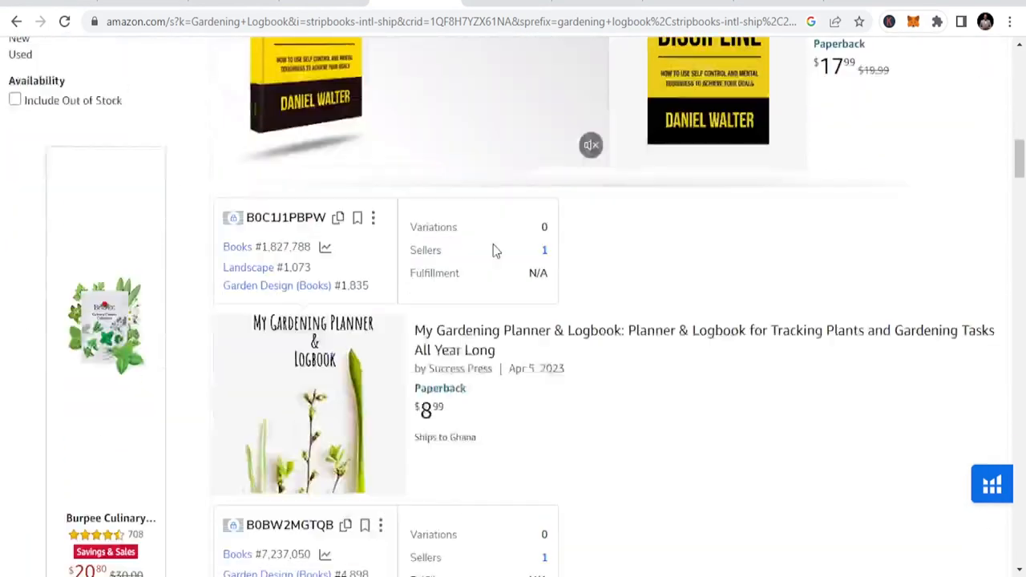
scroll(down, 3)
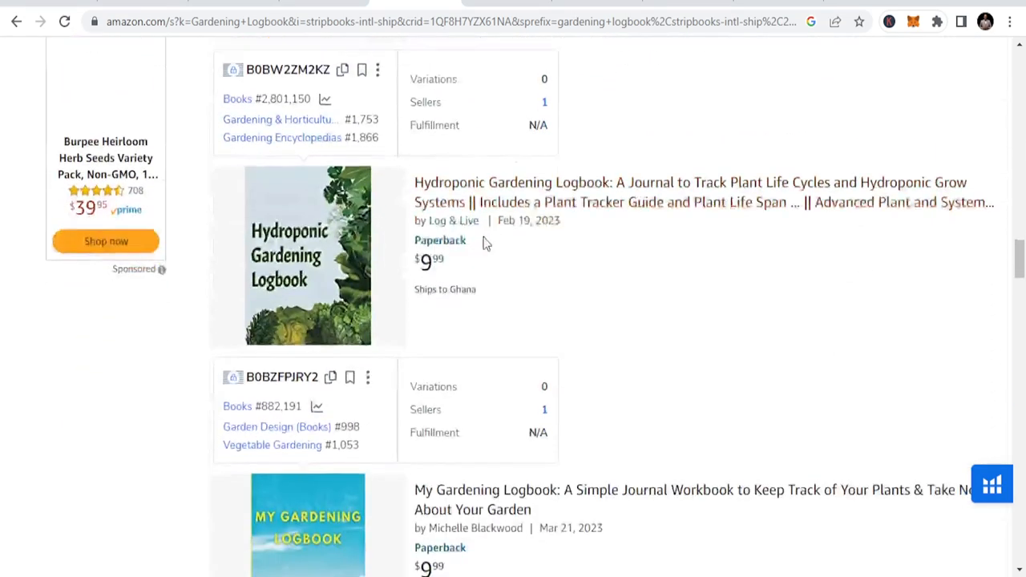
scroll(down, 3)
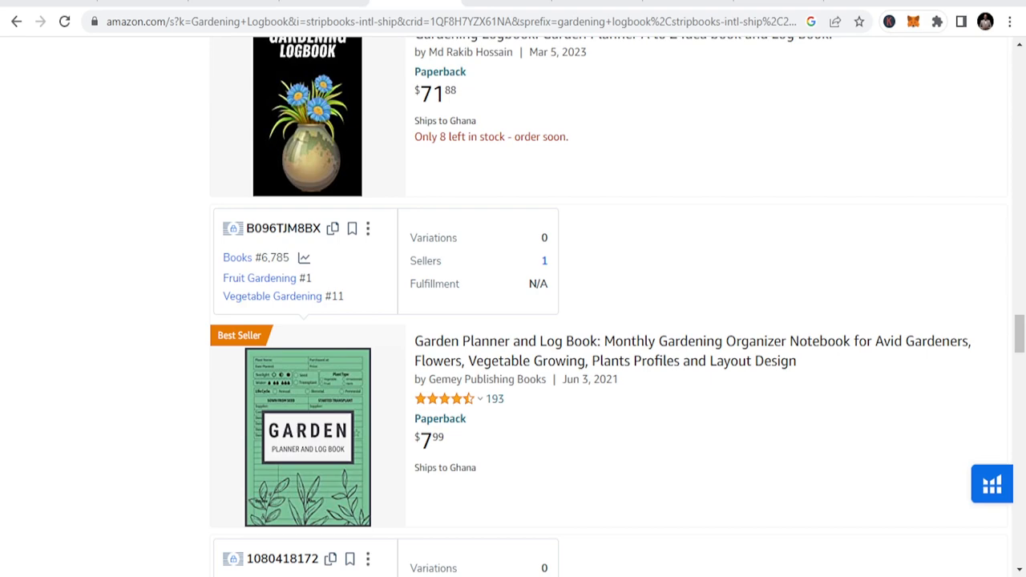
scroll(down, 3)
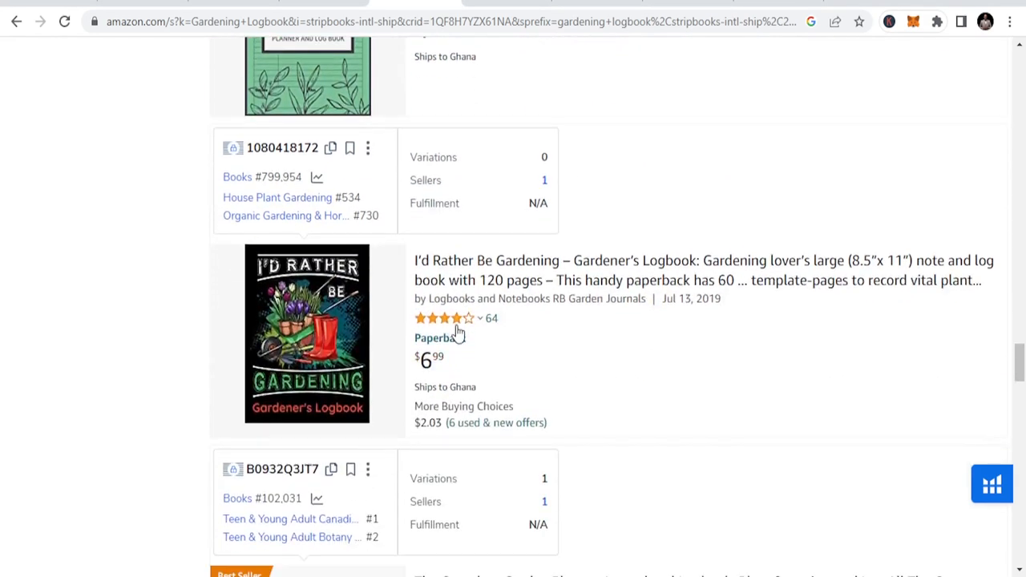
scroll(down, 3)
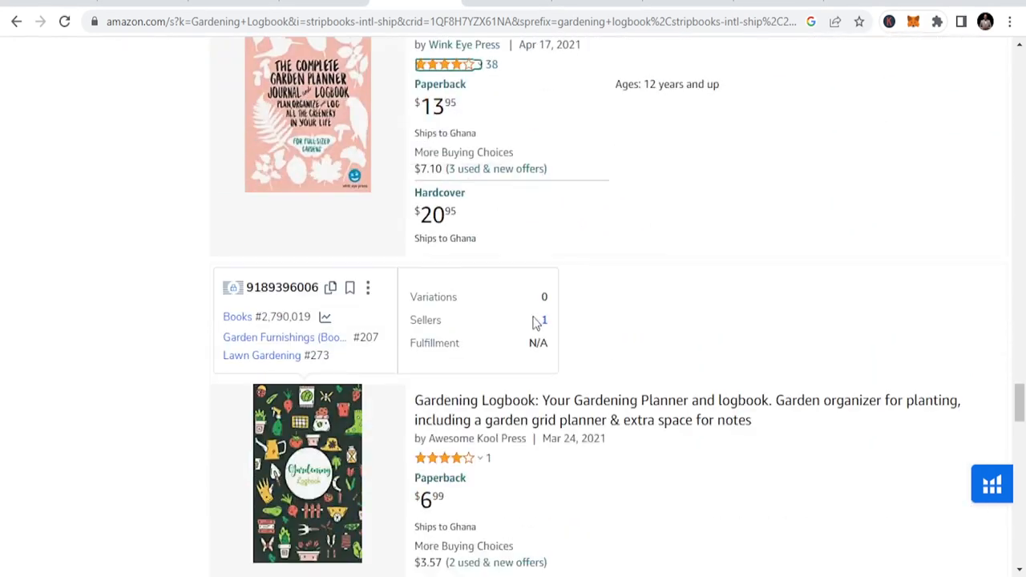
scroll(down, 3)
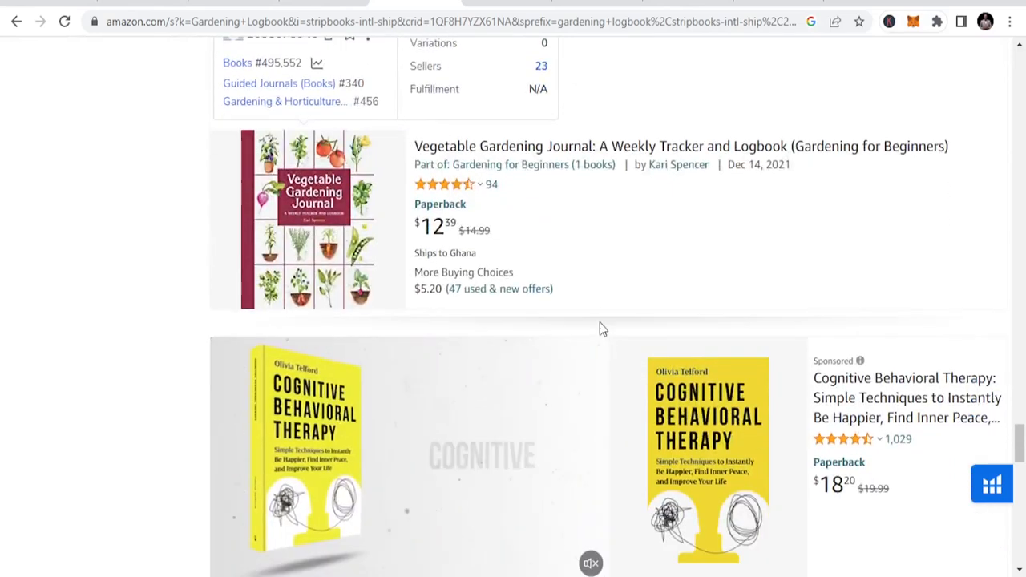
scroll(down, 3)
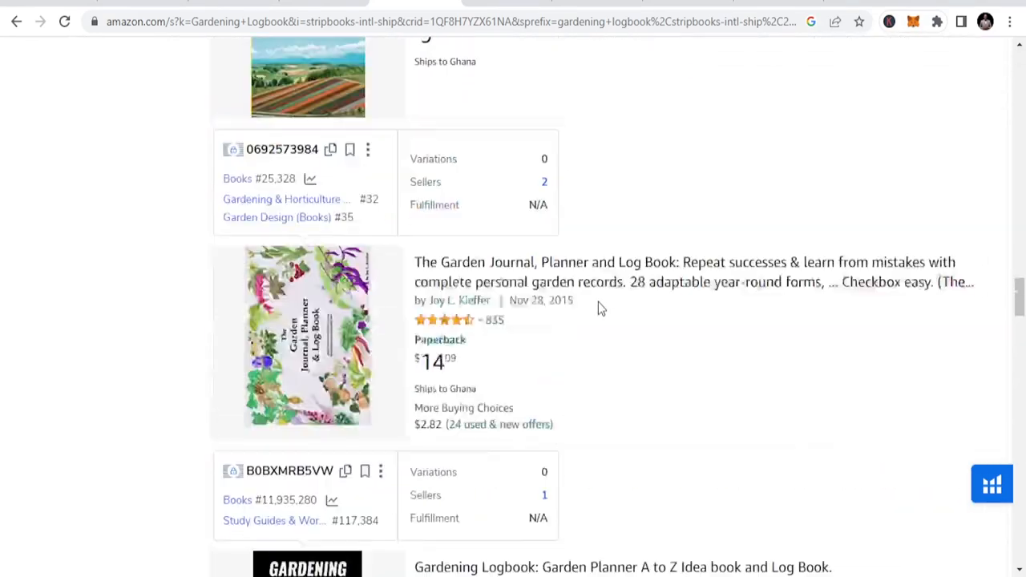
scroll(down, 3)
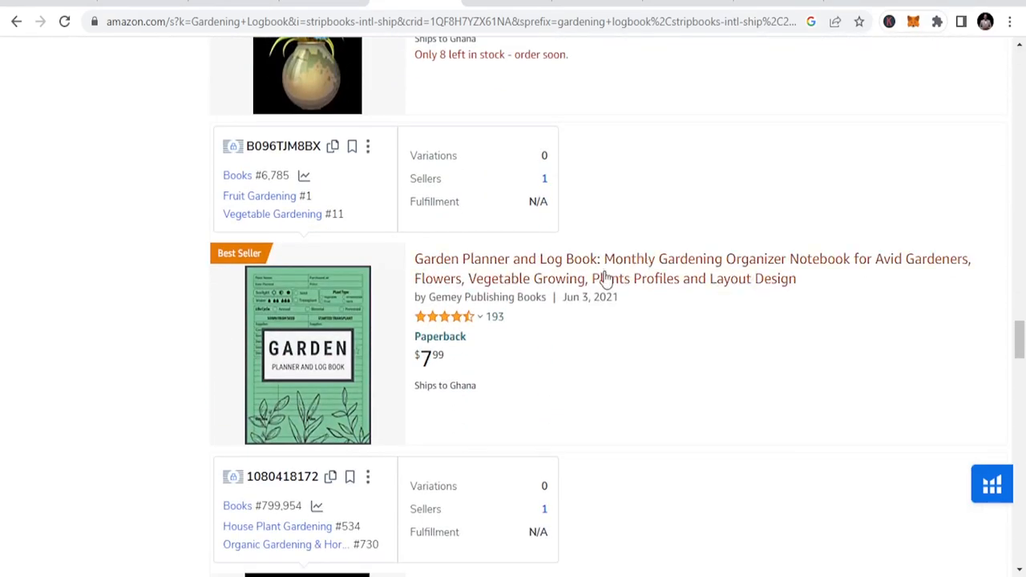
Step: View the $7.99 Garden Planner and Log Book listing and its 30-day sales rank and price history chart
click(603, 270)
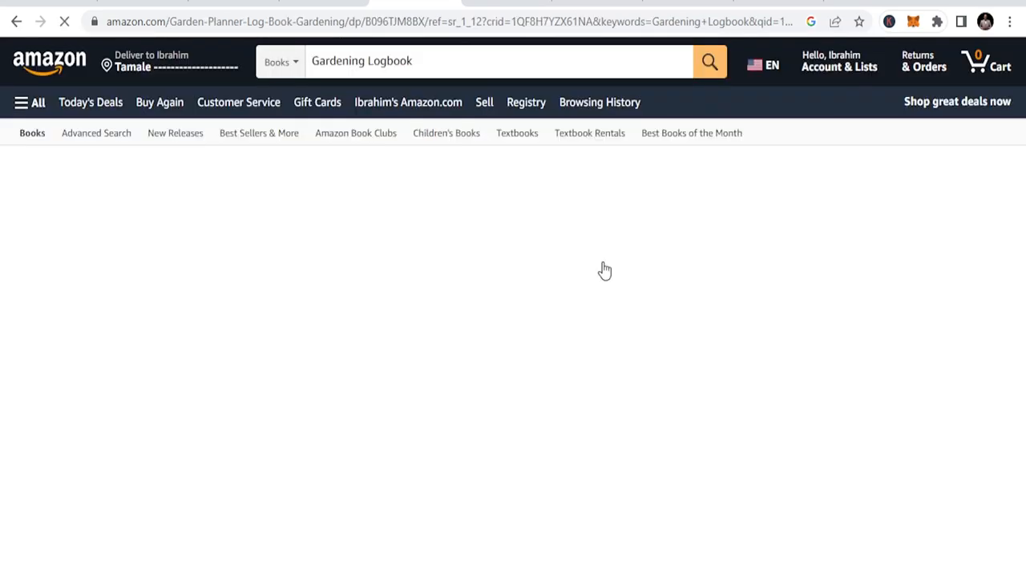
scroll(down, 3)
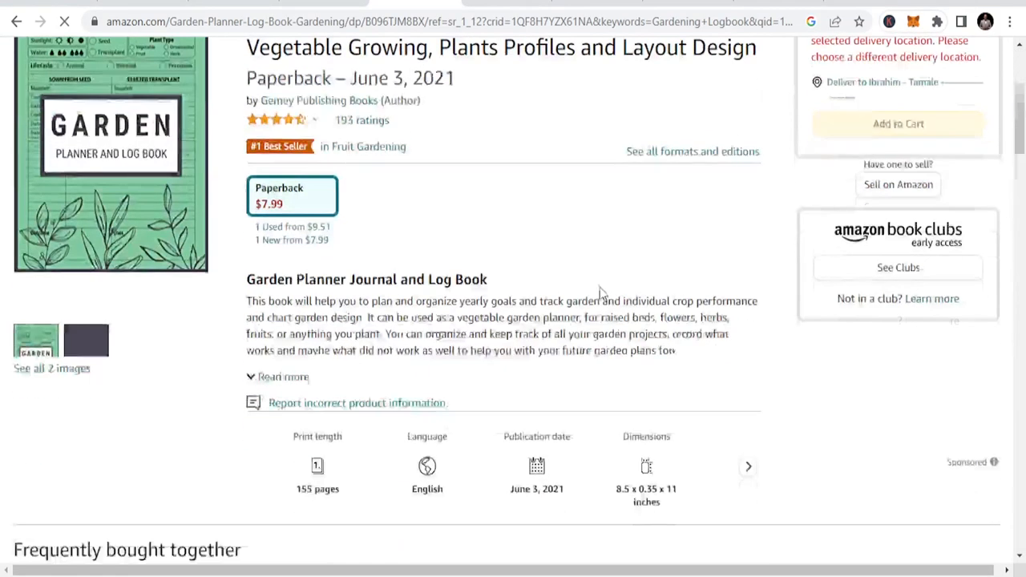
scroll(down, 3)
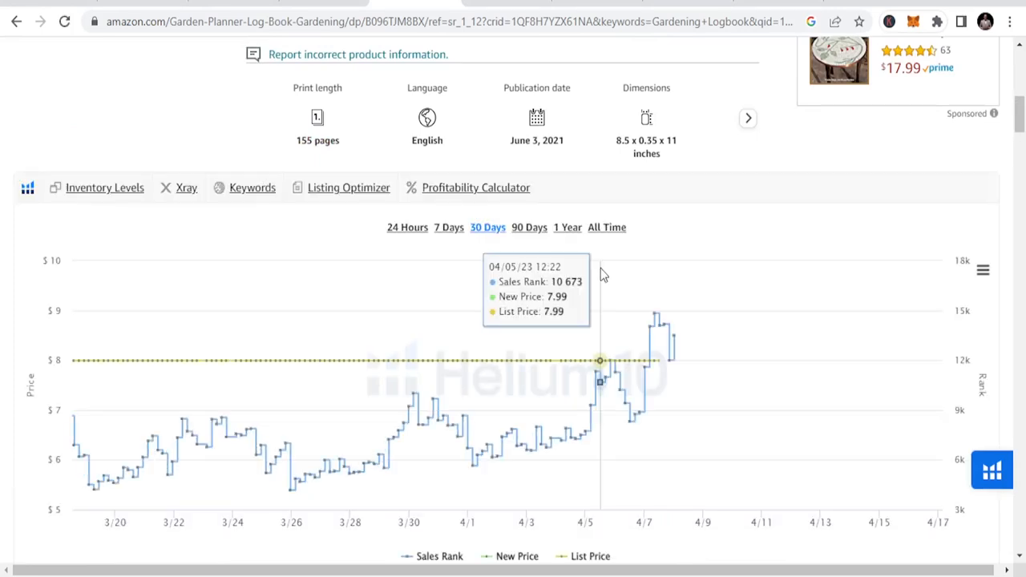
scroll(down, 3)
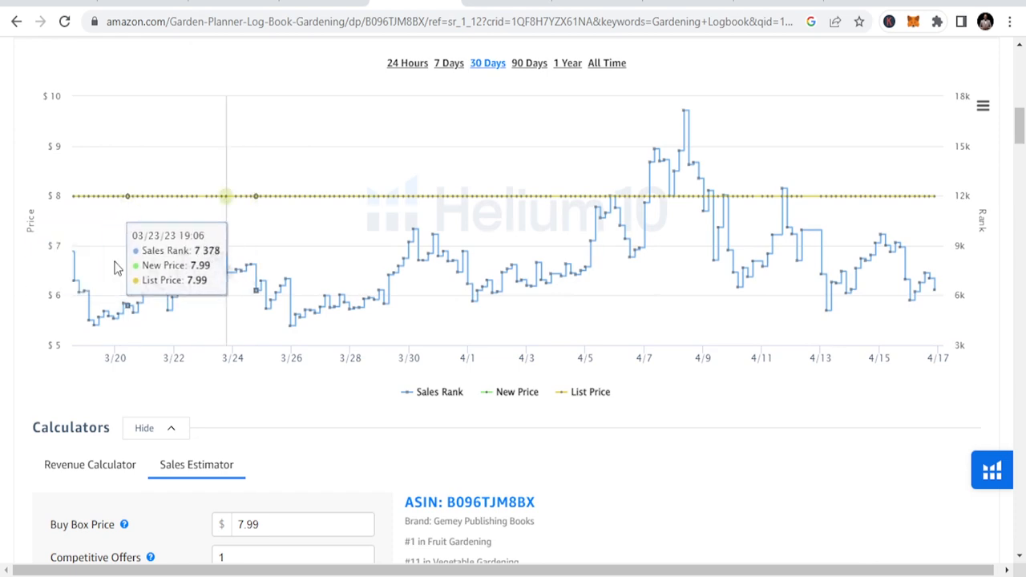
mouse_move(139, 279)
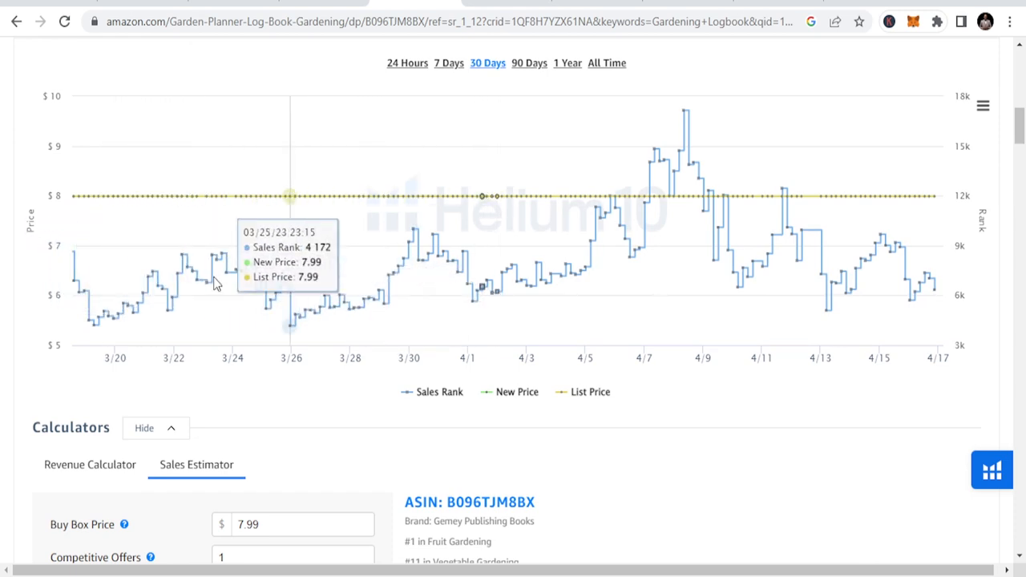
mouse_move(296, 340)
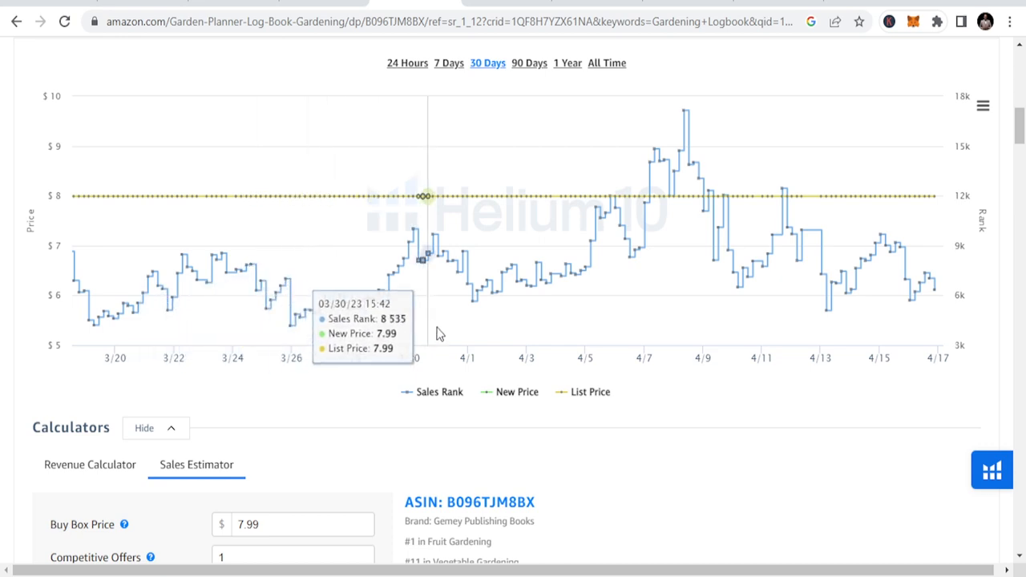
mouse_move(697, 194)
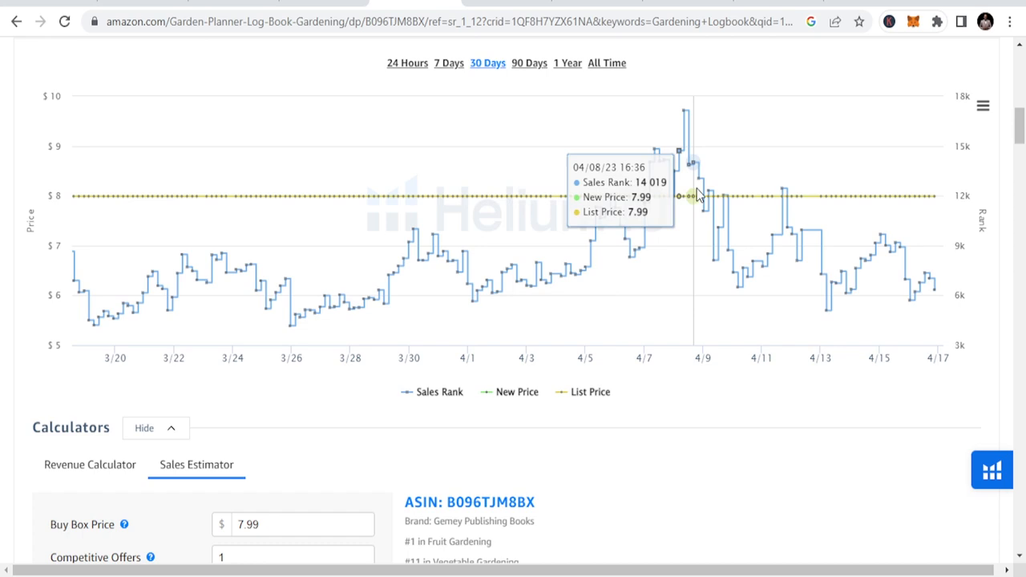
mouse_move(403, 216)
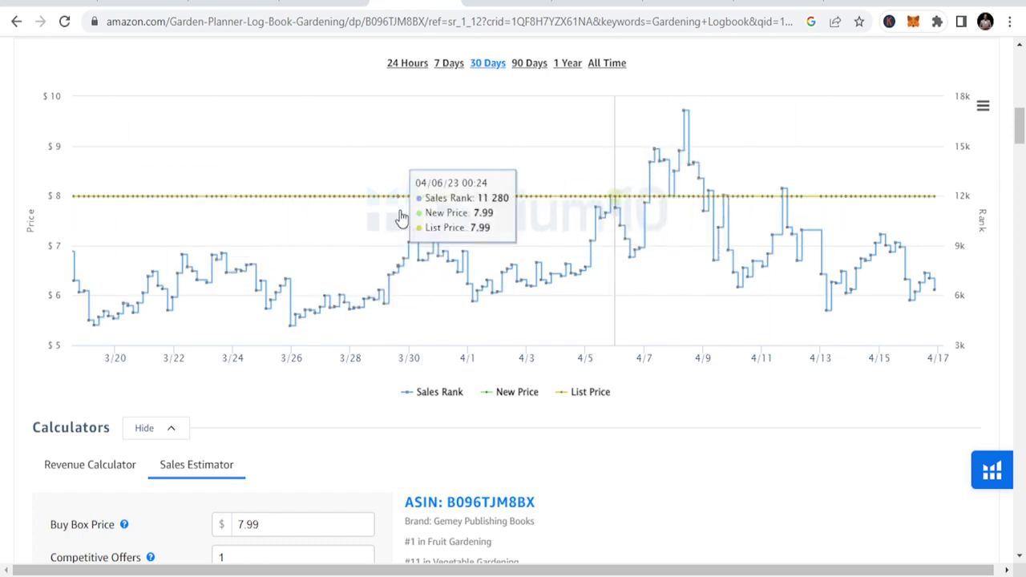
mouse_move(741, 132)
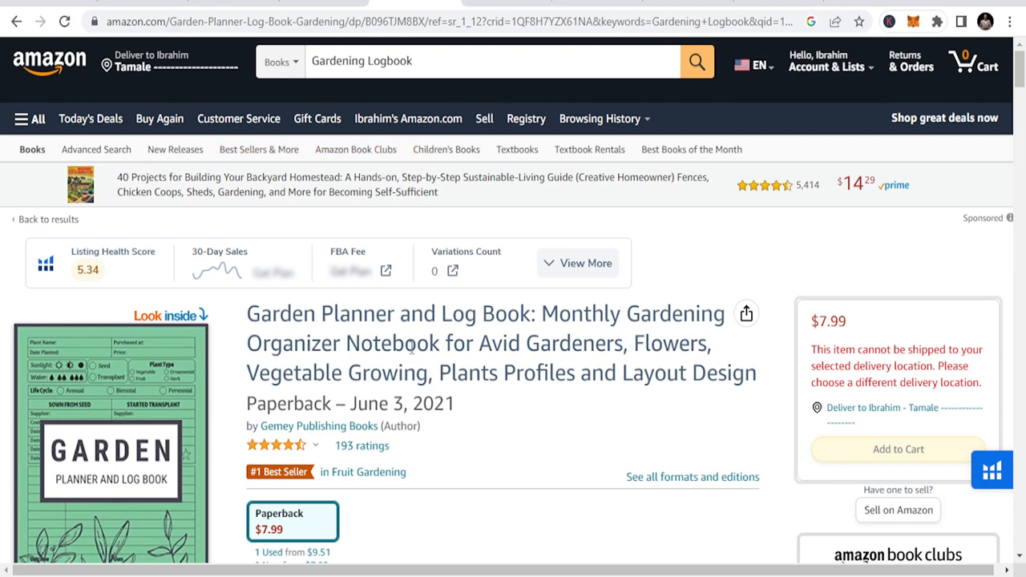
Step: Look through the first page of Fitness Progress Logbook results and their seller data
scroll(down, 3)
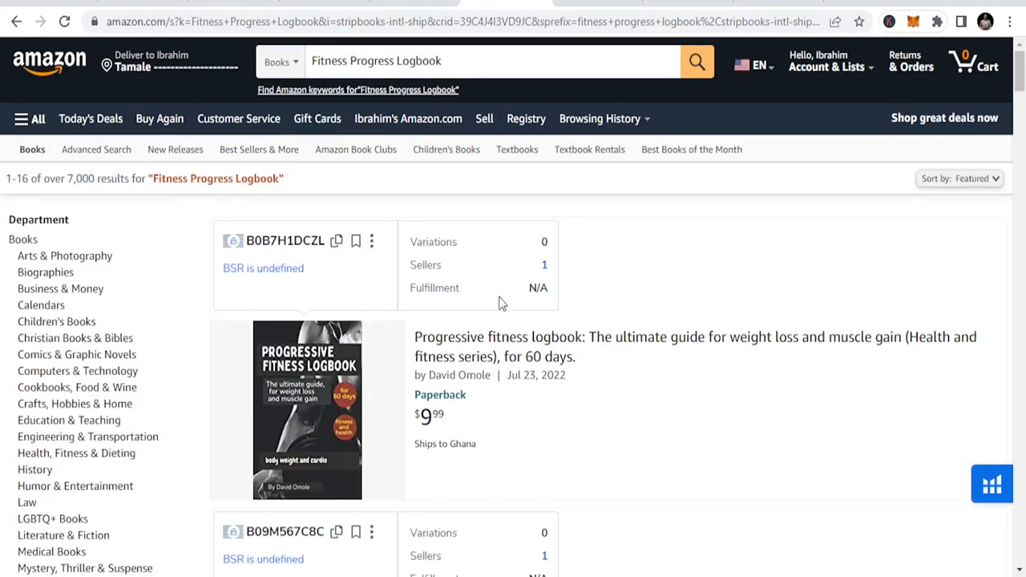
mouse_move(487, 335)
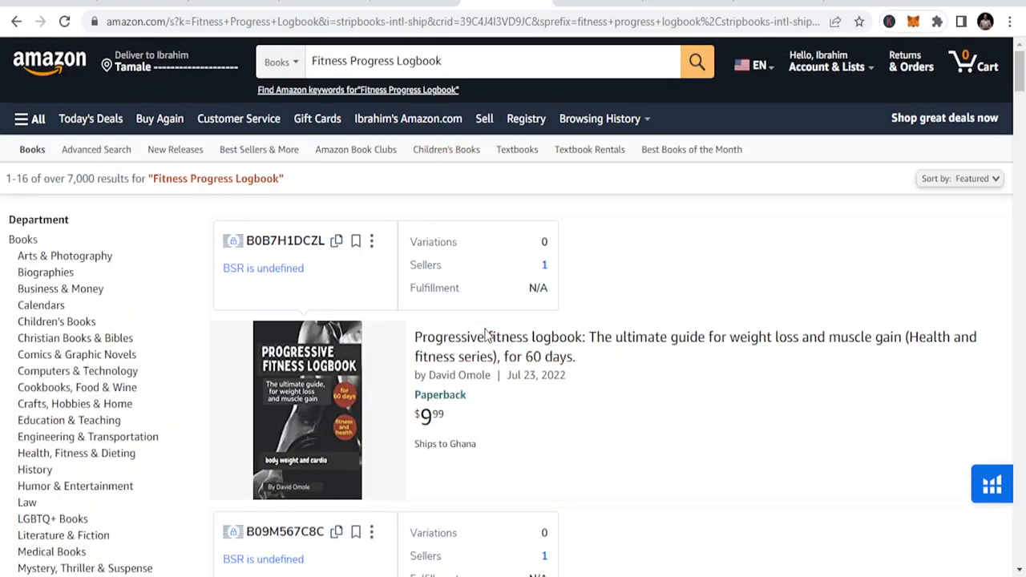
scroll(down, 3)
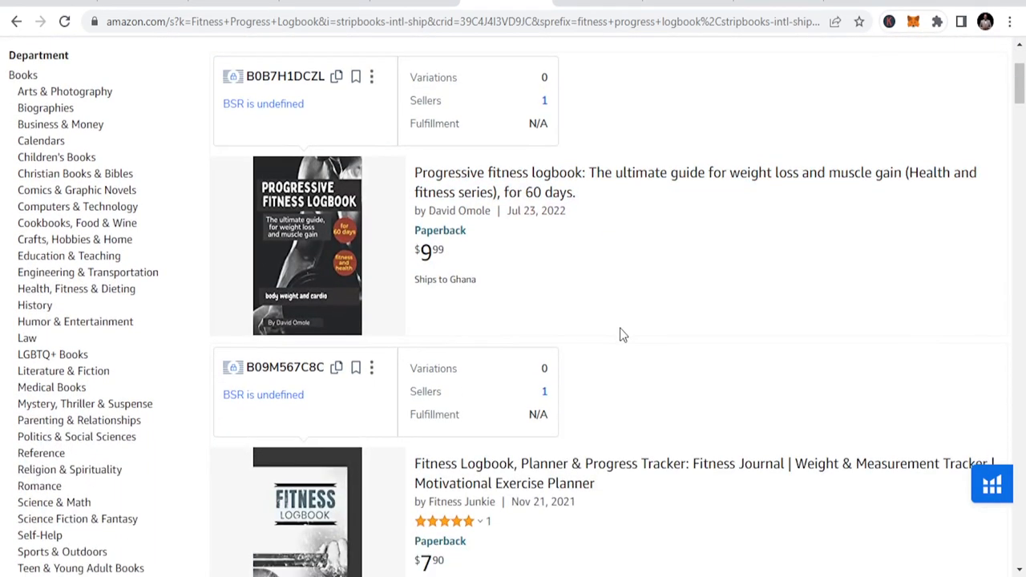
scroll(down, 3)
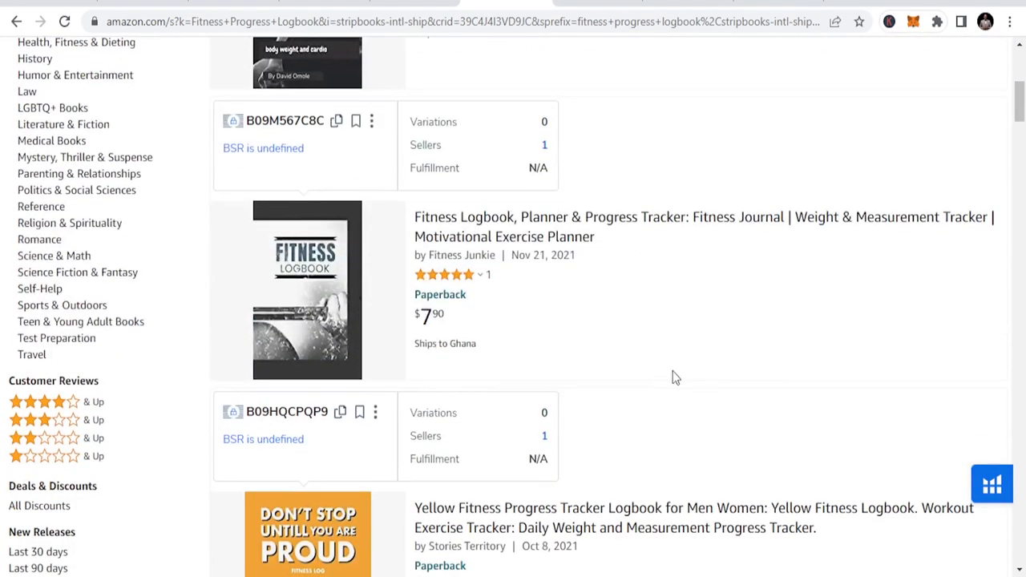
scroll(down, 3)
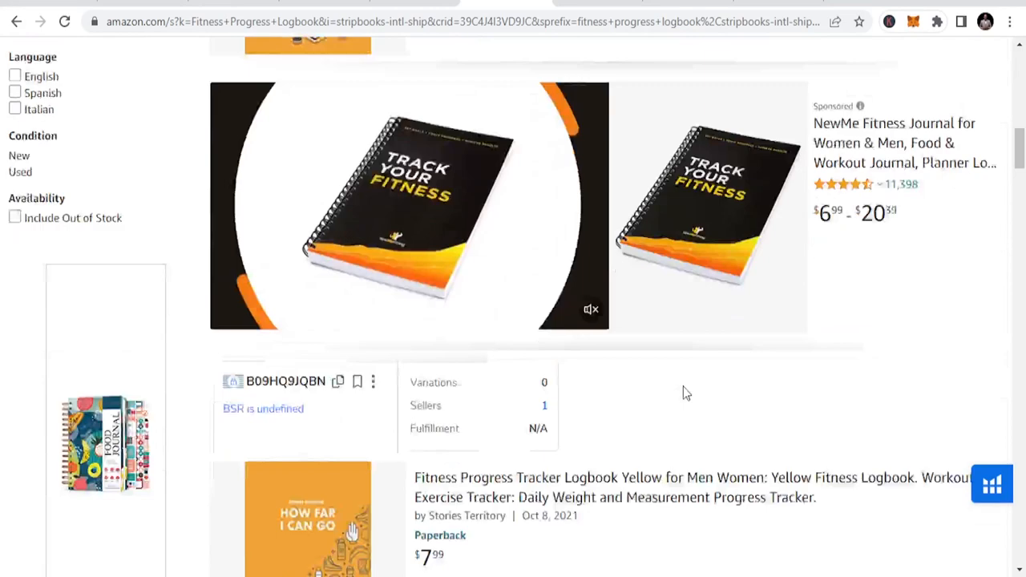
scroll(down, 3)
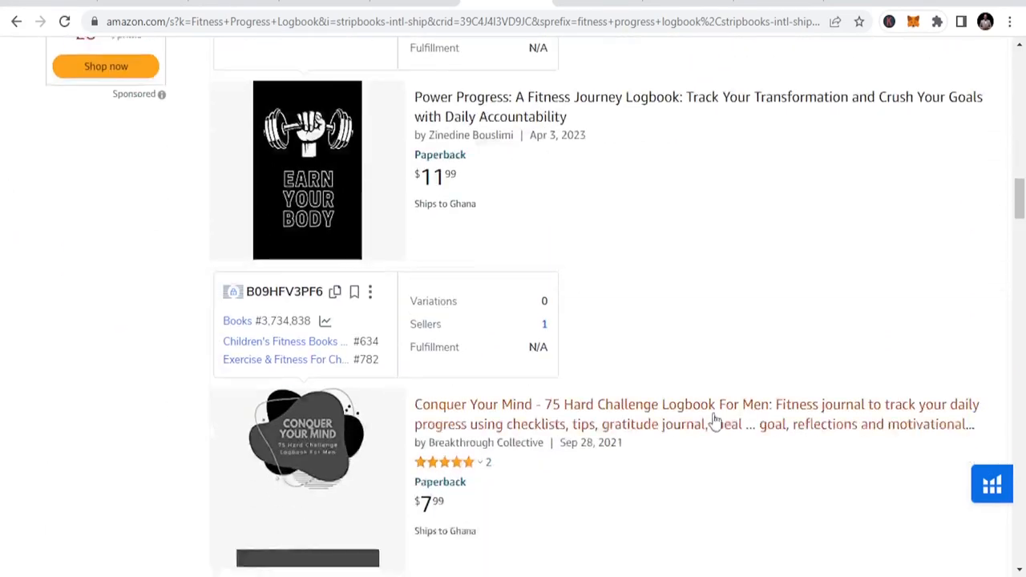
scroll(down, 3)
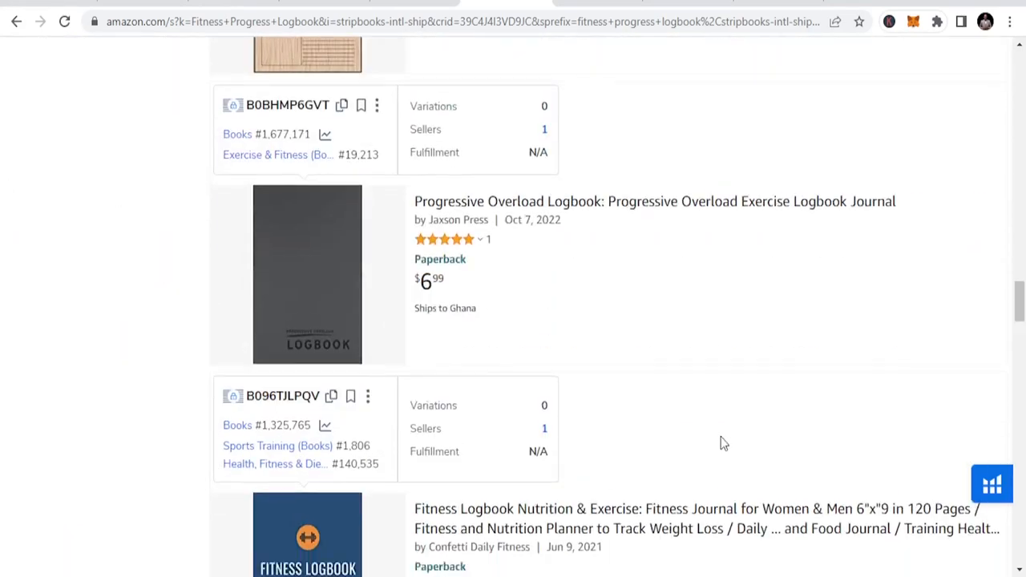
scroll(down, 3)
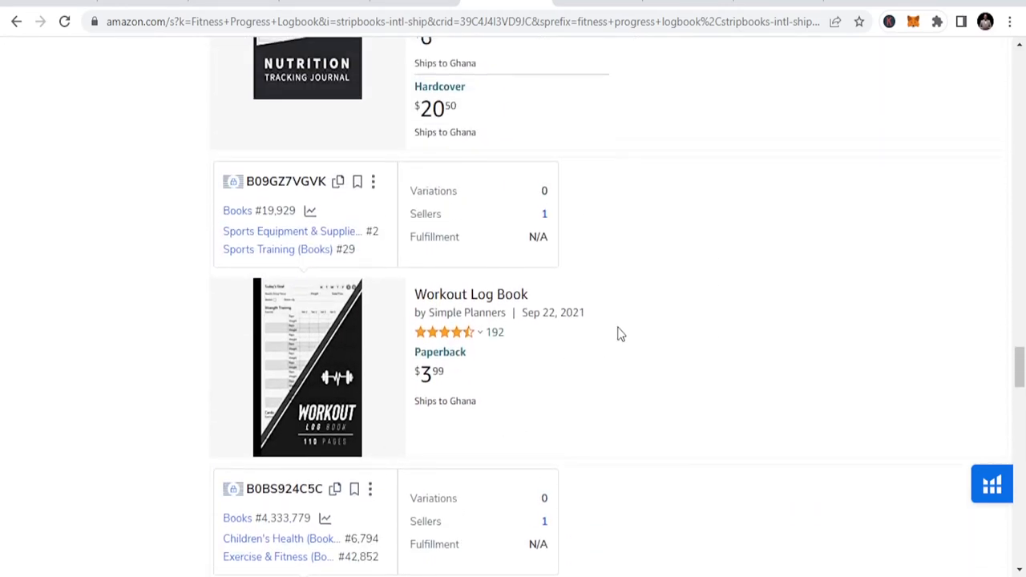
scroll(down, 3)
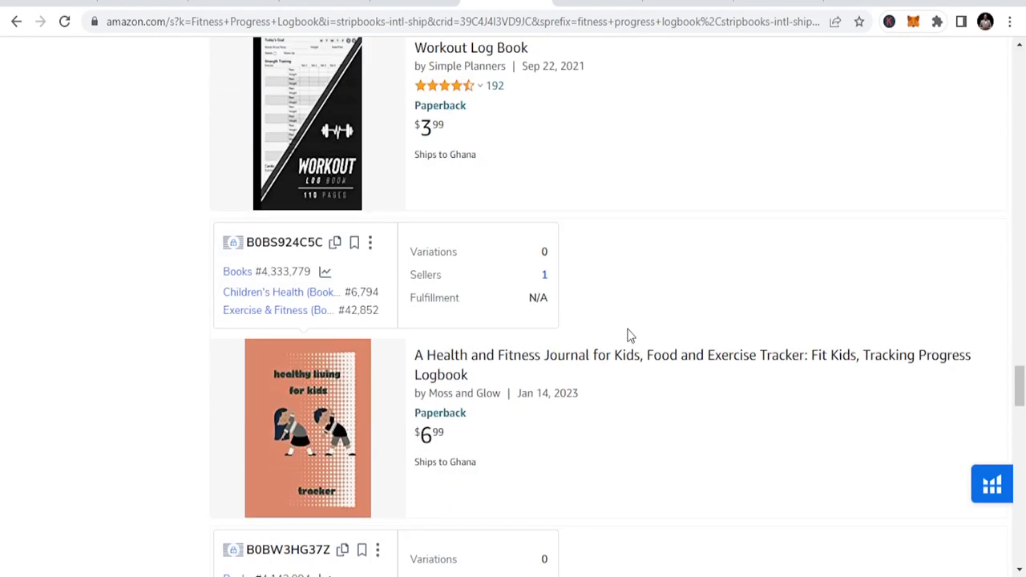
scroll(down, 3)
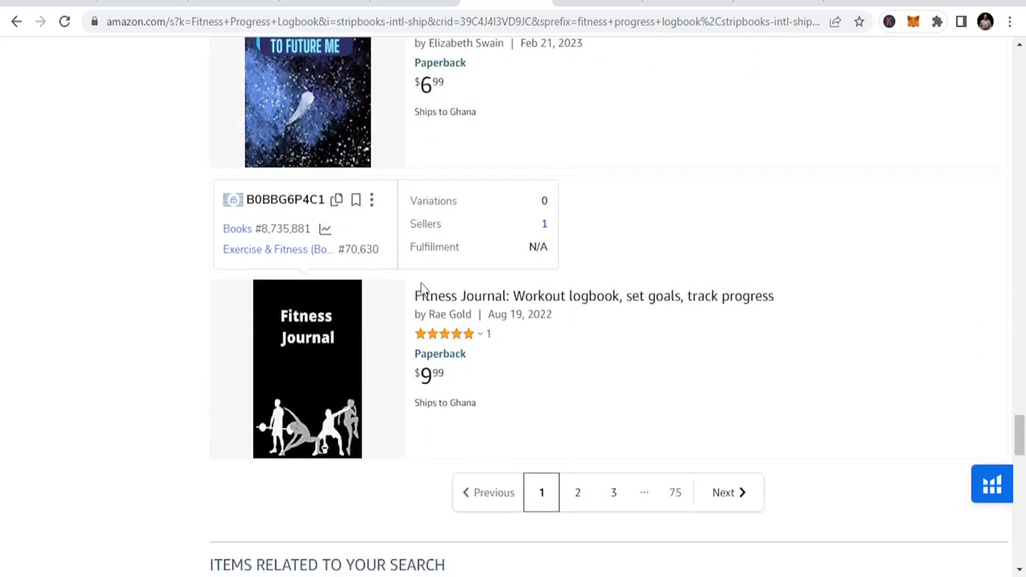
mouse_move(577, 494)
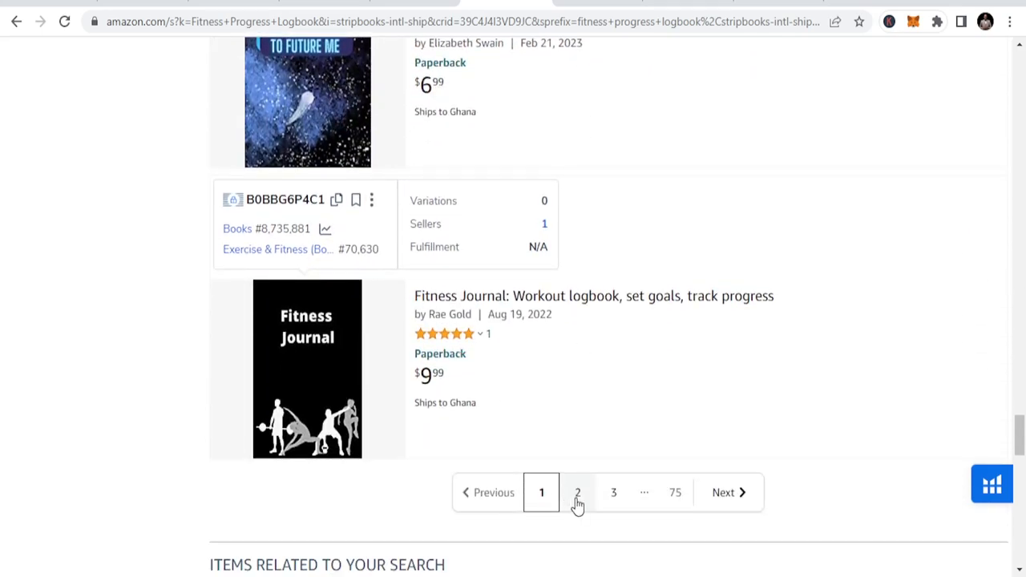
Step: Move to page 2 of the results and browse the listings around the $6.95 Workout Log Book by Oskar N Rasmus
click(577, 492)
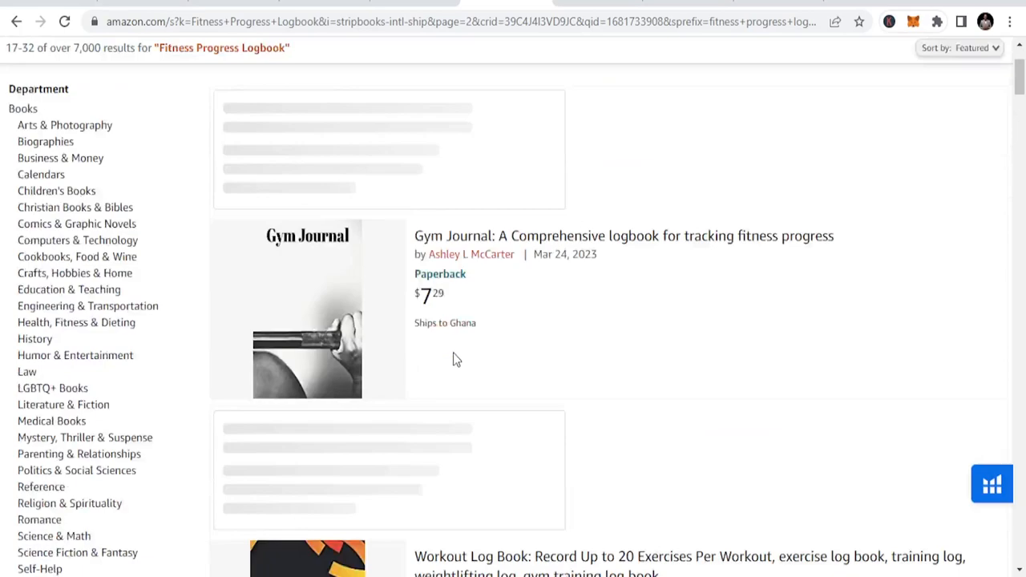
scroll(down, 3)
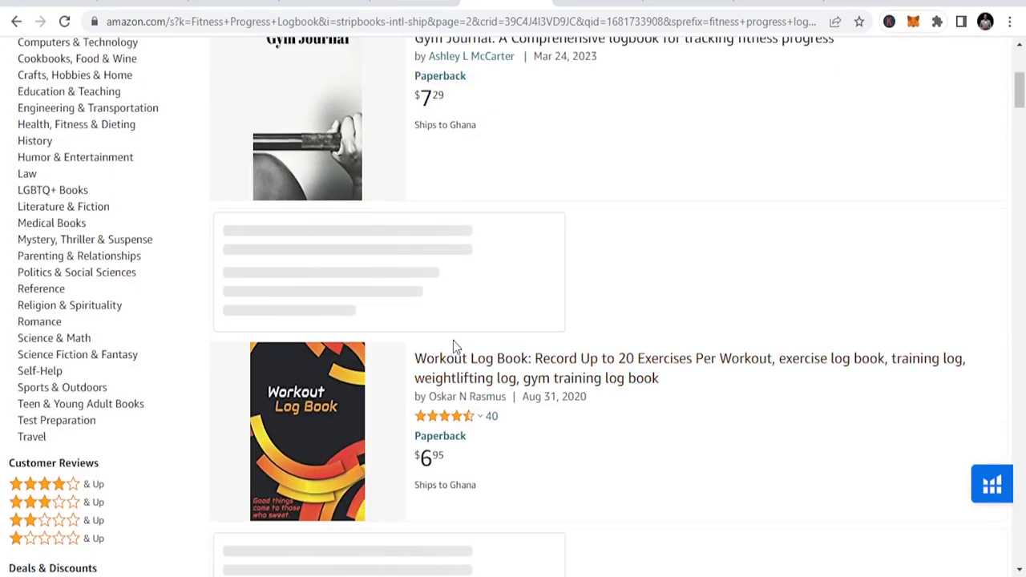
scroll(down, 3)
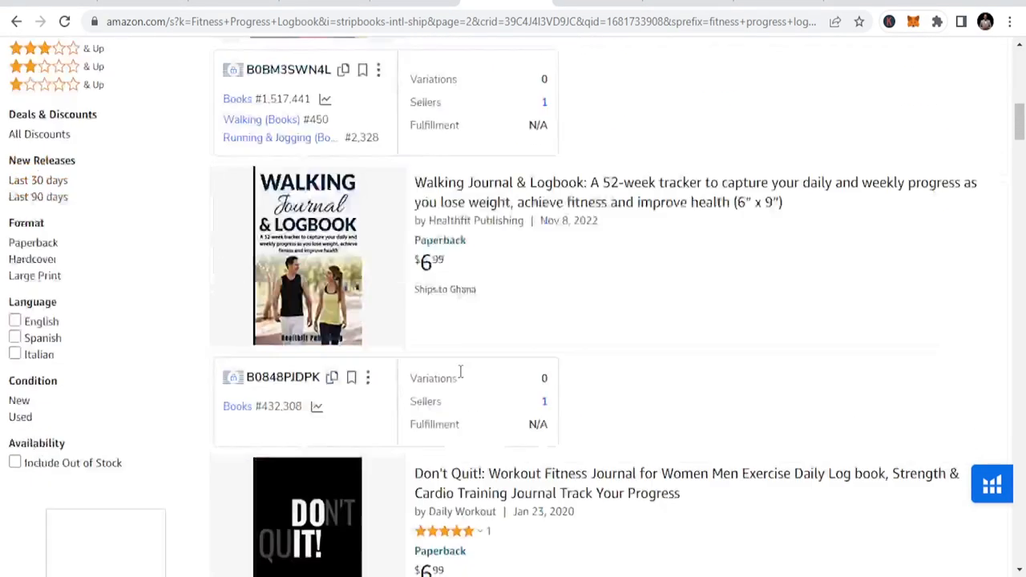
scroll(down, 3)
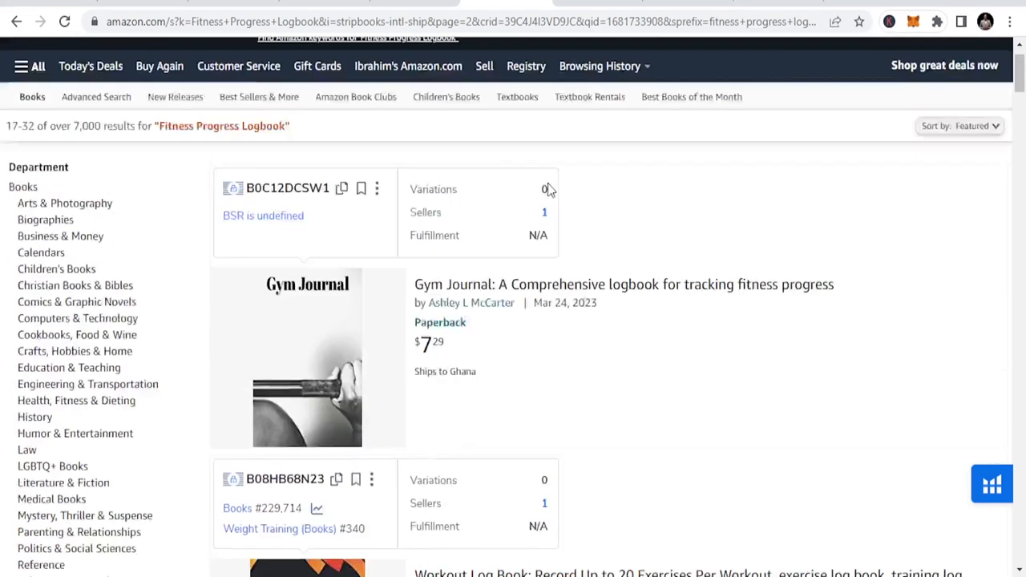
scroll(up, 3)
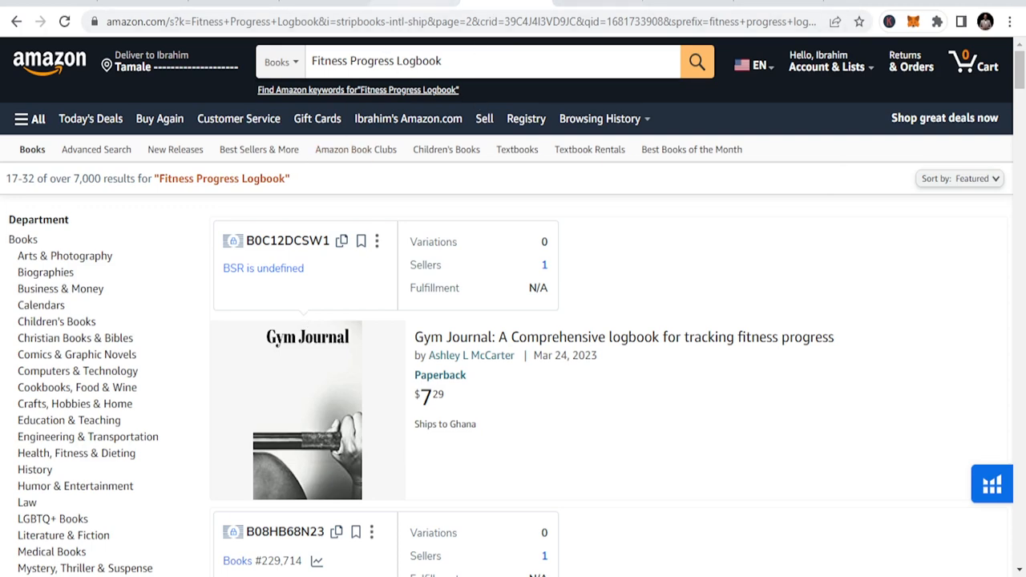
scroll(down, 3)
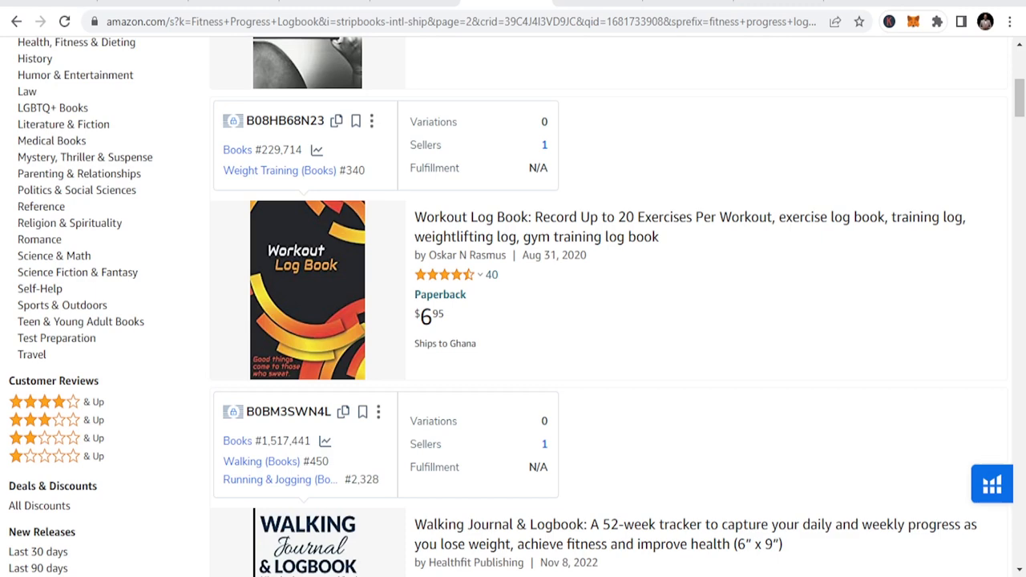
mouse_move(641, 317)
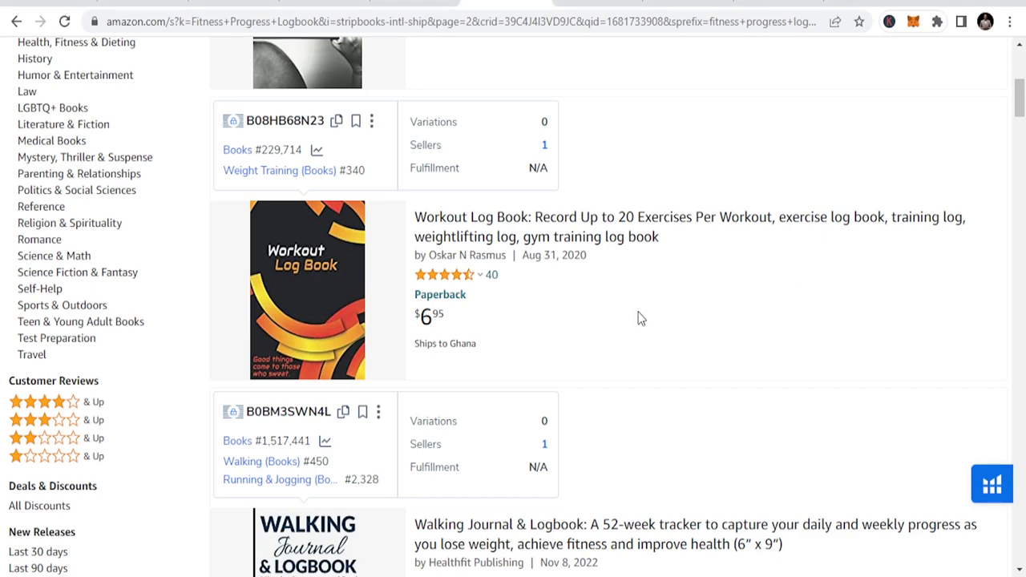
scroll(up, 3)
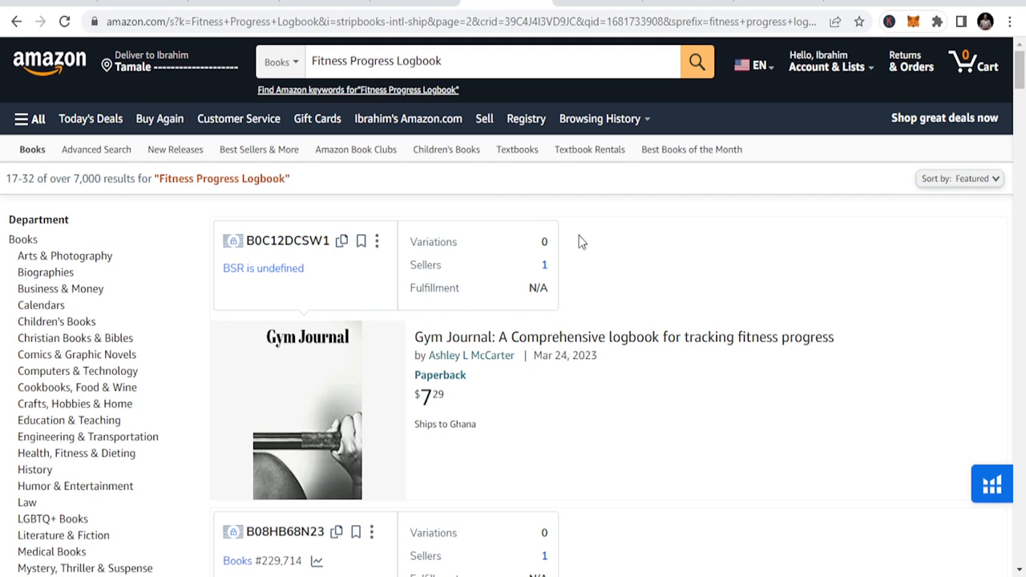
mouse_move(519, 180)
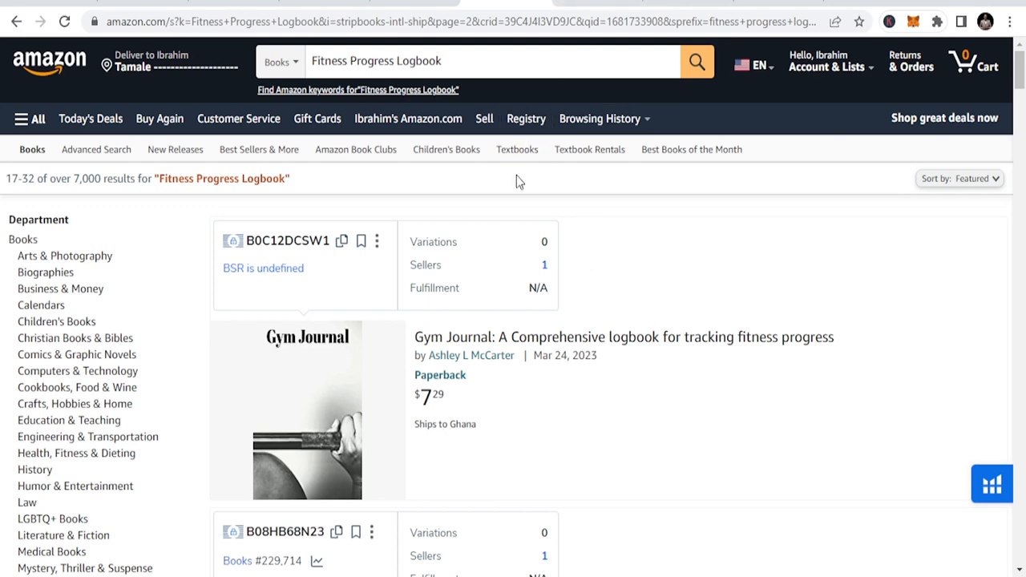
scroll(down, 3)
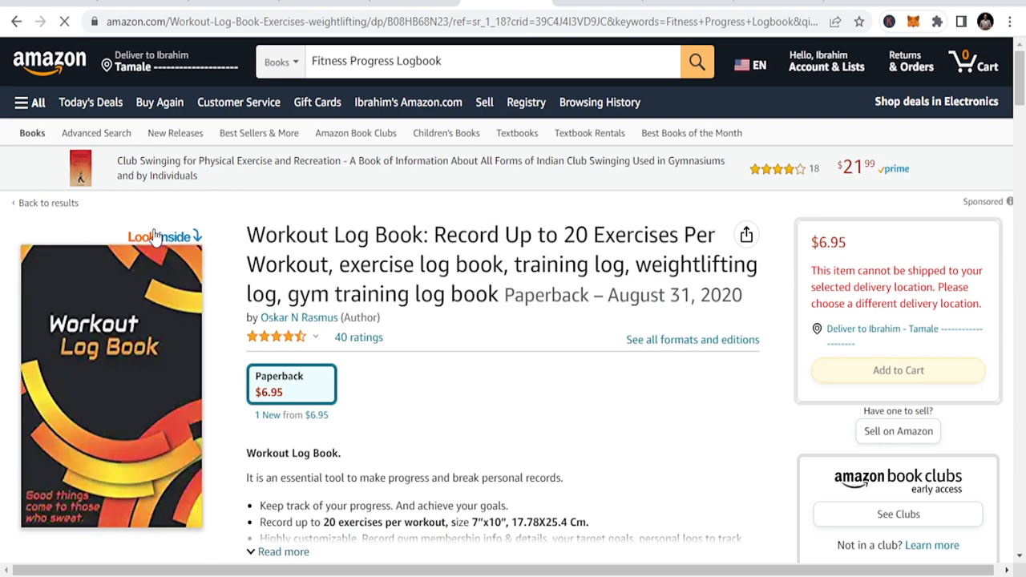
Step: Page through the Workout Log Book's interior sample—membership details, goals and measurements—then head to pinterest.com
click(163, 237)
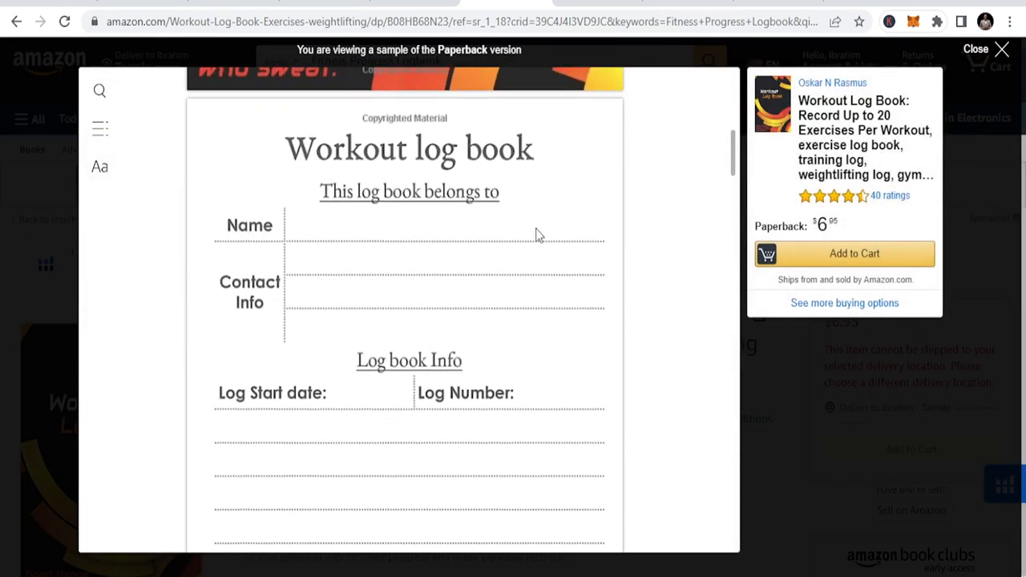
scroll(down, 3)
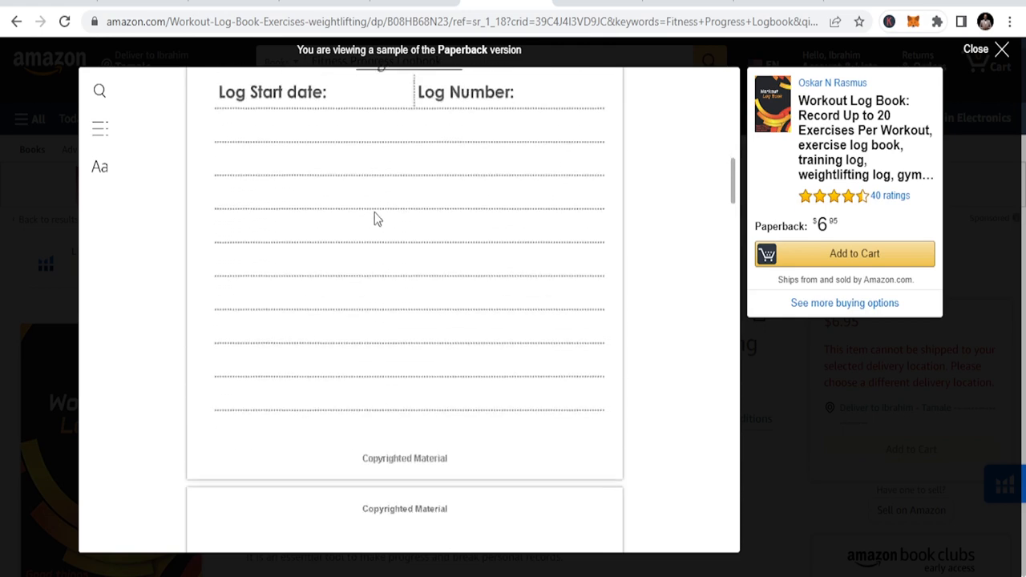
scroll(down, 3)
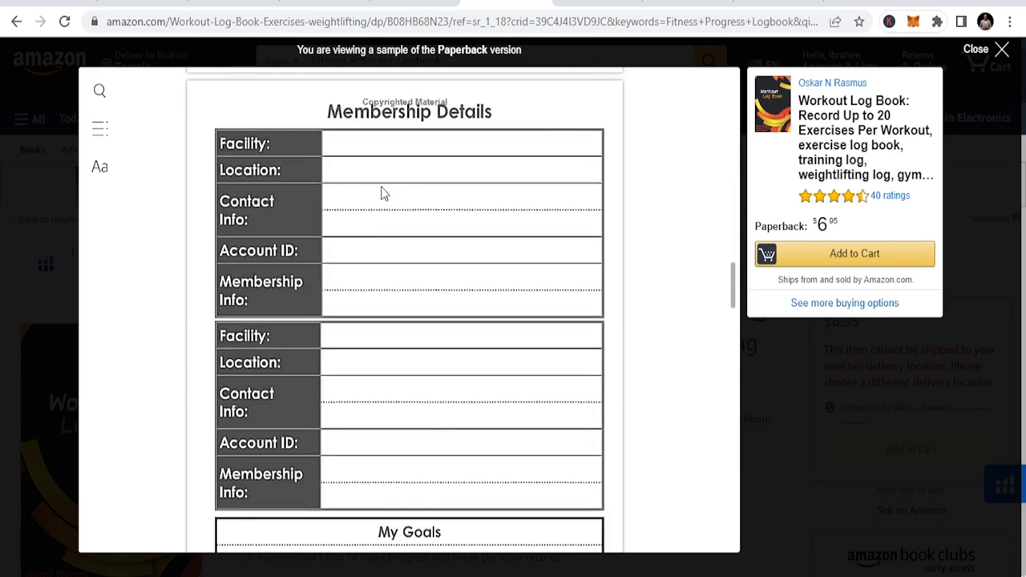
scroll(down, 3)
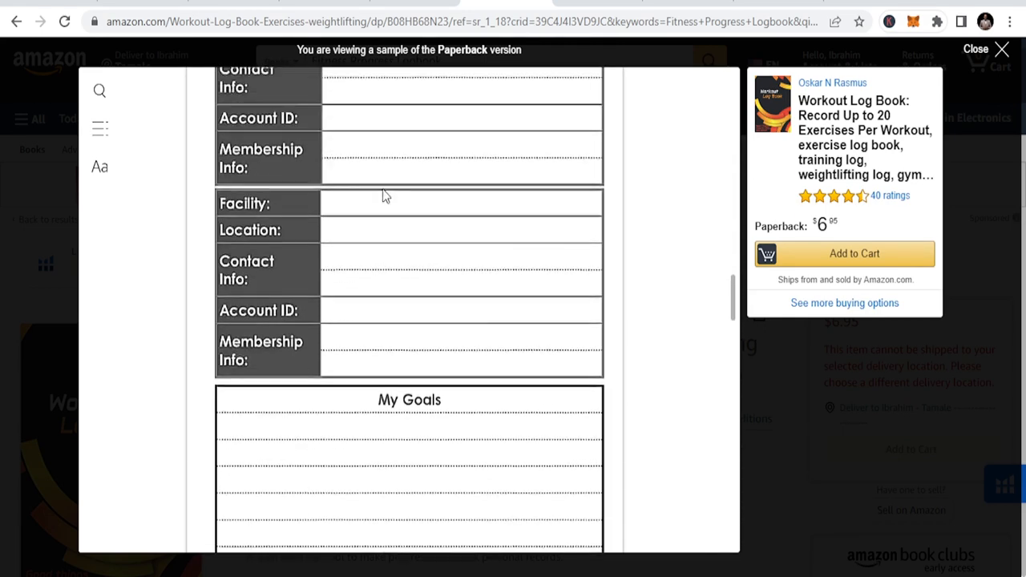
scroll(down, 3)
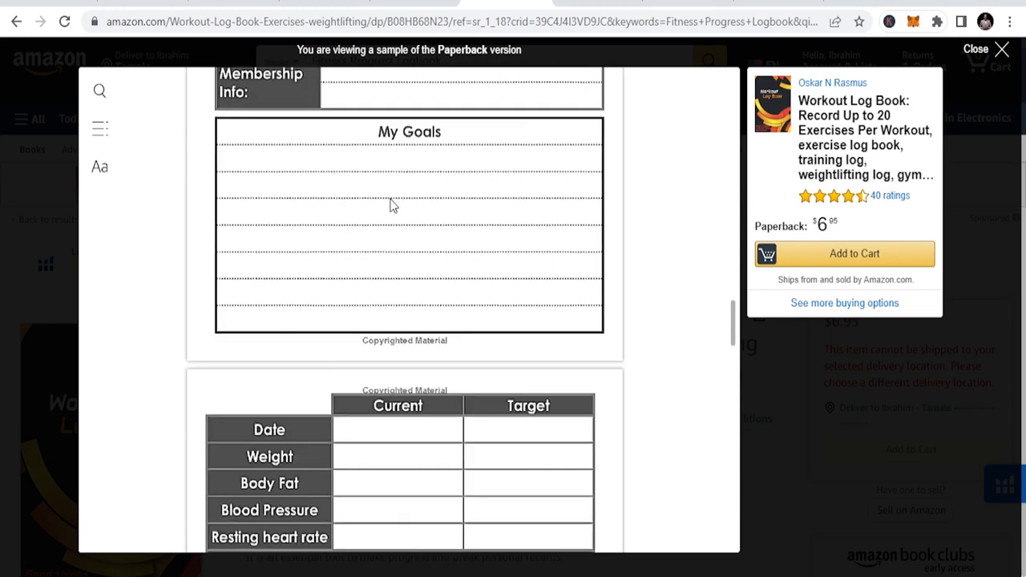
scroll(down, 3)
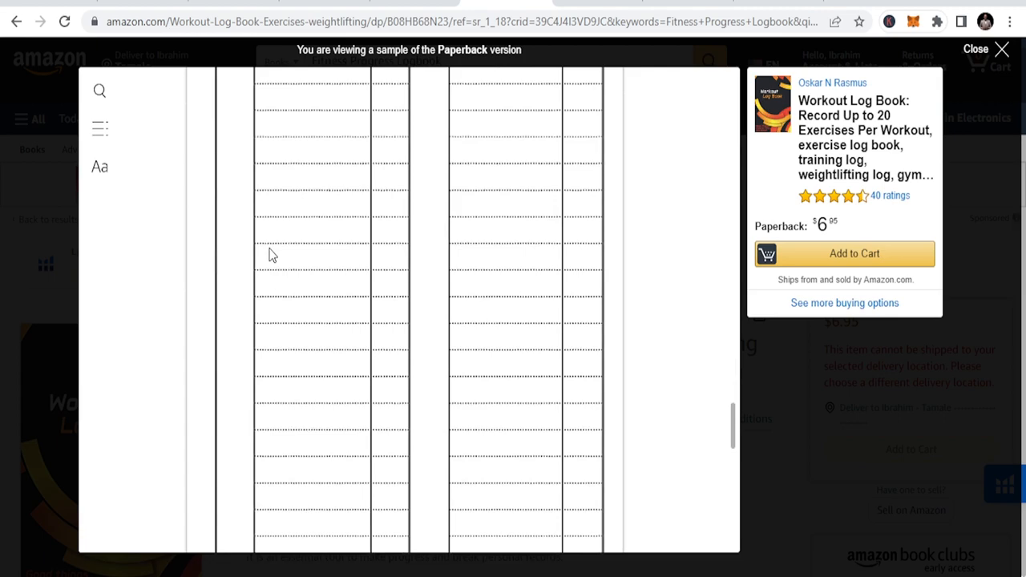
scroll(down, 3)
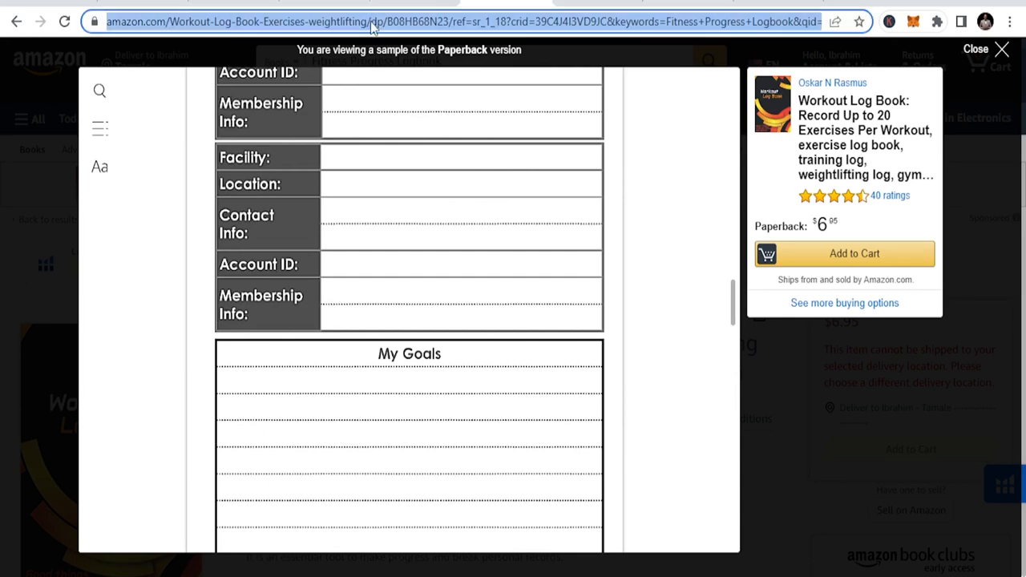
text(pinterest.com/business/hub/)
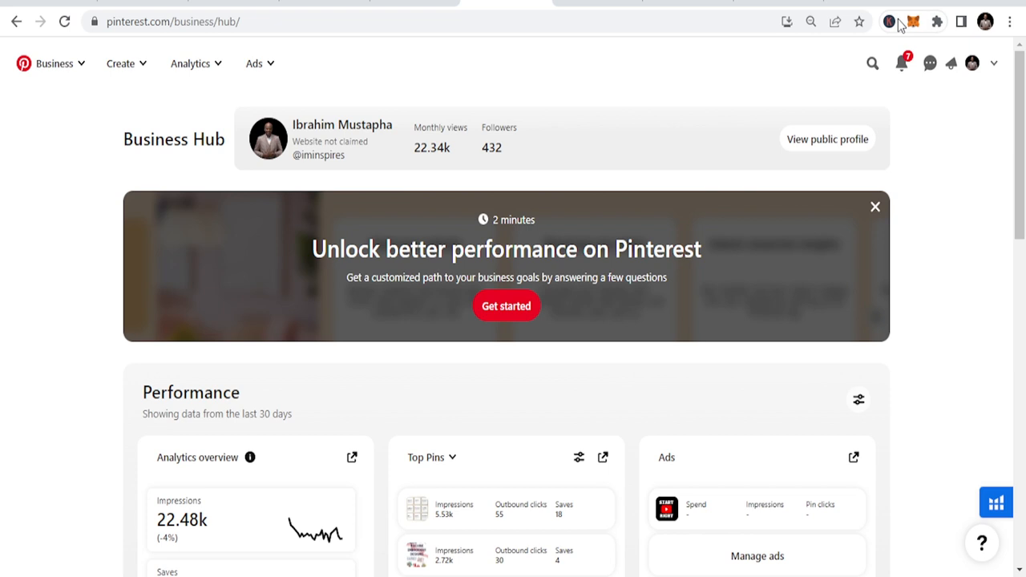
Step: Search Pinterest for "fitness log" and look over the resulting pins
click(869, 65)
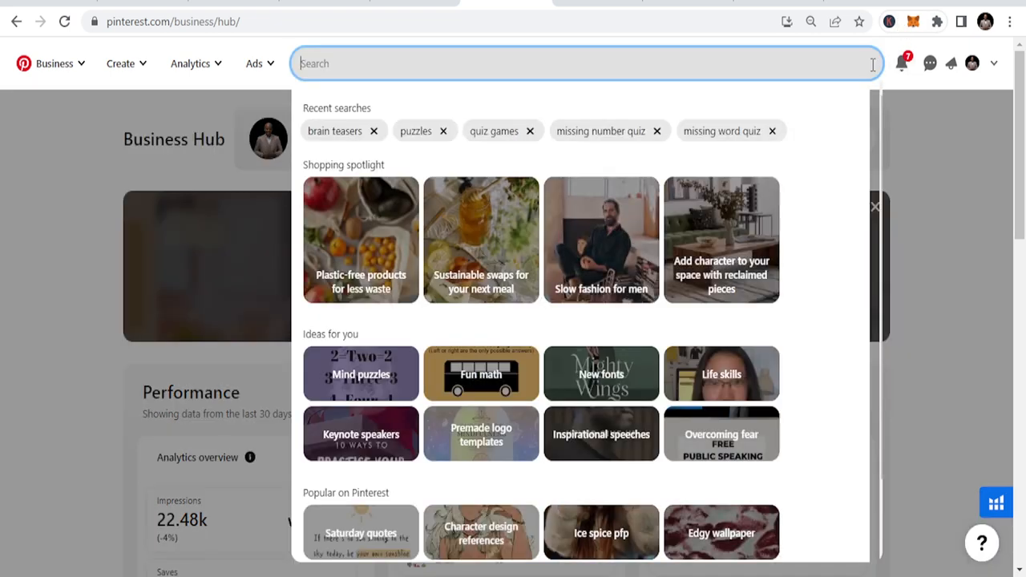
text(fitr)
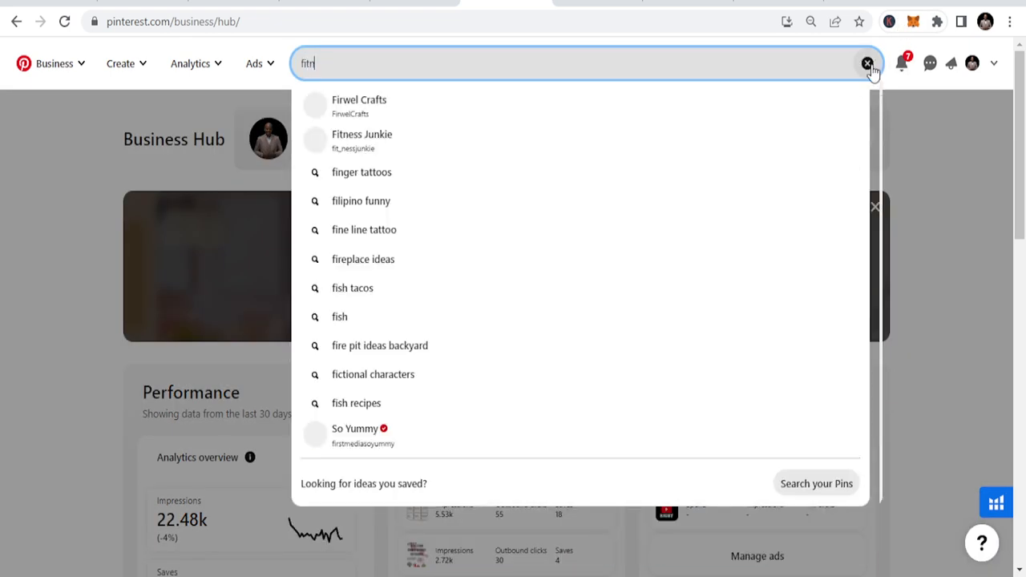
text(itness log)
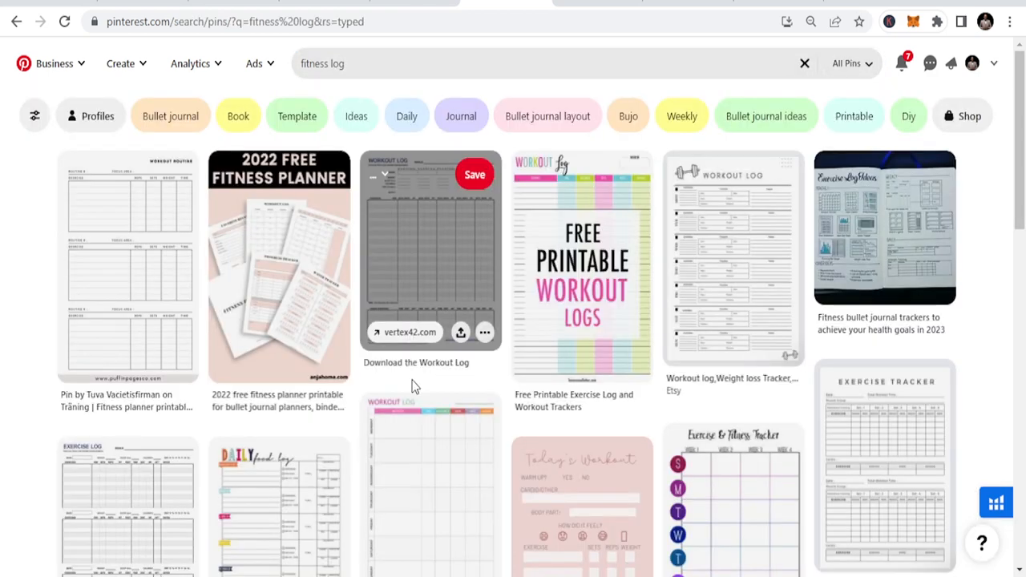
scroll(down, 3)
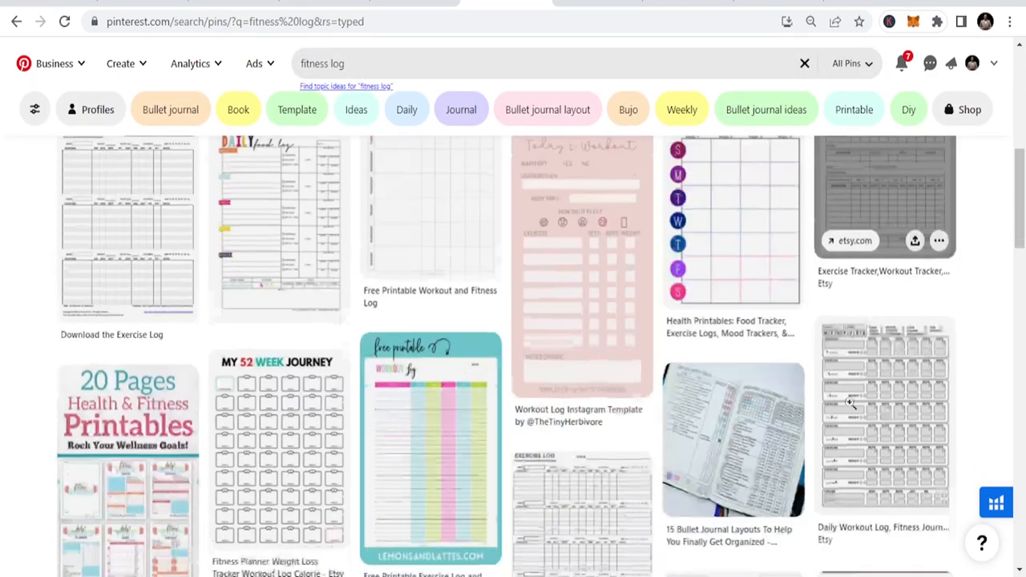
scroll(up, 3)
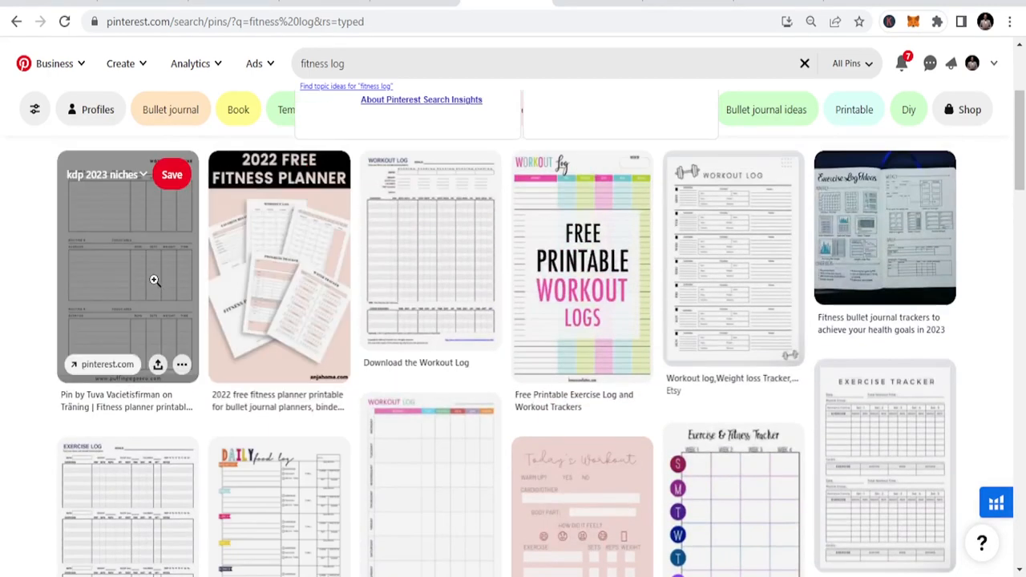
Step: From a fitness log pin's related ideas, bring up the colourful $3.50 Etsy Workout Log - Exercise Log printable pin
click(430, 248)
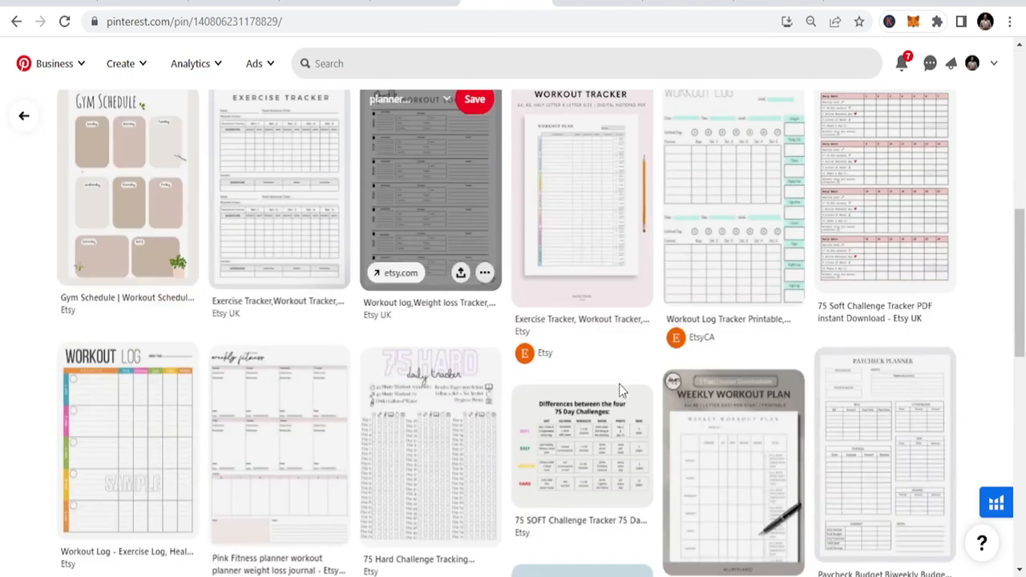
scroll(down, 3)
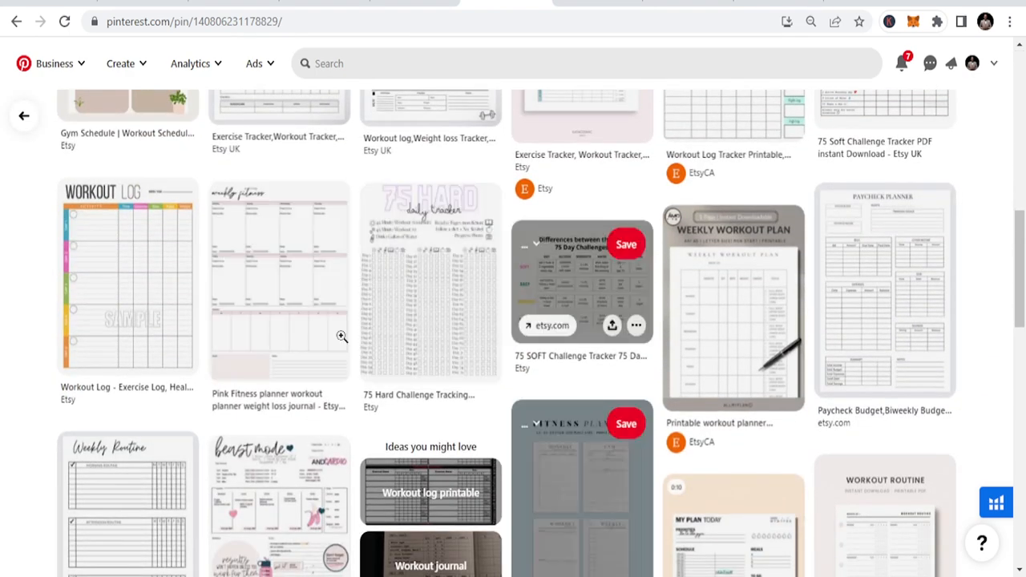
click(126, 273)
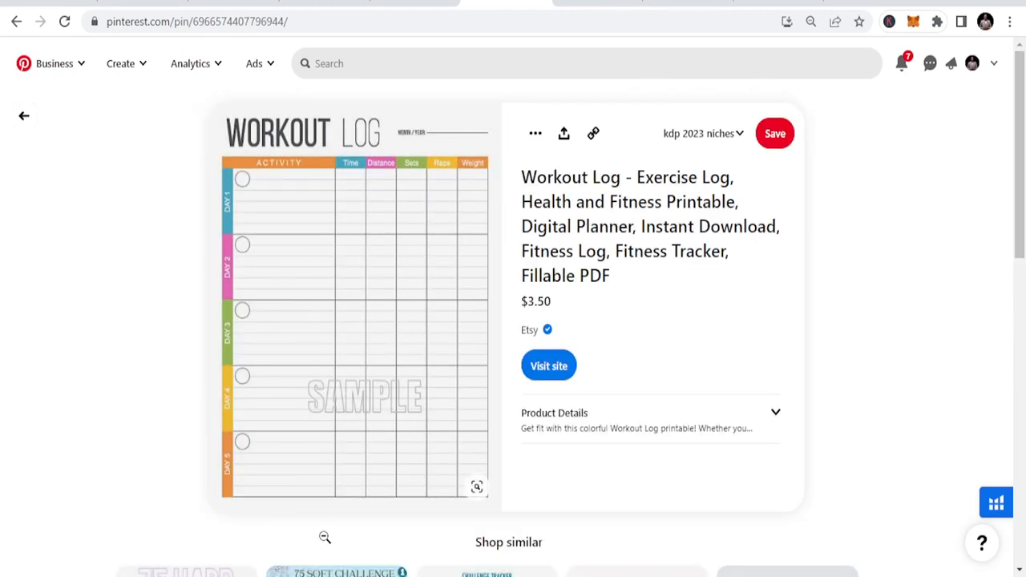
mouse_move(336, 269)
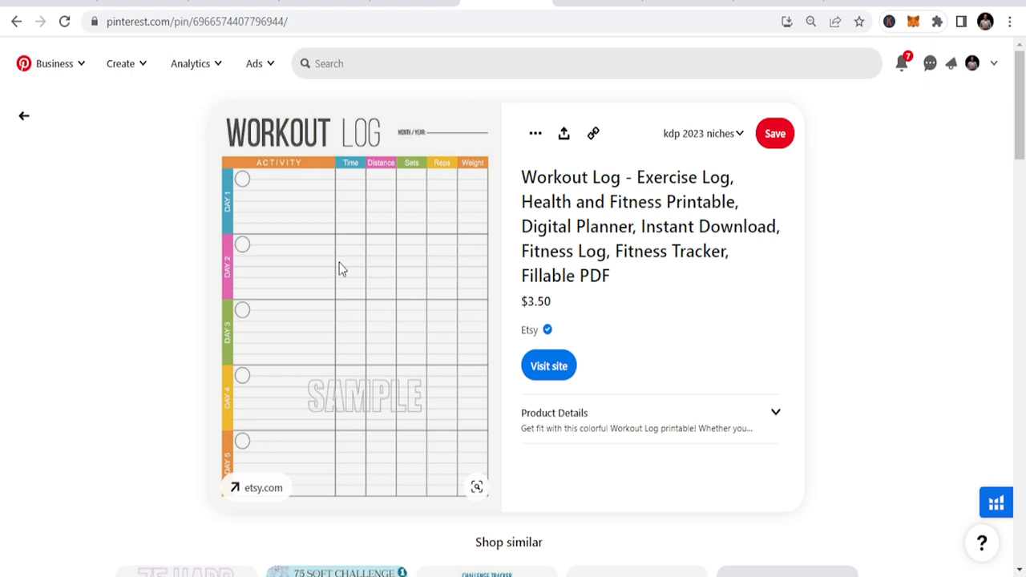
mouse_move(429, 315)
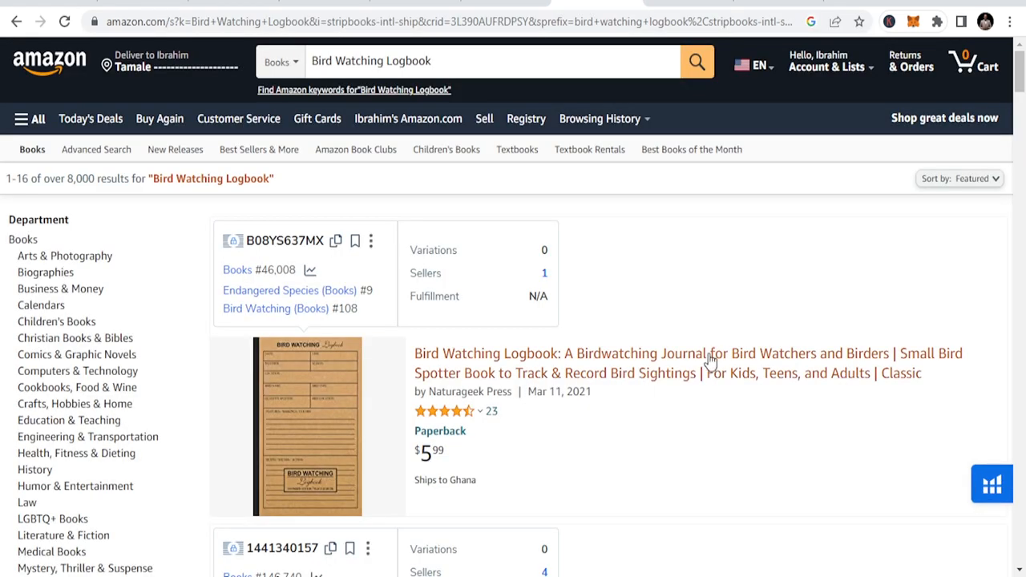
Step: Scroll the Bird Watching Logbook results, checking competitors' BSR boxes down to the $9.99 Bird Watching Log Book paperback
scroll(down, 3)
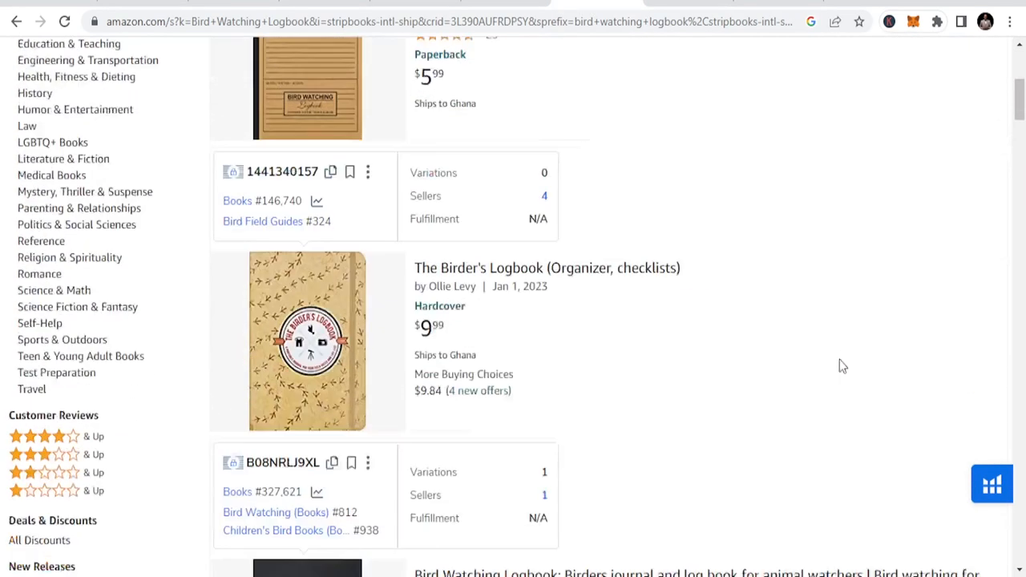
scroll(down, 3)
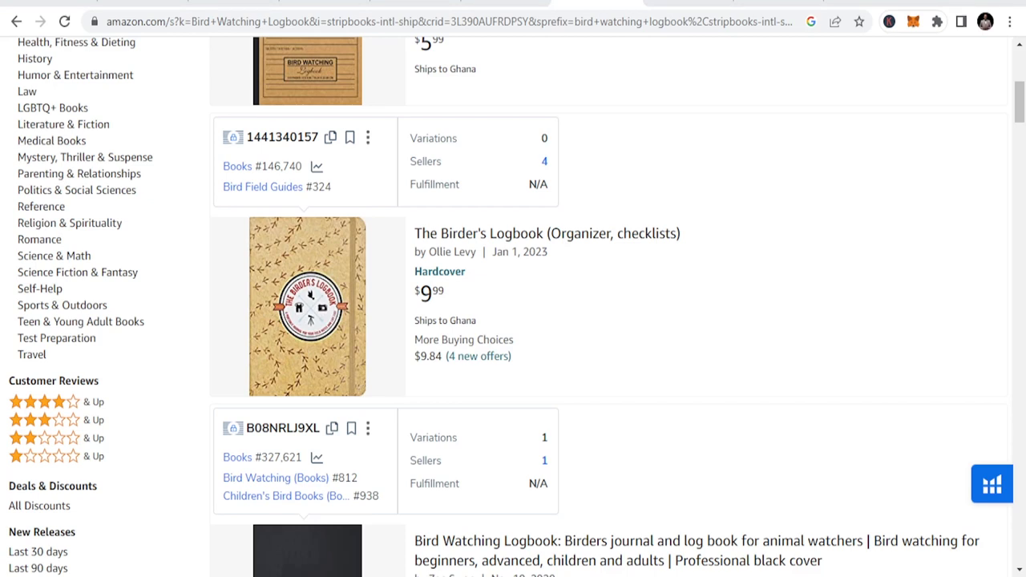
mouse_move(582, 410)
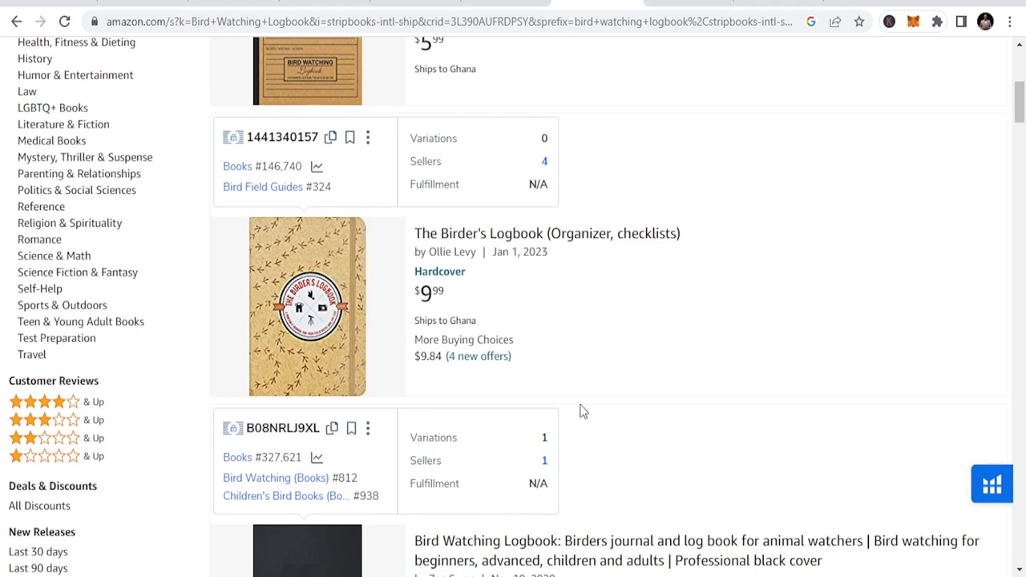
scroll(down, 3)
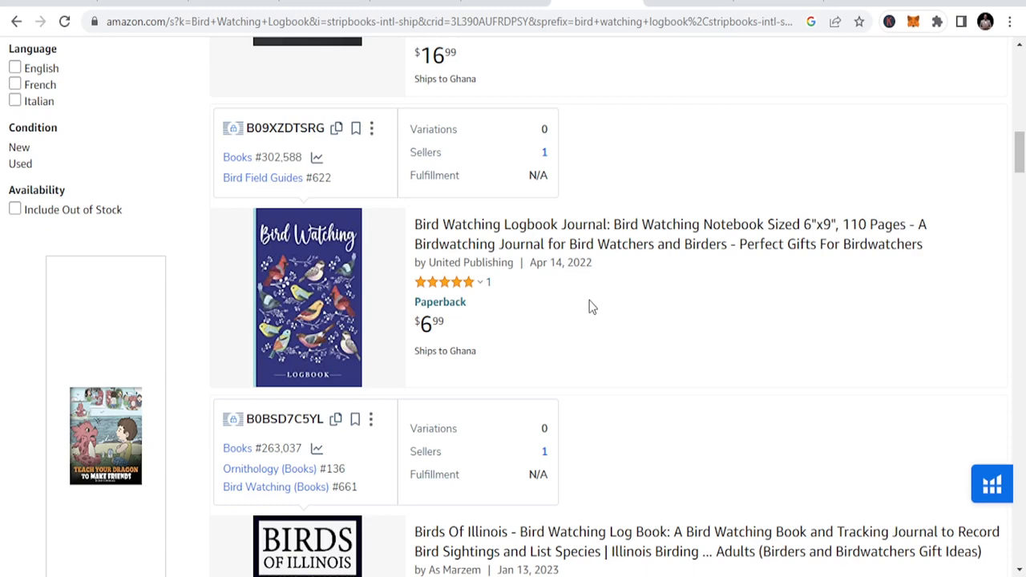
scroll(down, 3)
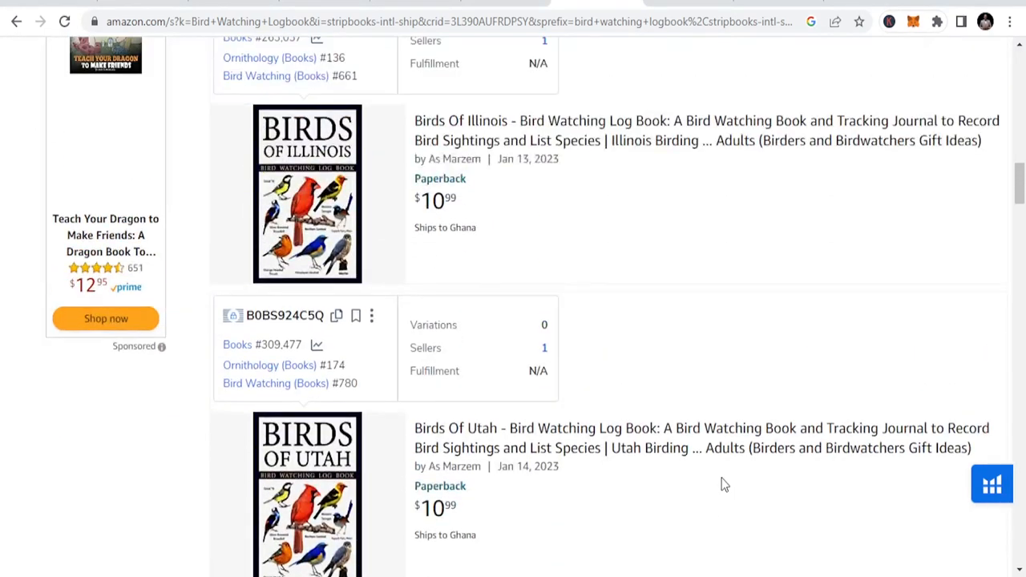
mouse_move(718, 476)
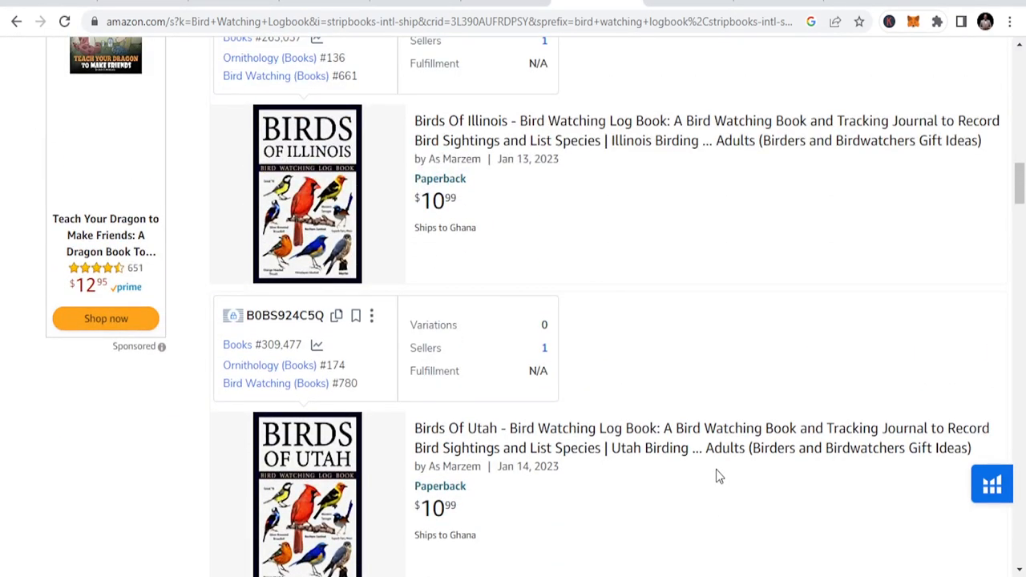
scroll(down, 3)
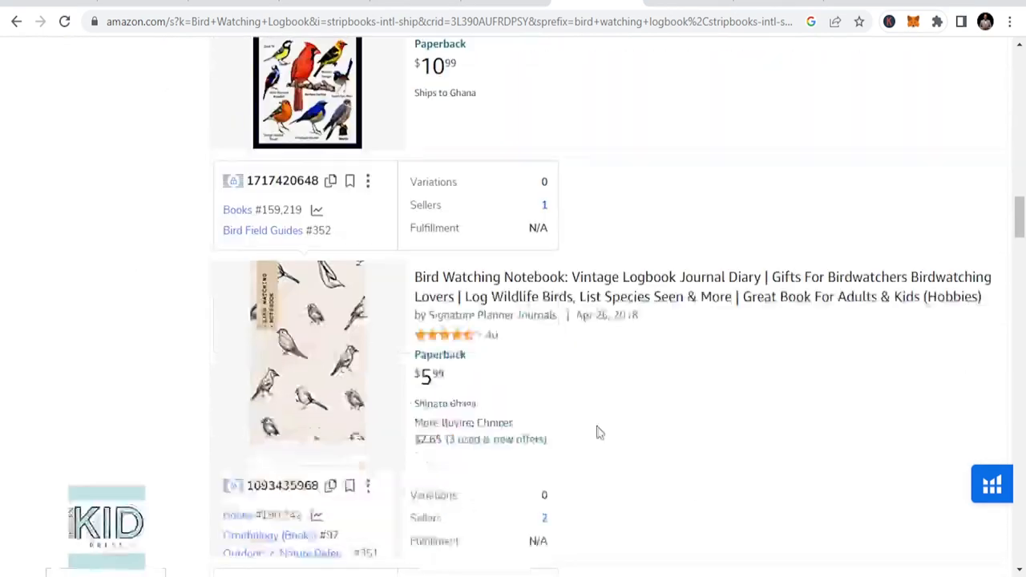
scroll(down, 3)
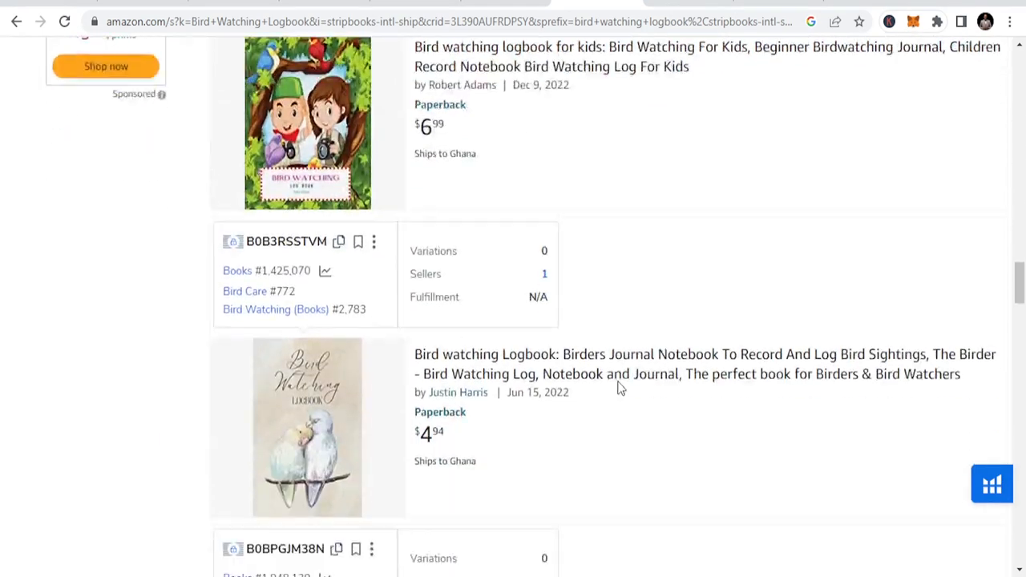
scroll(down, 3)
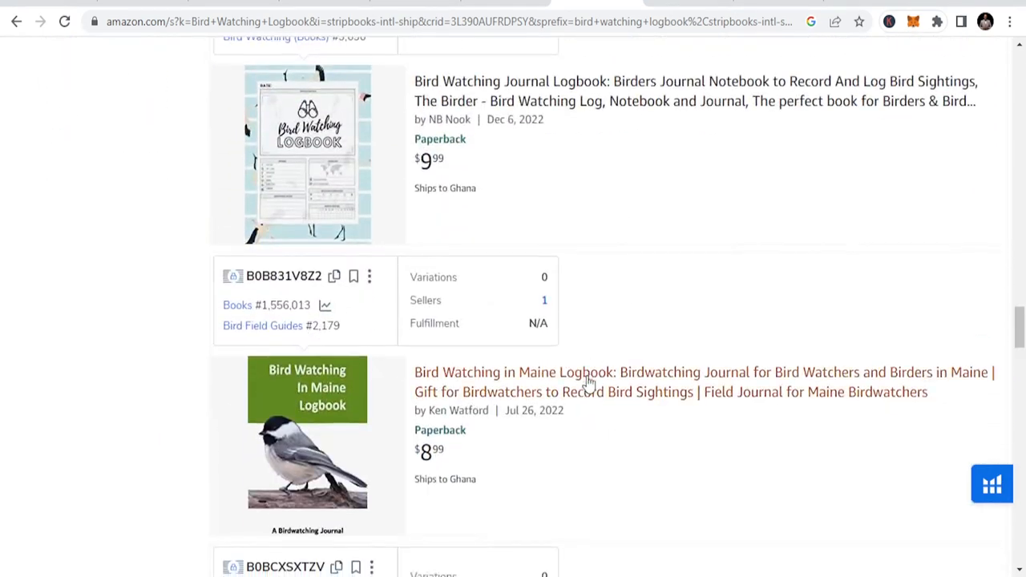
scroll(down, 3)
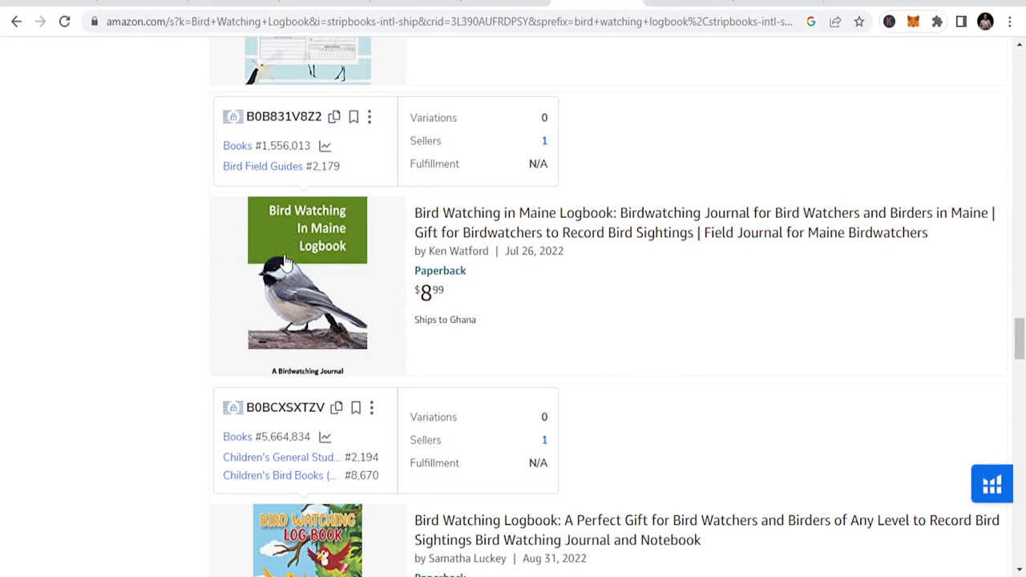
scroll(down, 3)
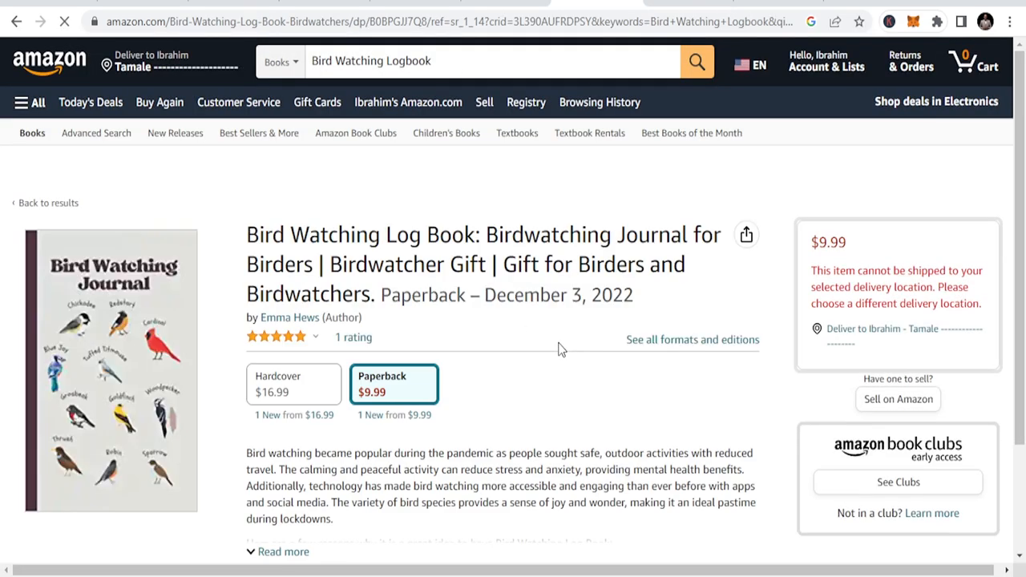
Step: Review the Bird Watching Log Book's 30-day sales rank and price history chart, then return to the top of the listing
scroll(down, 3)
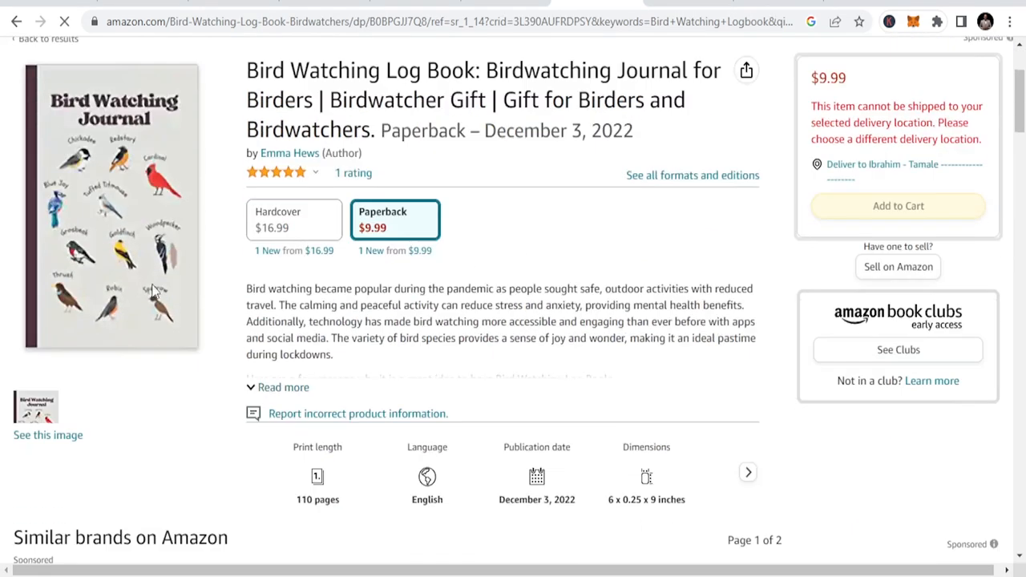
scroll(down, 3)
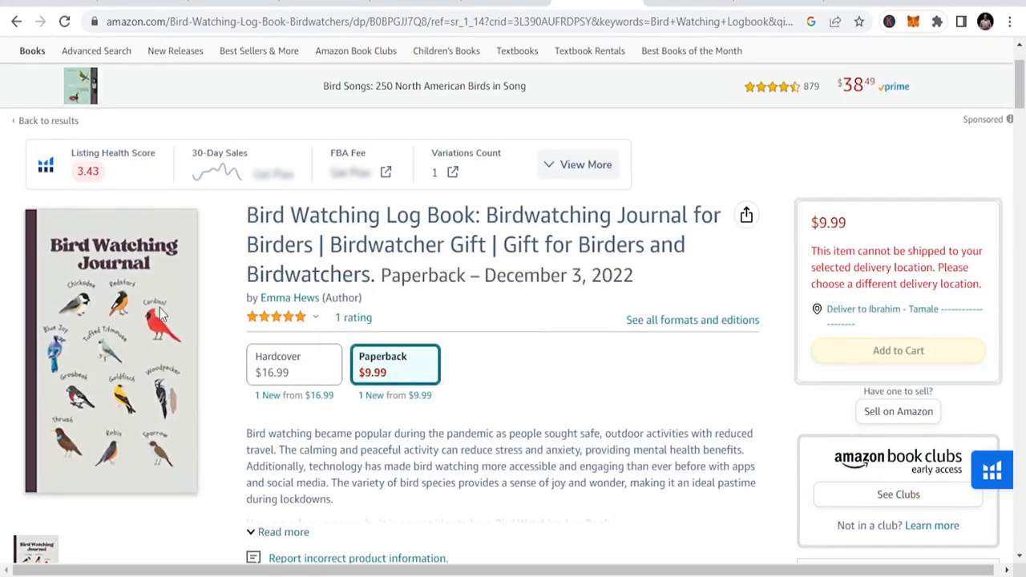
scroll(down, 3)
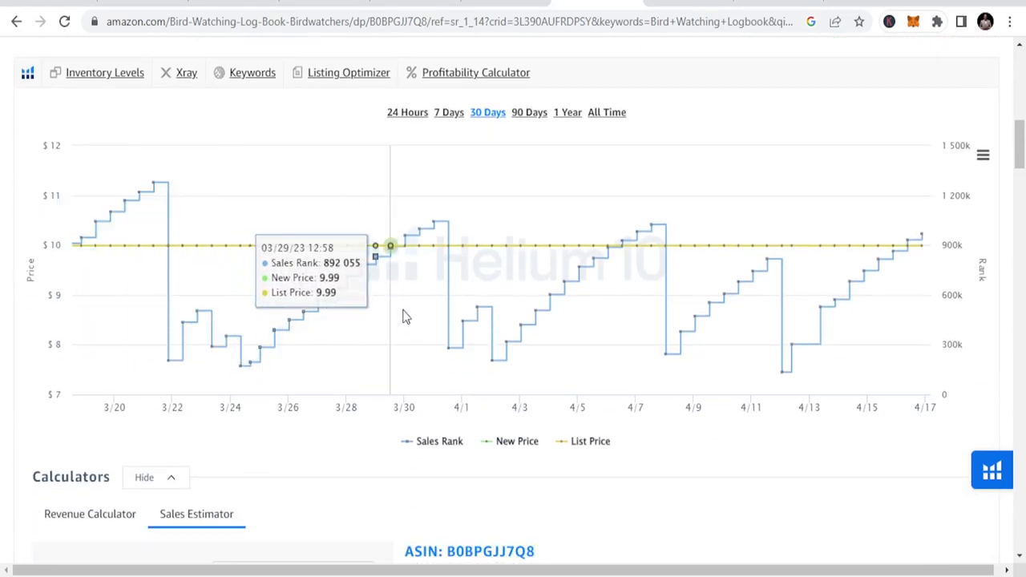
mouse_move(517, 338)
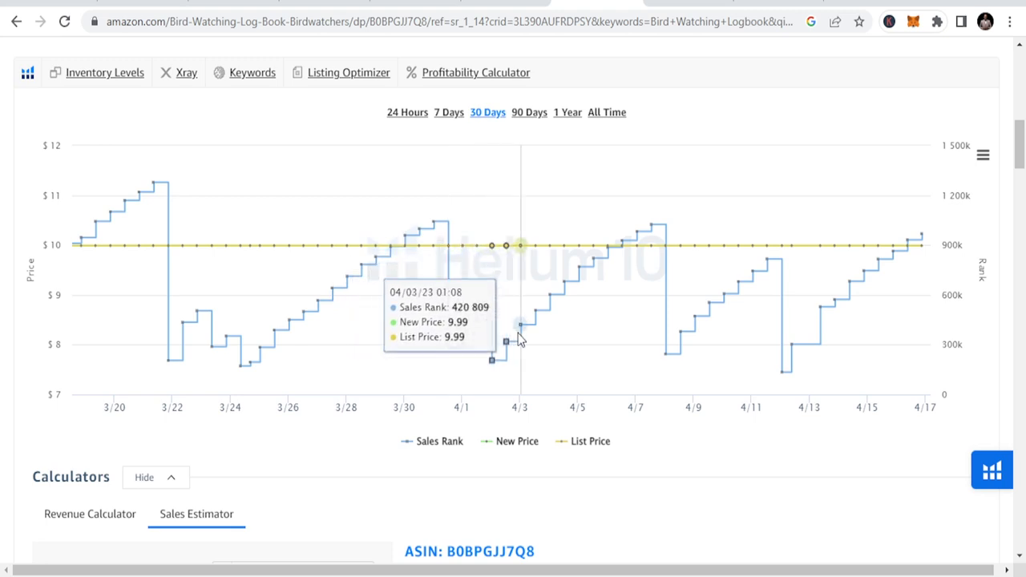
mouse_move(654, 265)
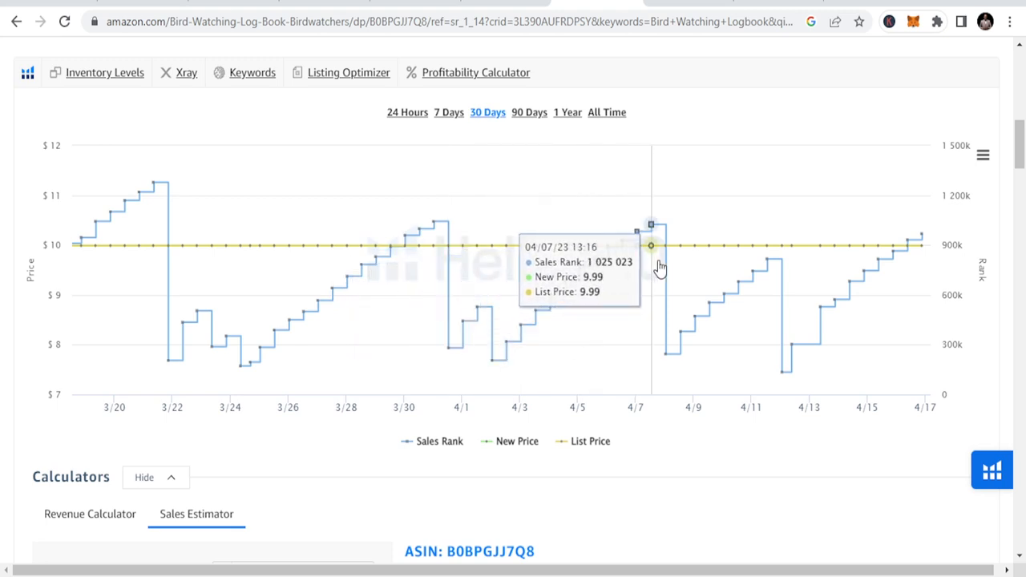
scroll(up, 3)
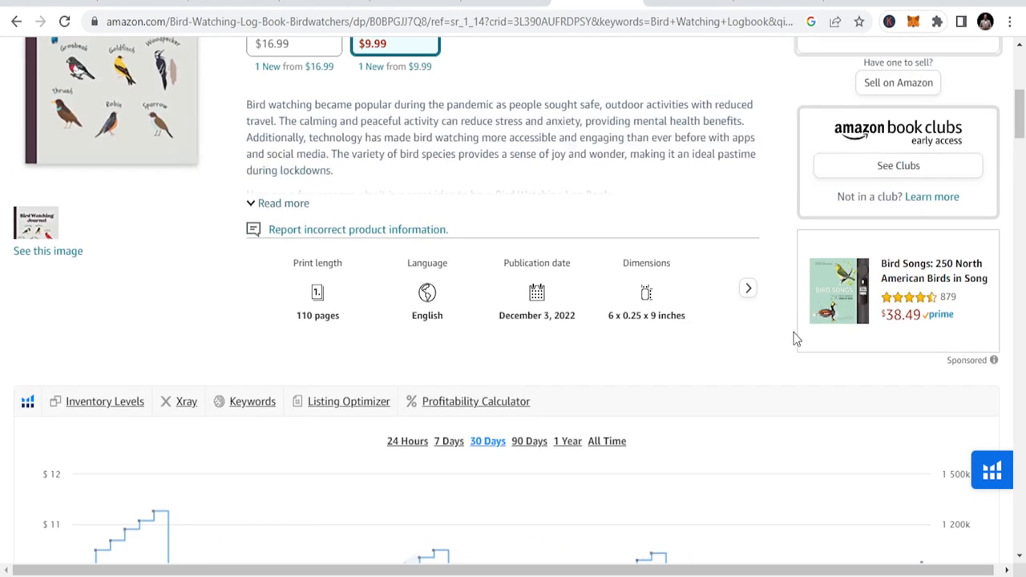
scroll(up, 3)
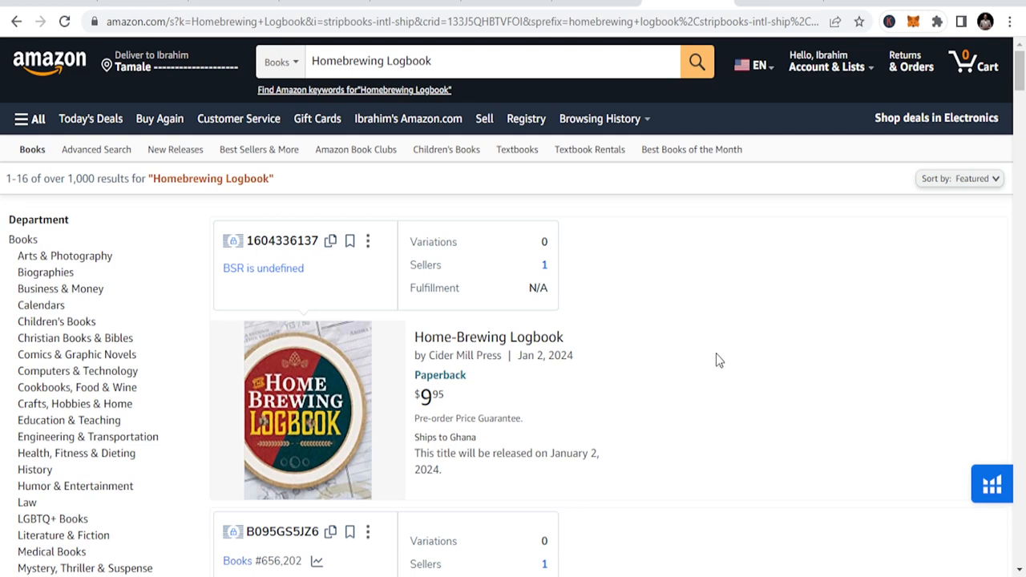
mouse_move(276, 12)
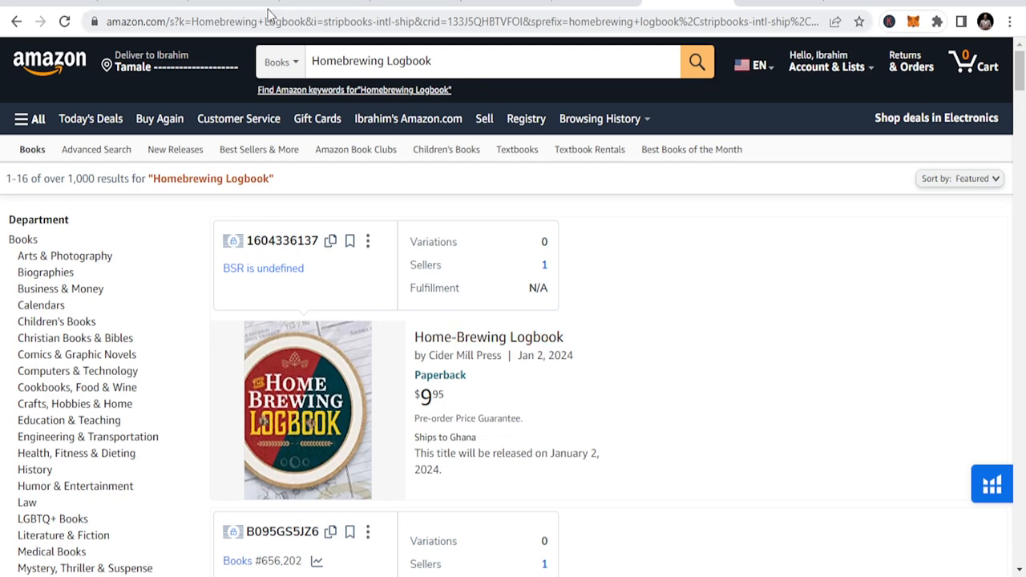
scroll(down, 3)
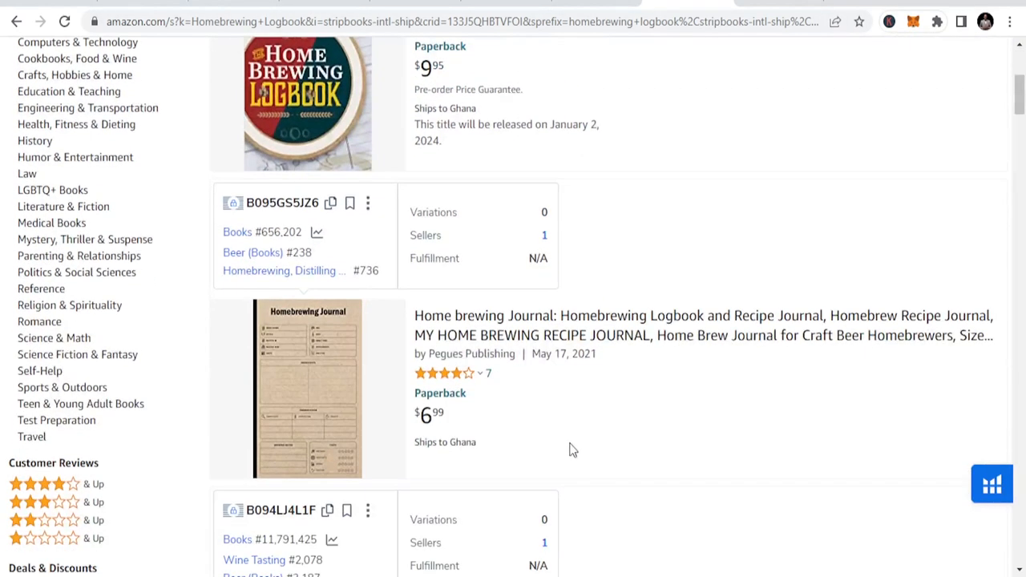
mouse_move(747, 343)
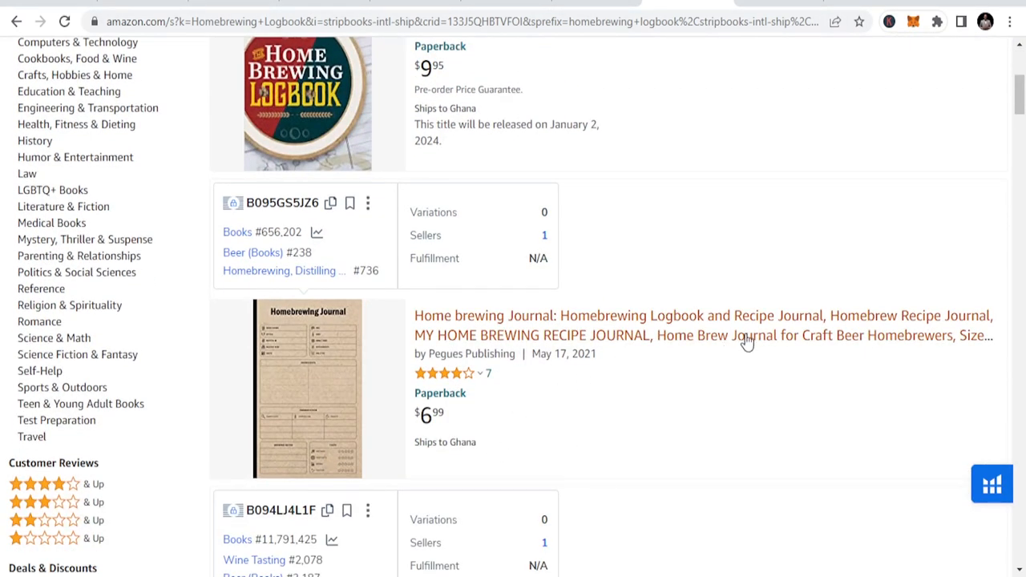
scroll(down, 3)
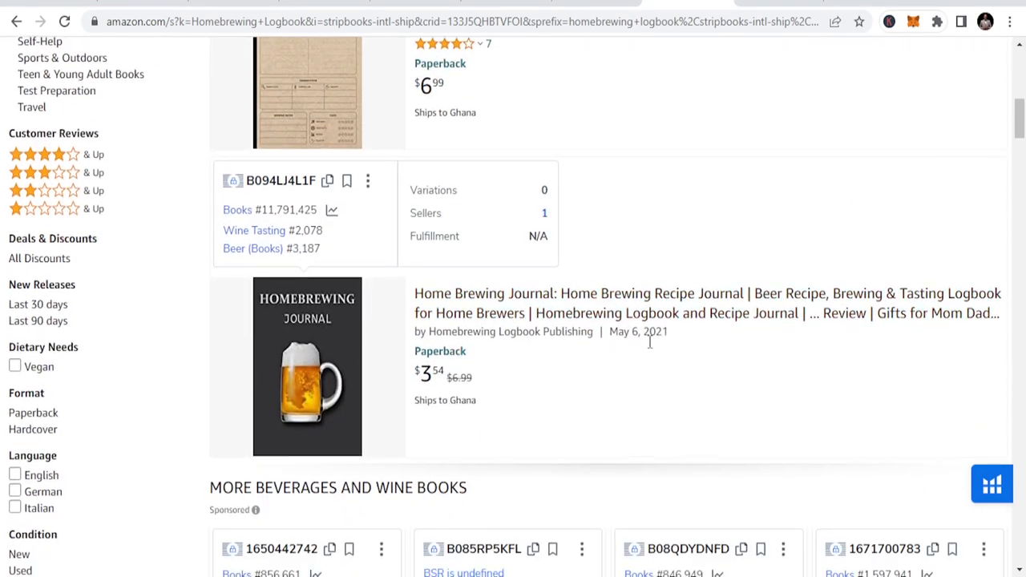
scroll(down, 3)
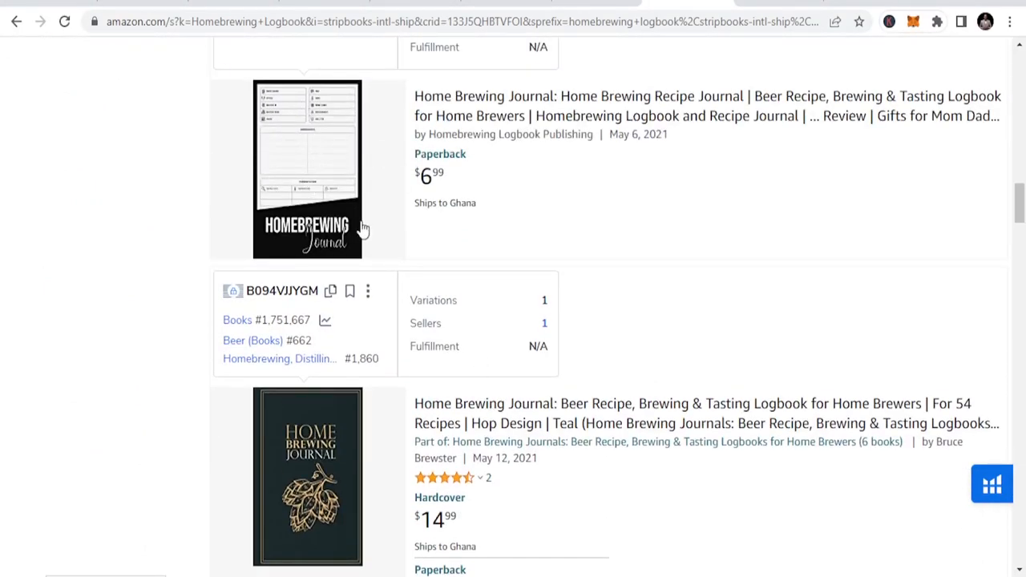
scroll(down, 3)
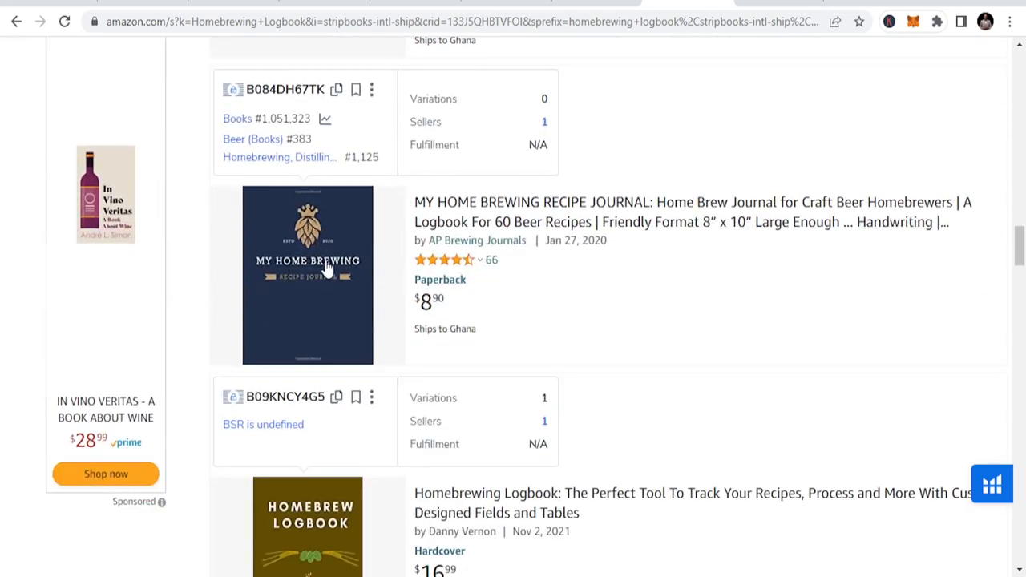
scroll(down, 3)
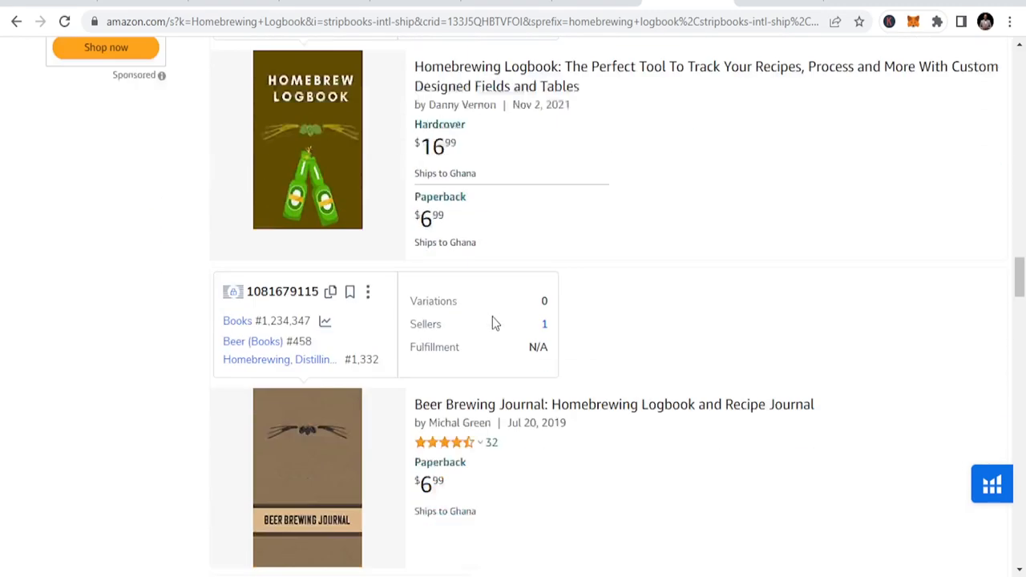
scroll(down, 3)
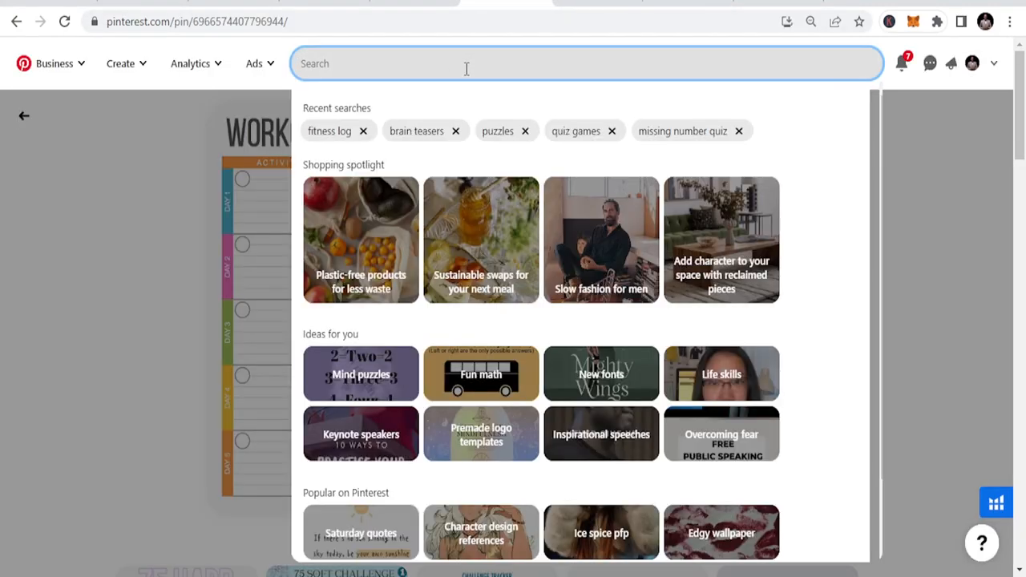
Step: Search Pinterest for "howmebrewing log" and scroll through the homebrewing log template pins
text(howmebrew)
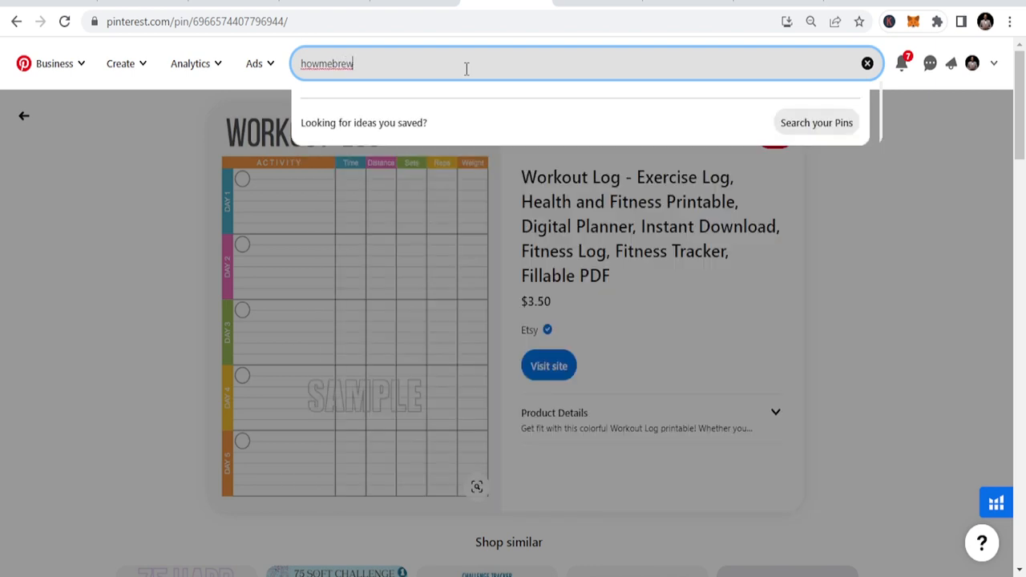
text(ing log)
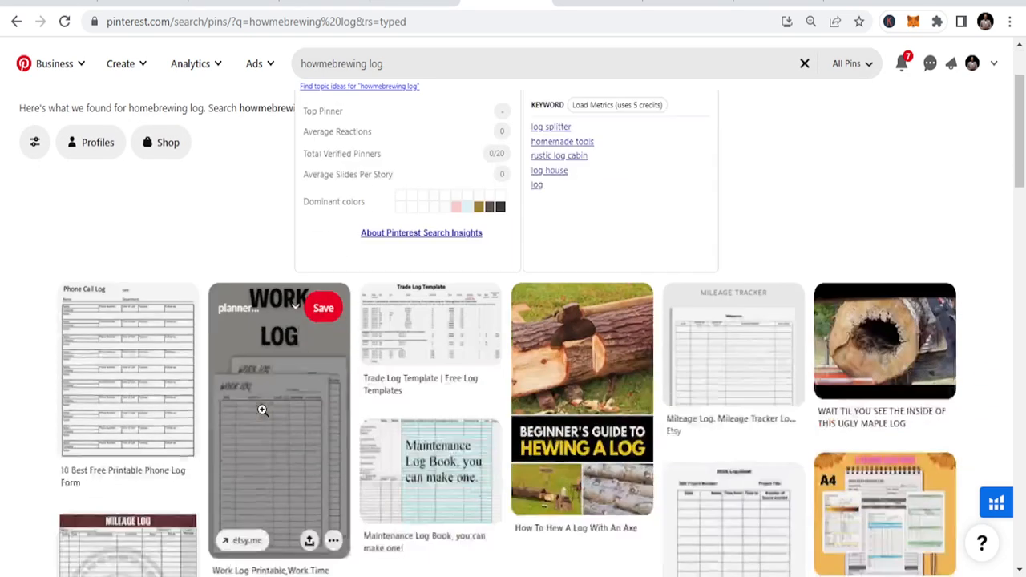
scroll(down, 3)
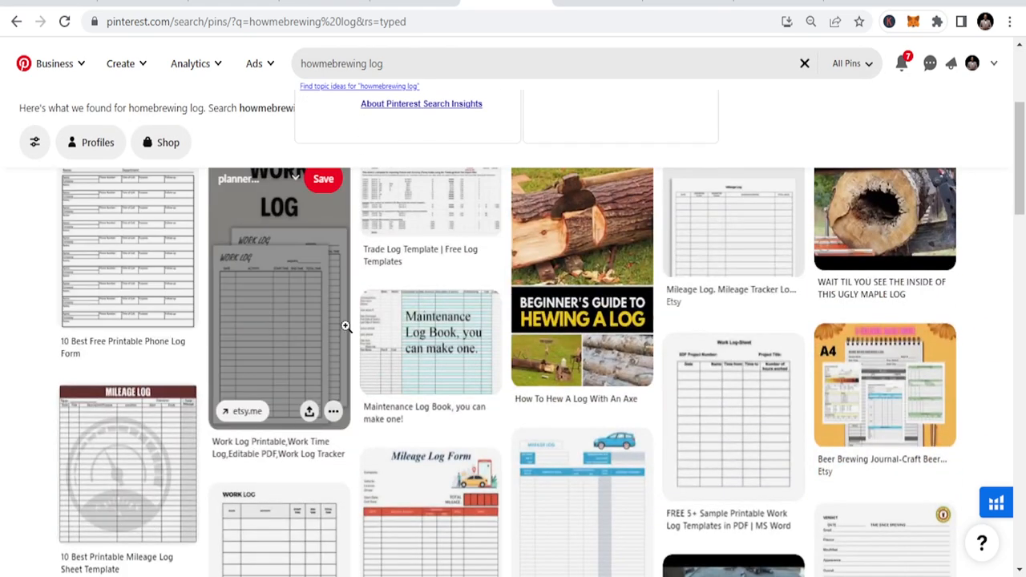
scroll(down, 3)
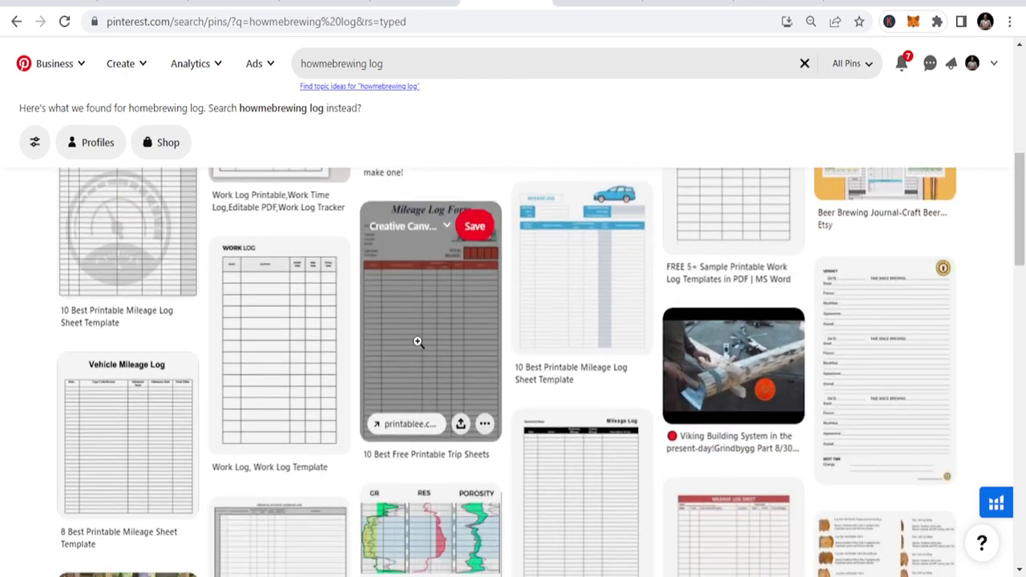
scroll(down, 3)
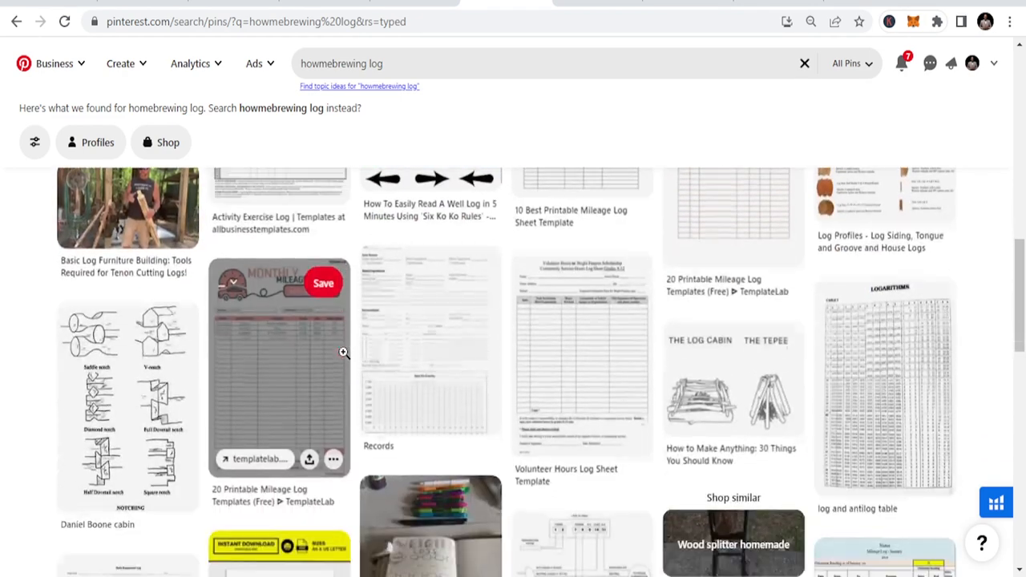
scroll(down, 3)
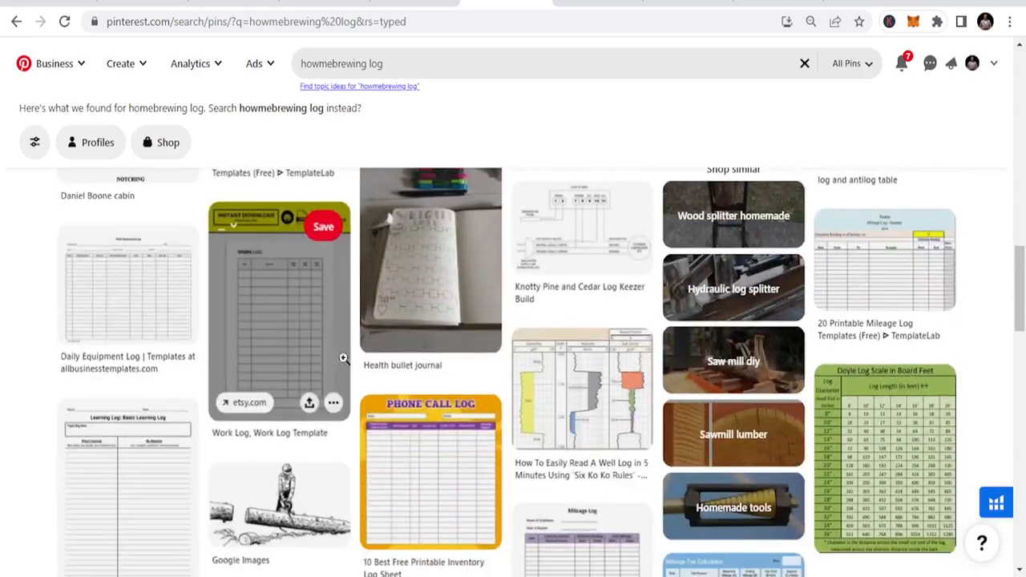
scroll(down, 3)
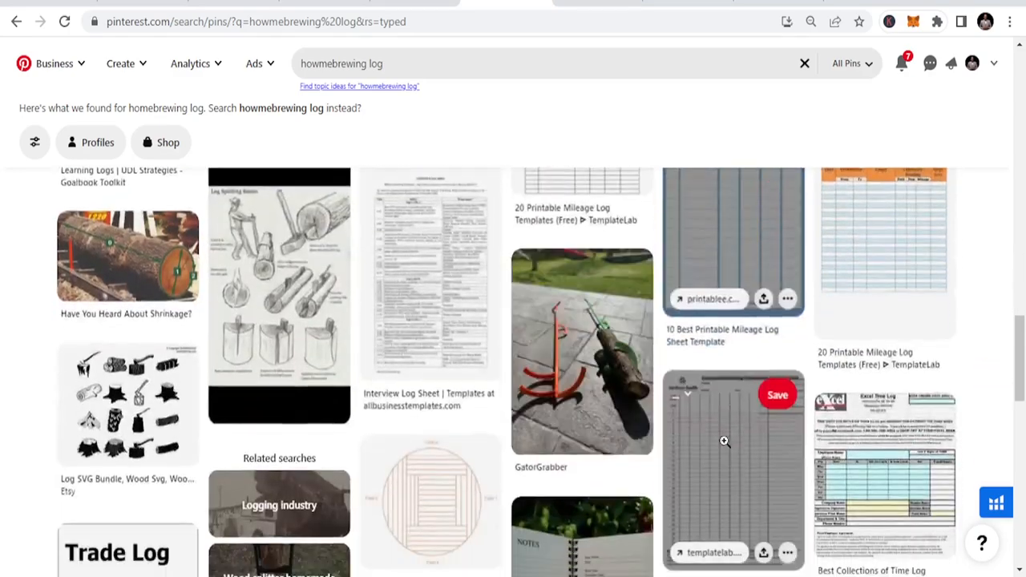
scroll(down, 3)
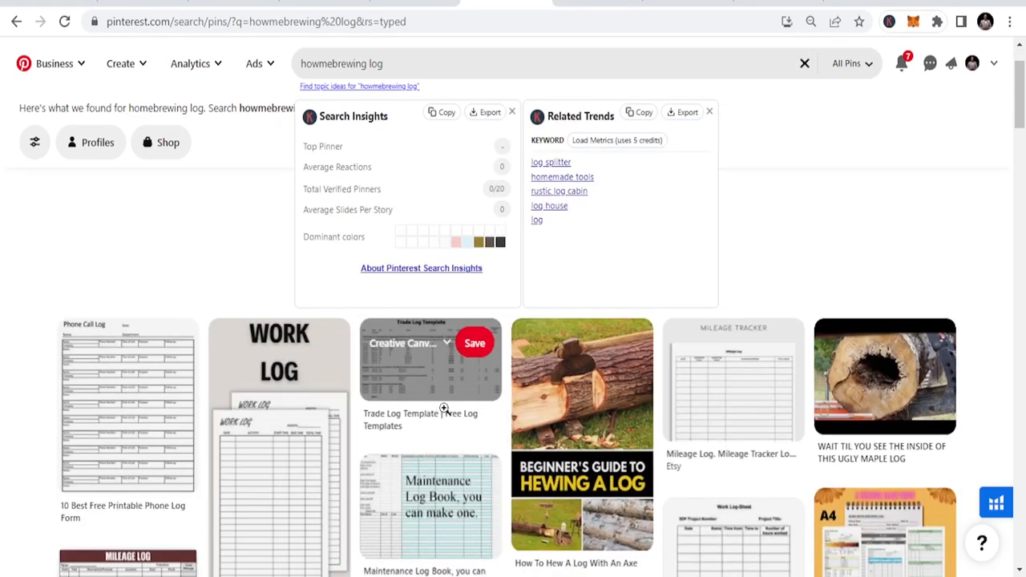
mouse_move(444, 410)
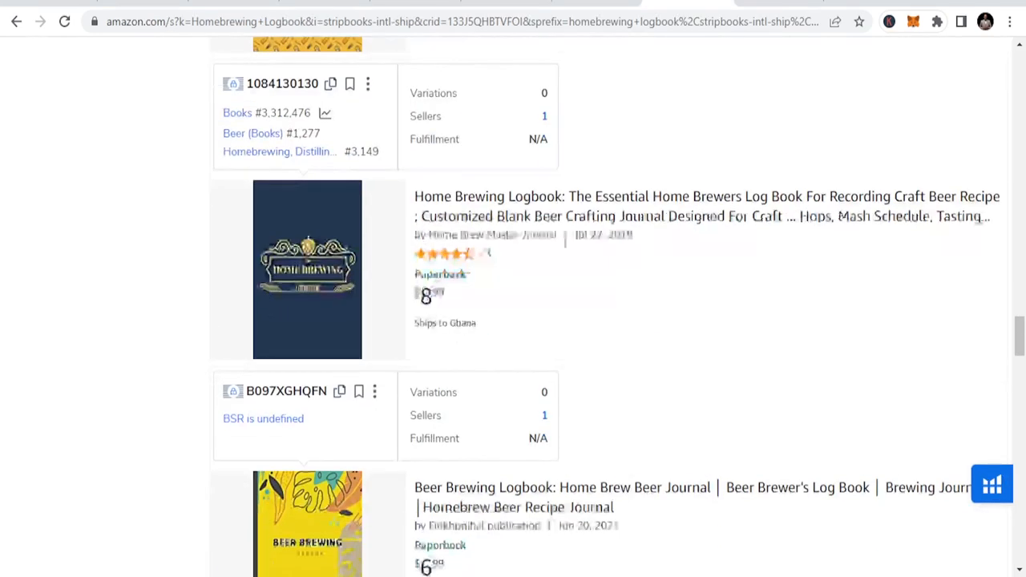
scroll(down, 3)
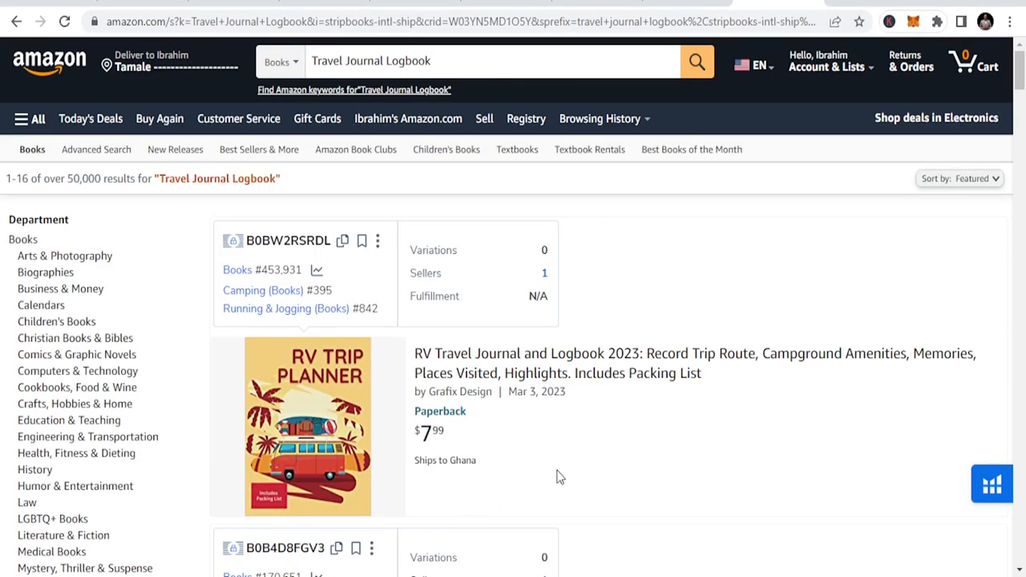
scroll(down, 3)
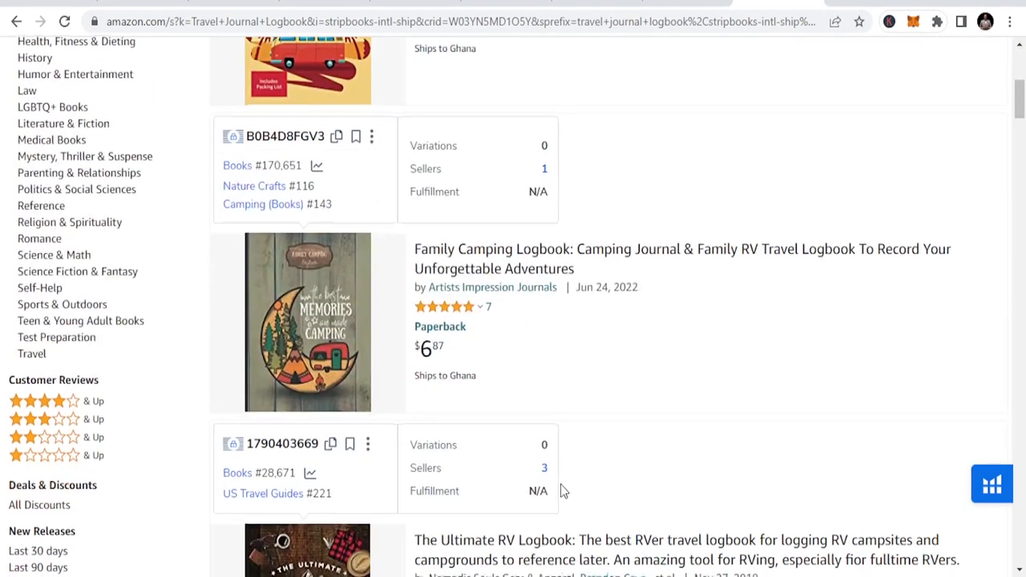
scroll(down, 3)
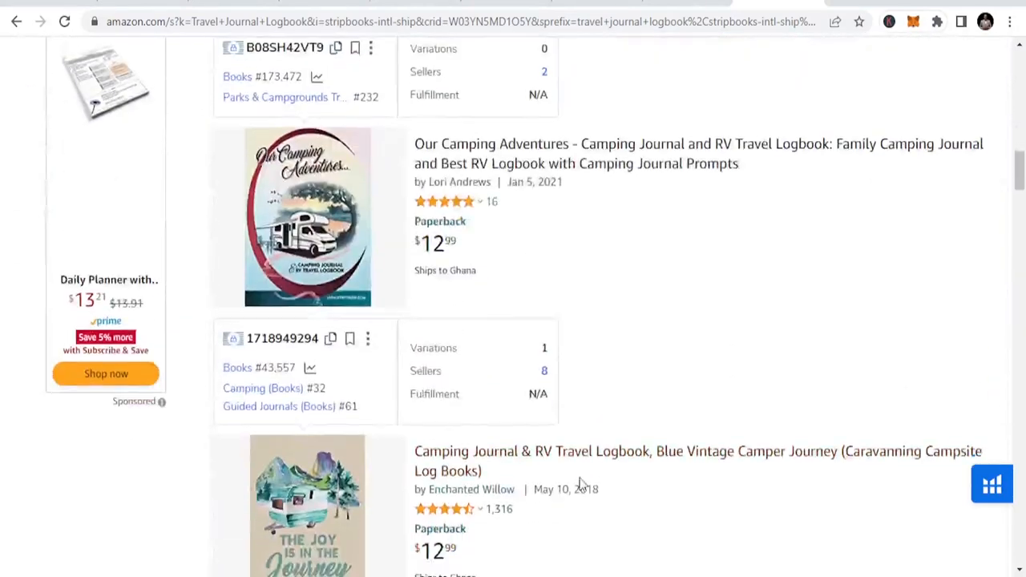
scroll(down, 3)
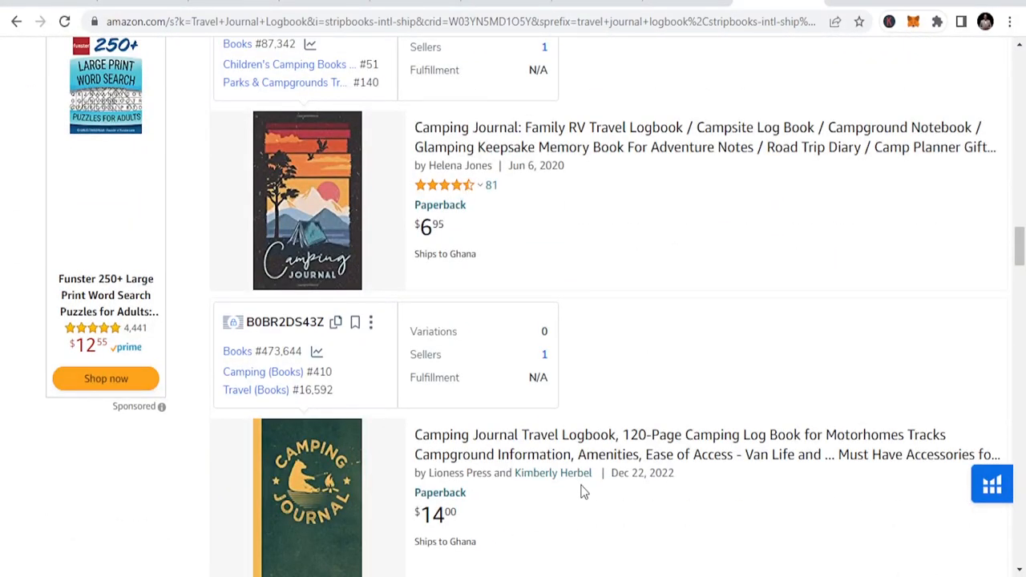
scroll(down, 3)
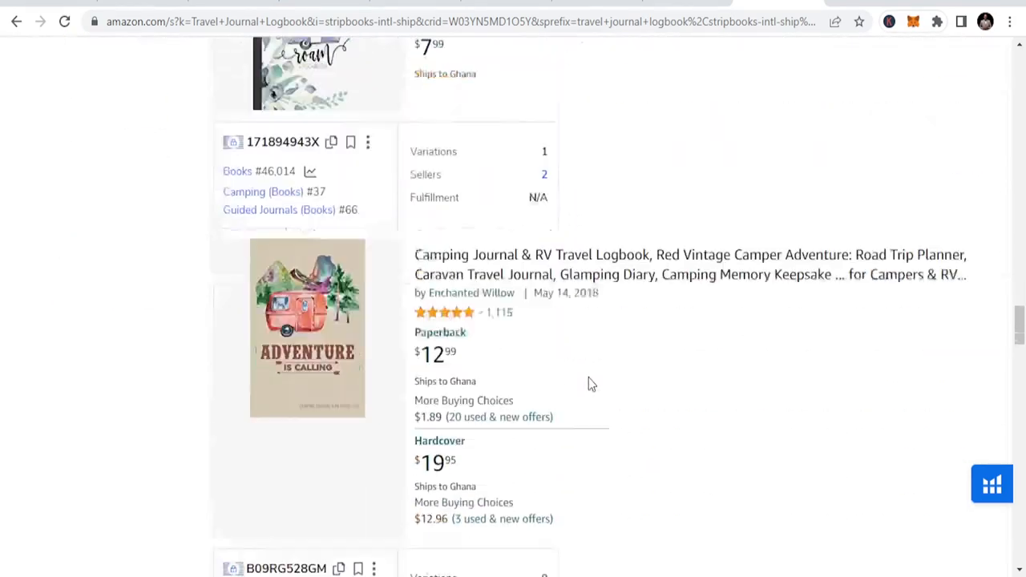
scroll(down, 3)
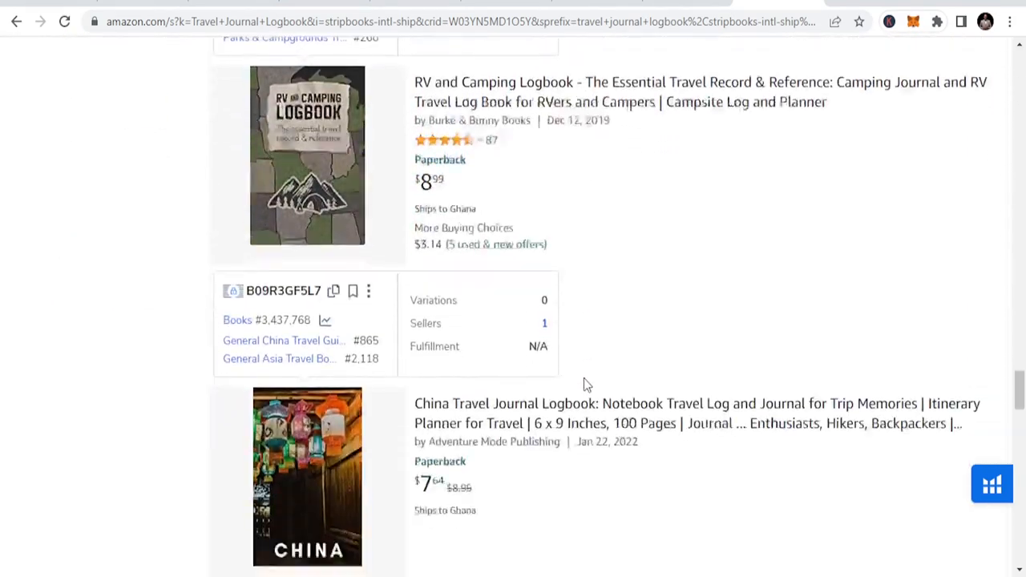
scroll(down, 3)
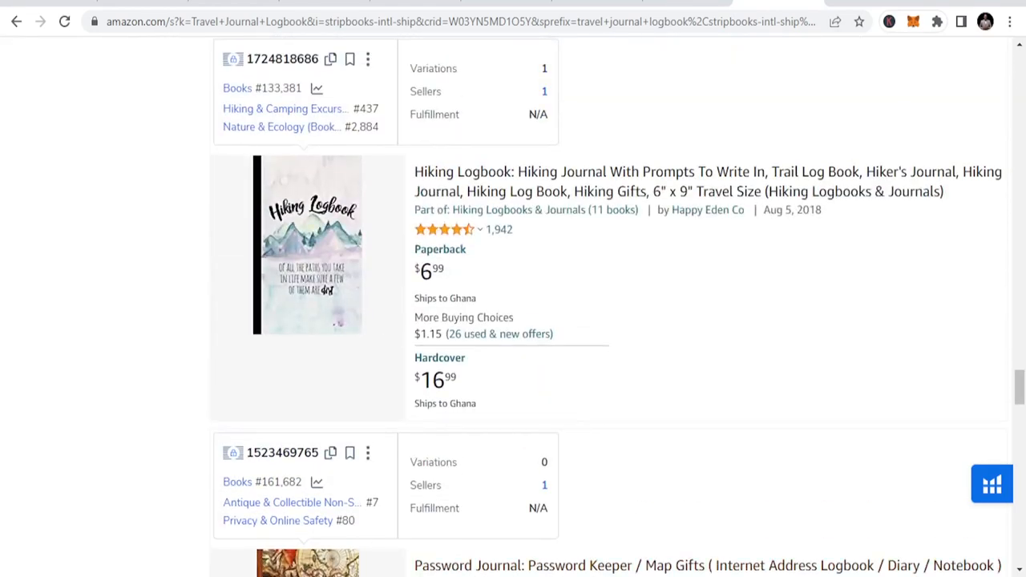
mouse_move(814, 93)
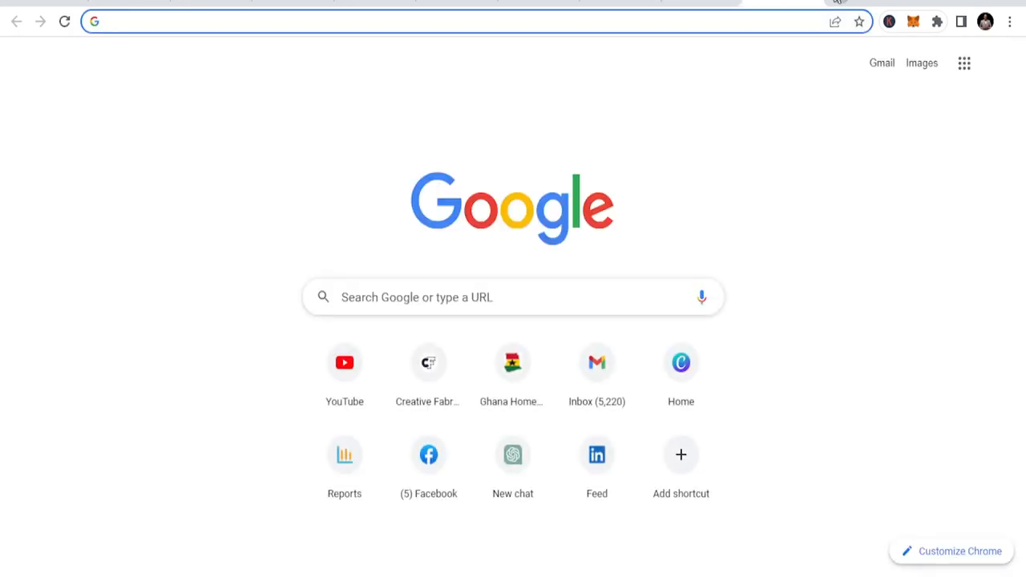
Step: Go to Creative Fabrica and choose KDP Interiors from the Graphics categories, listing about 177,539 templates
click(428, 362)
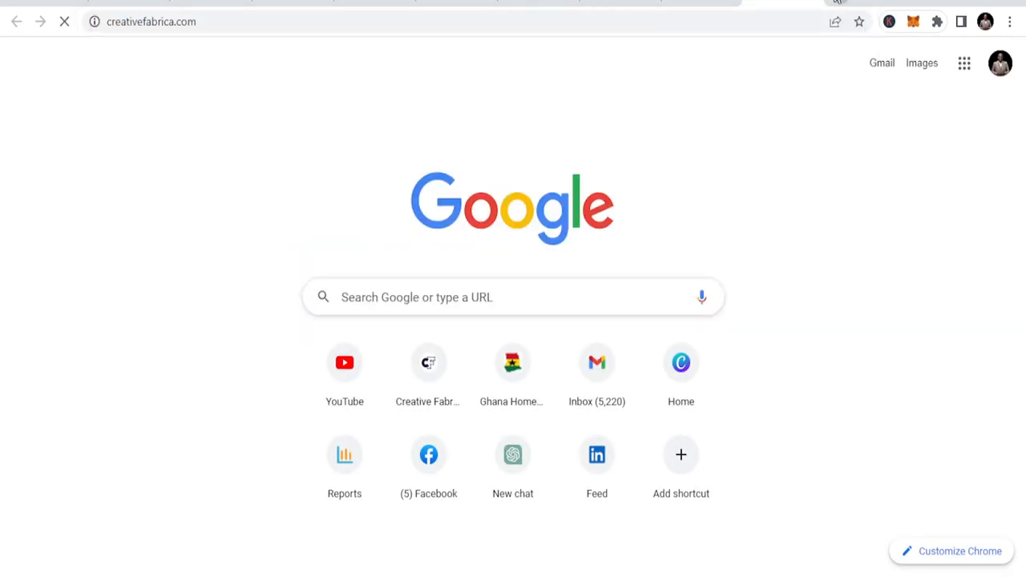
click(428, 362)
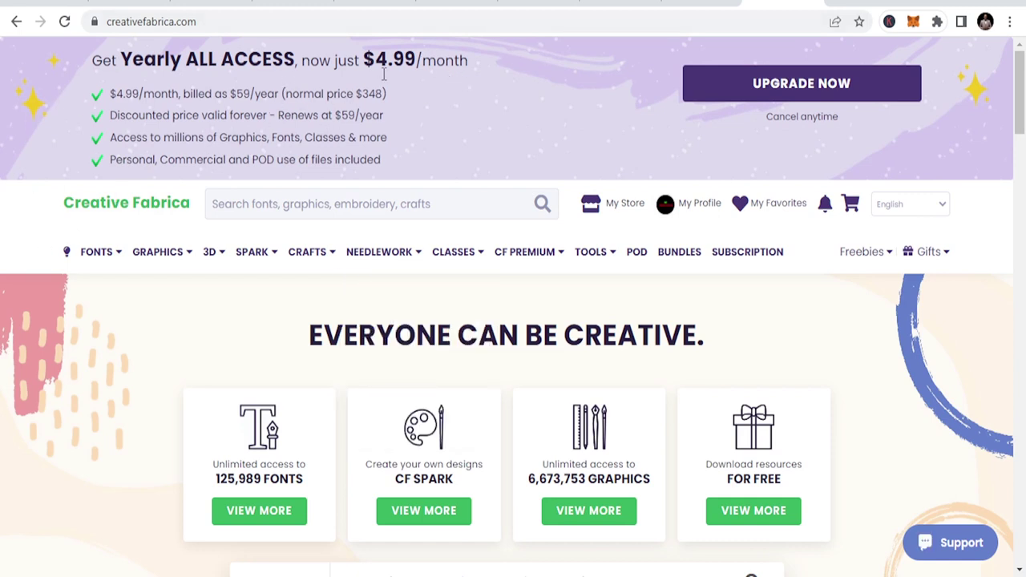
click(252, 250)
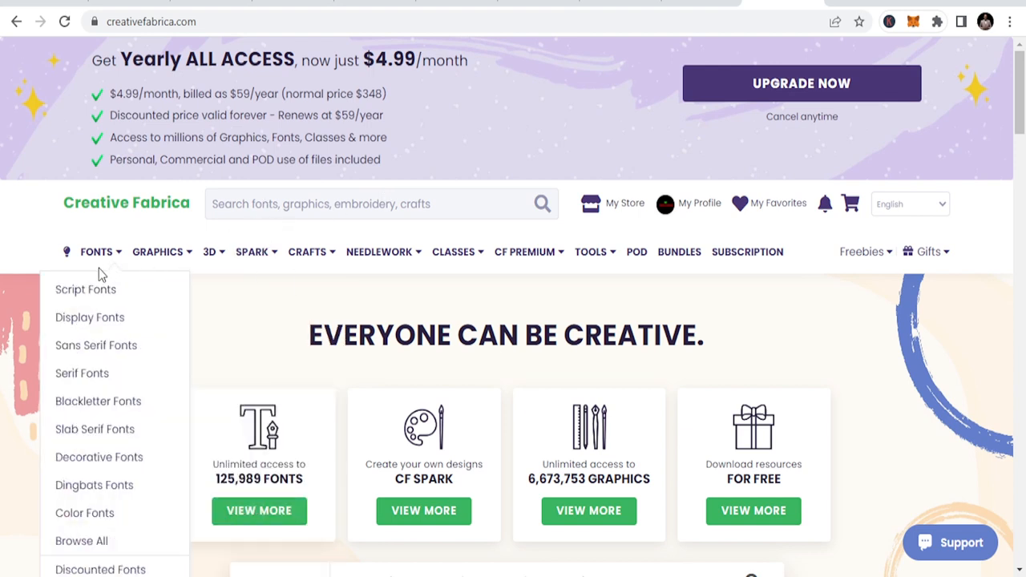
click(157, 251)
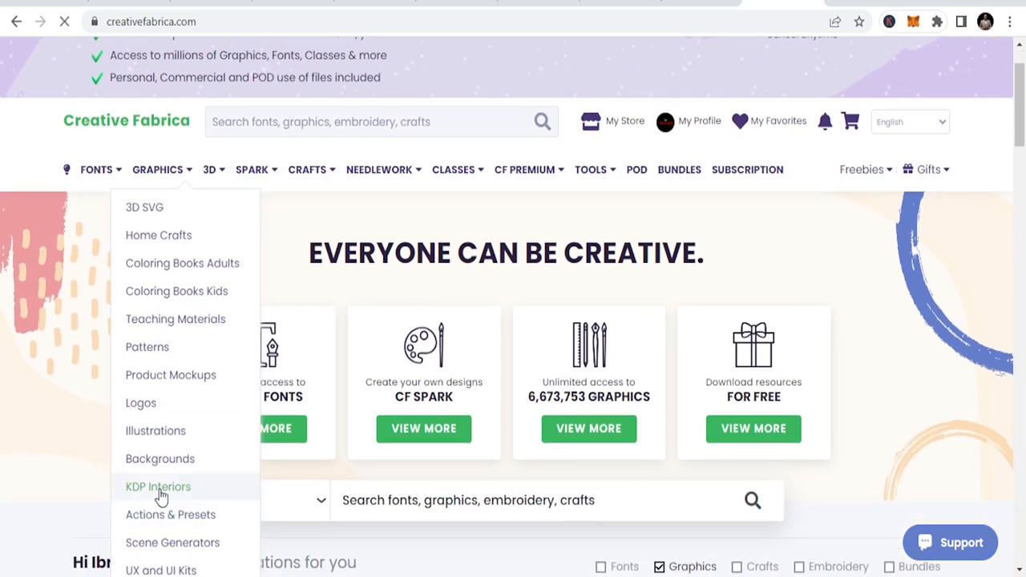
click(157, 487)
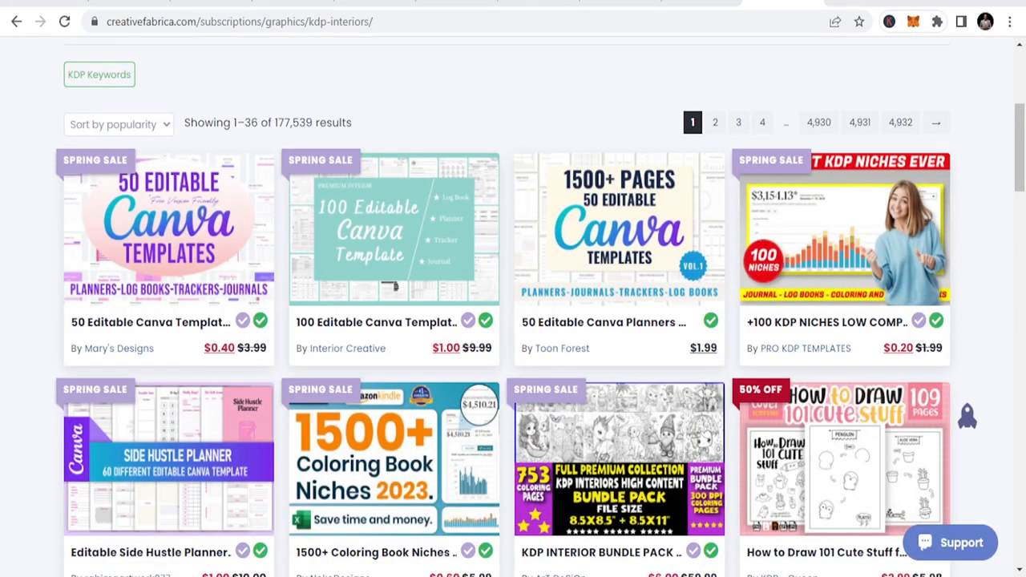
scroll(down, 3)
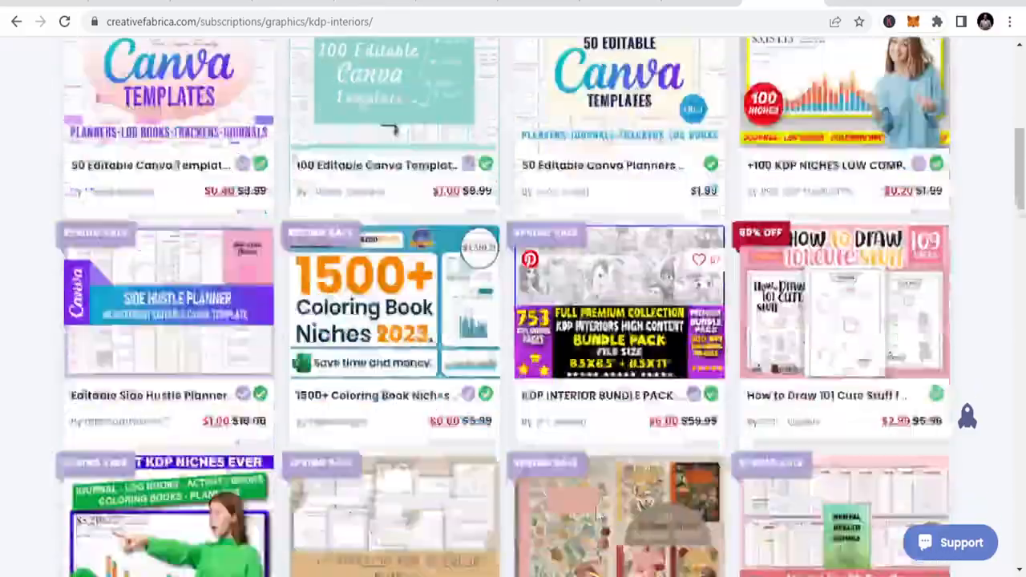
scroll(down, 3)
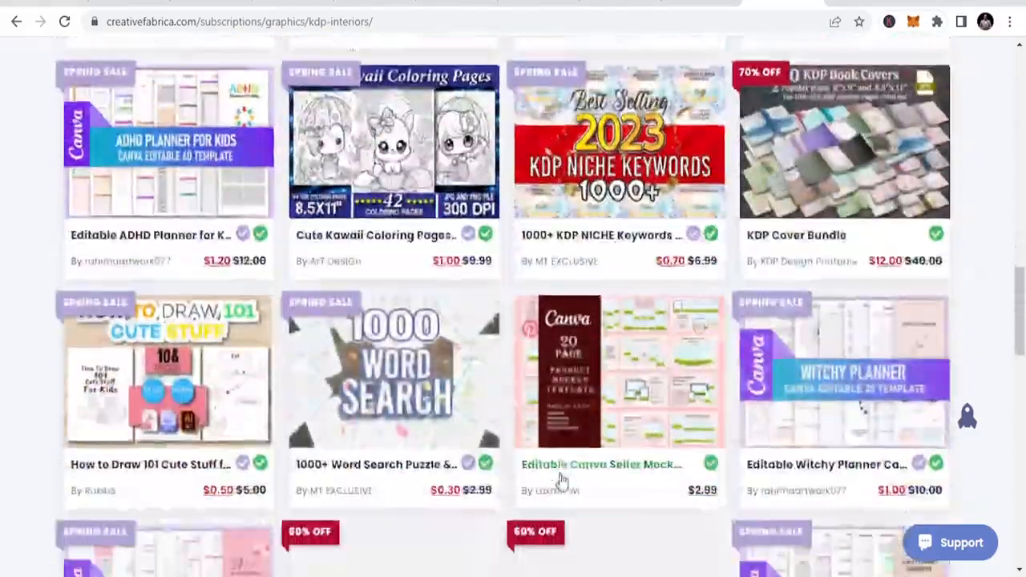
scroll(down, 3)
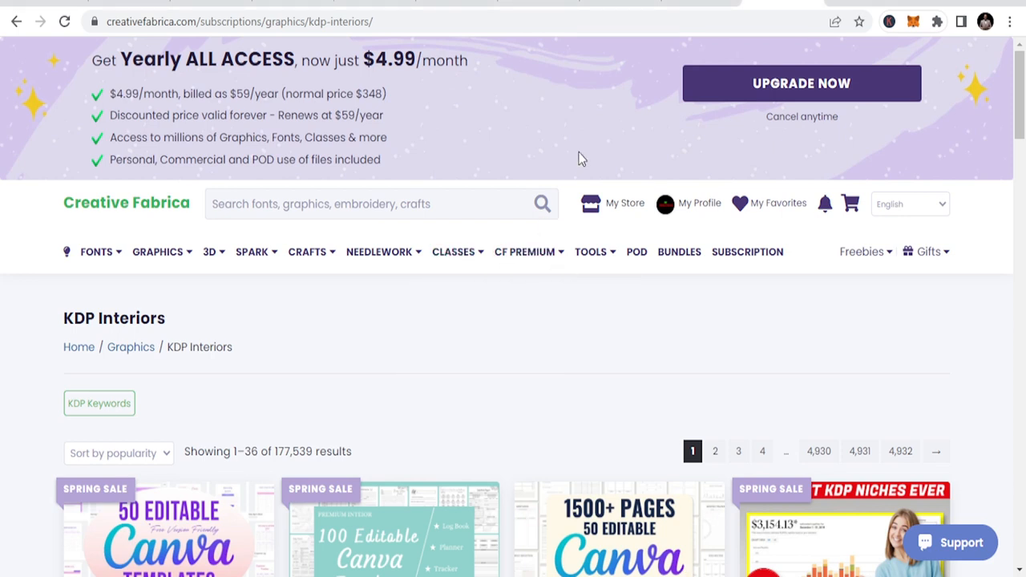
mouse_move(633, 348)
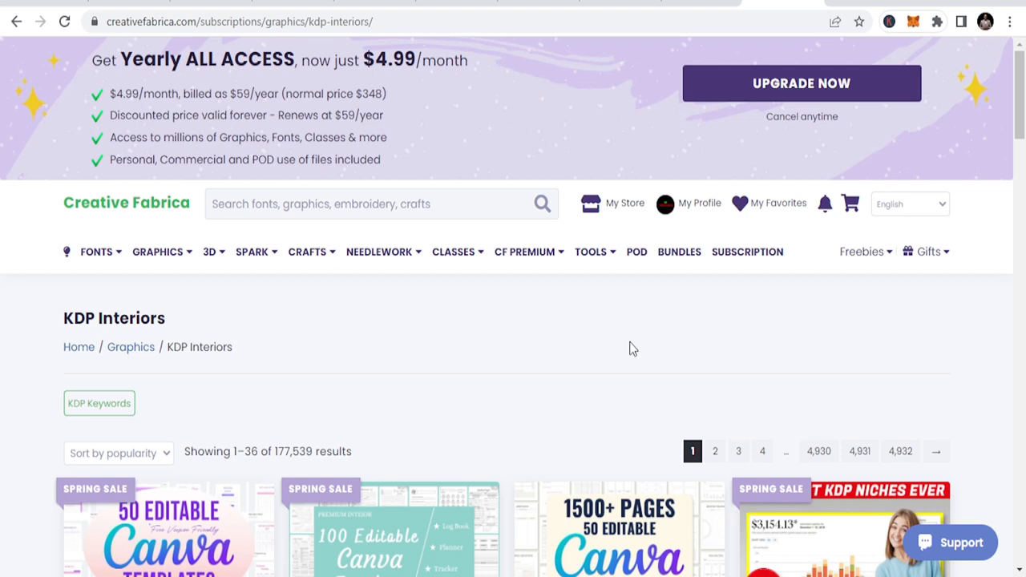